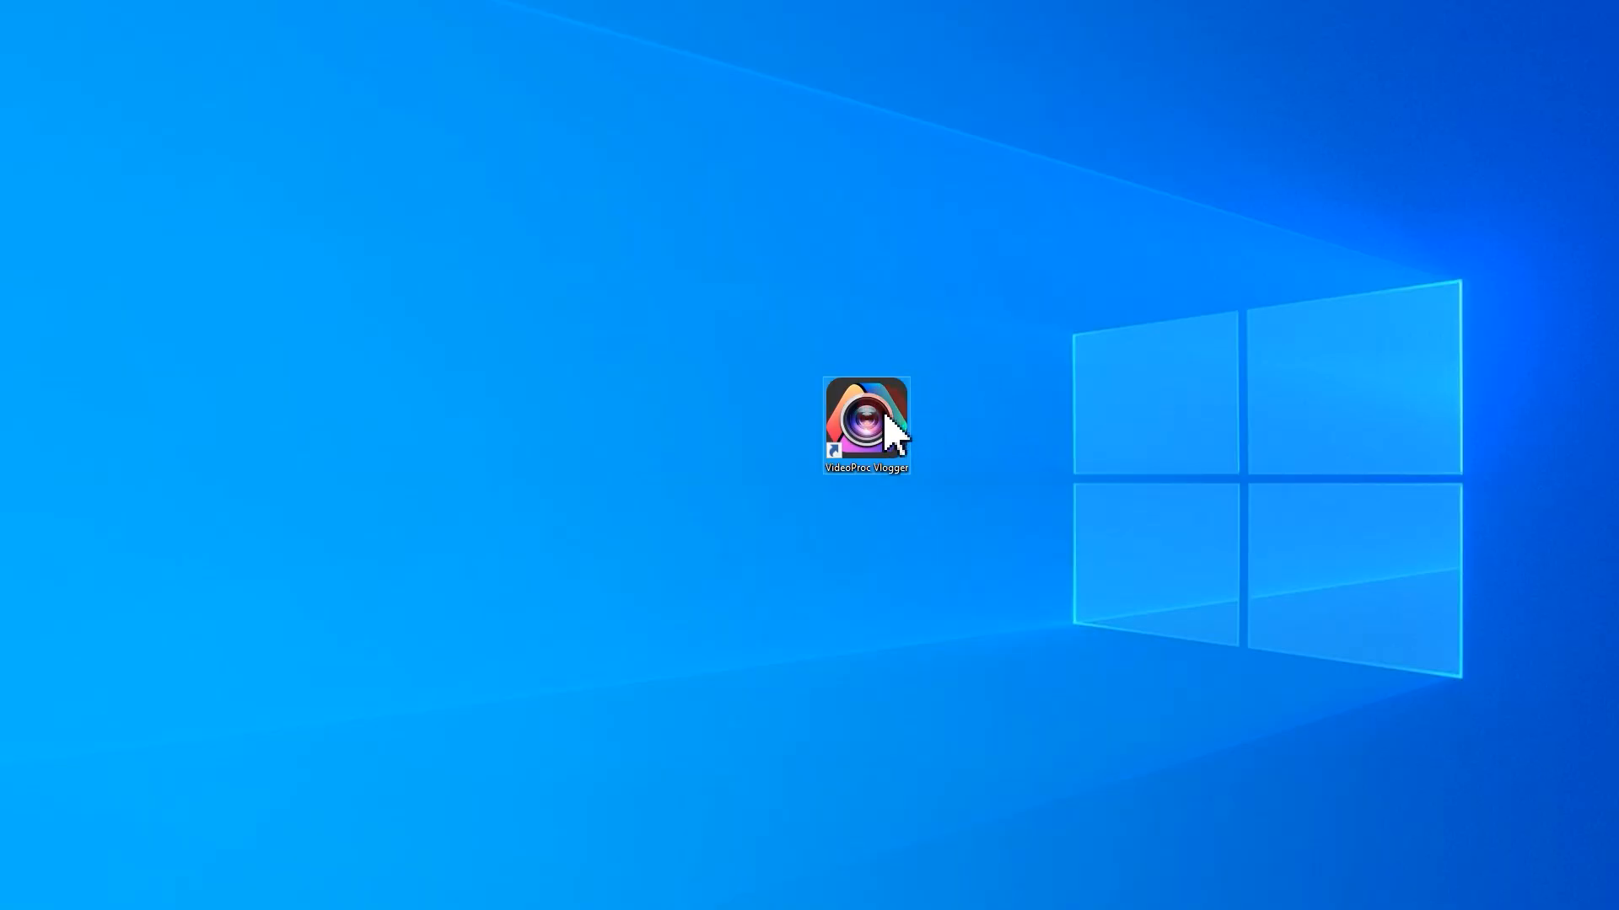
Launch VideoProc Vlogger from the desktop shortcut into a new empty project
double_click(867, 423)
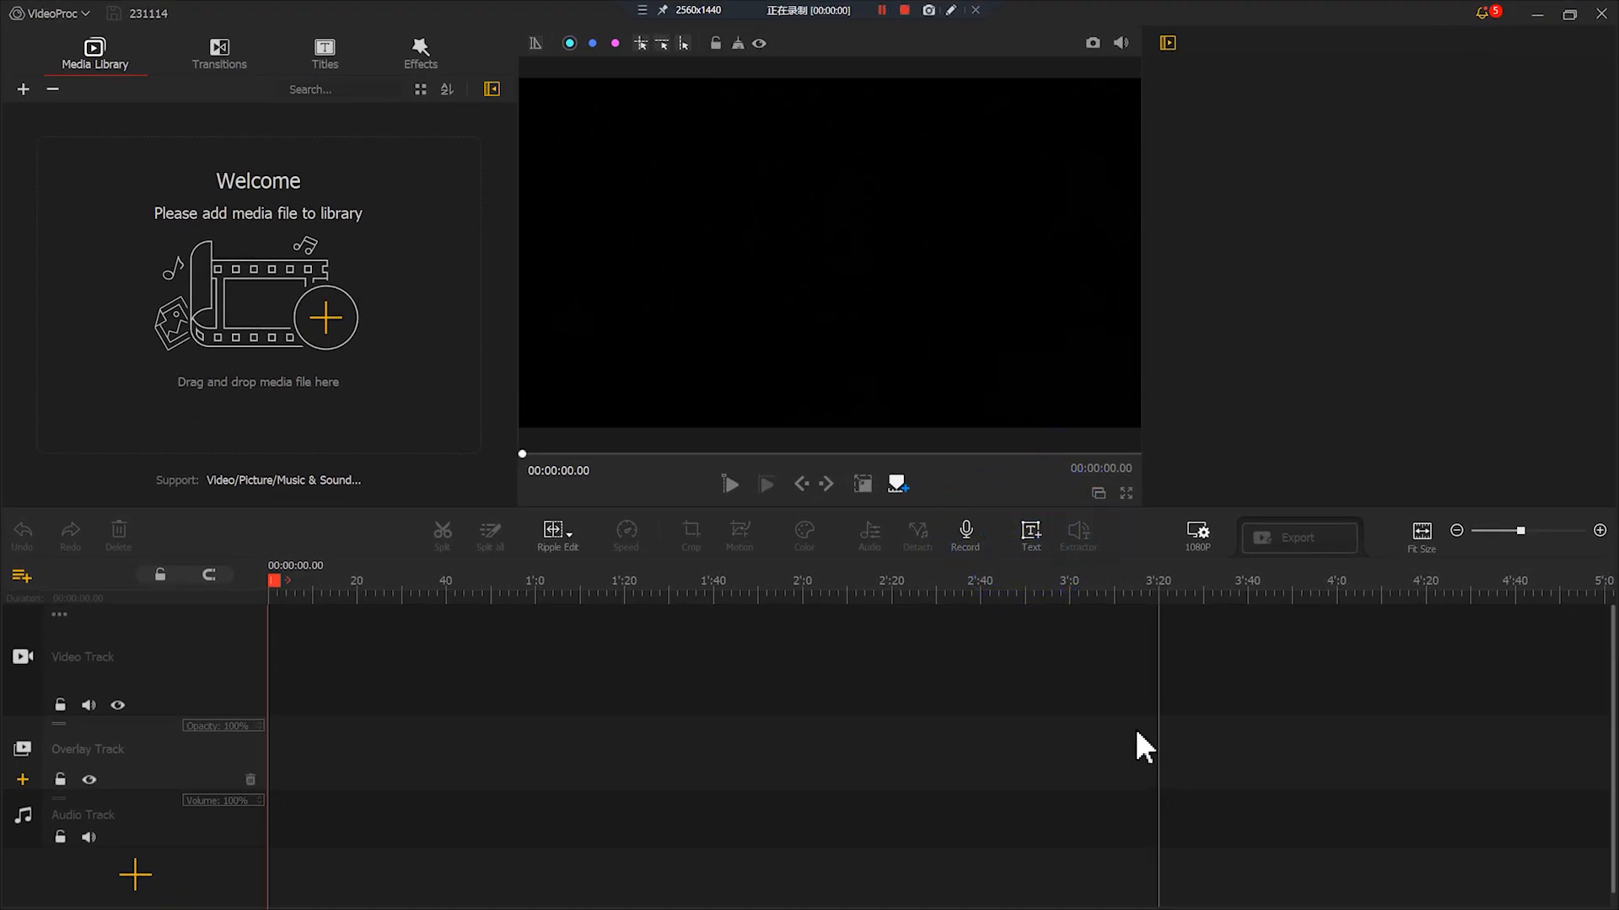
Add a new text title to the project reading TEXT
click(1030, 536)
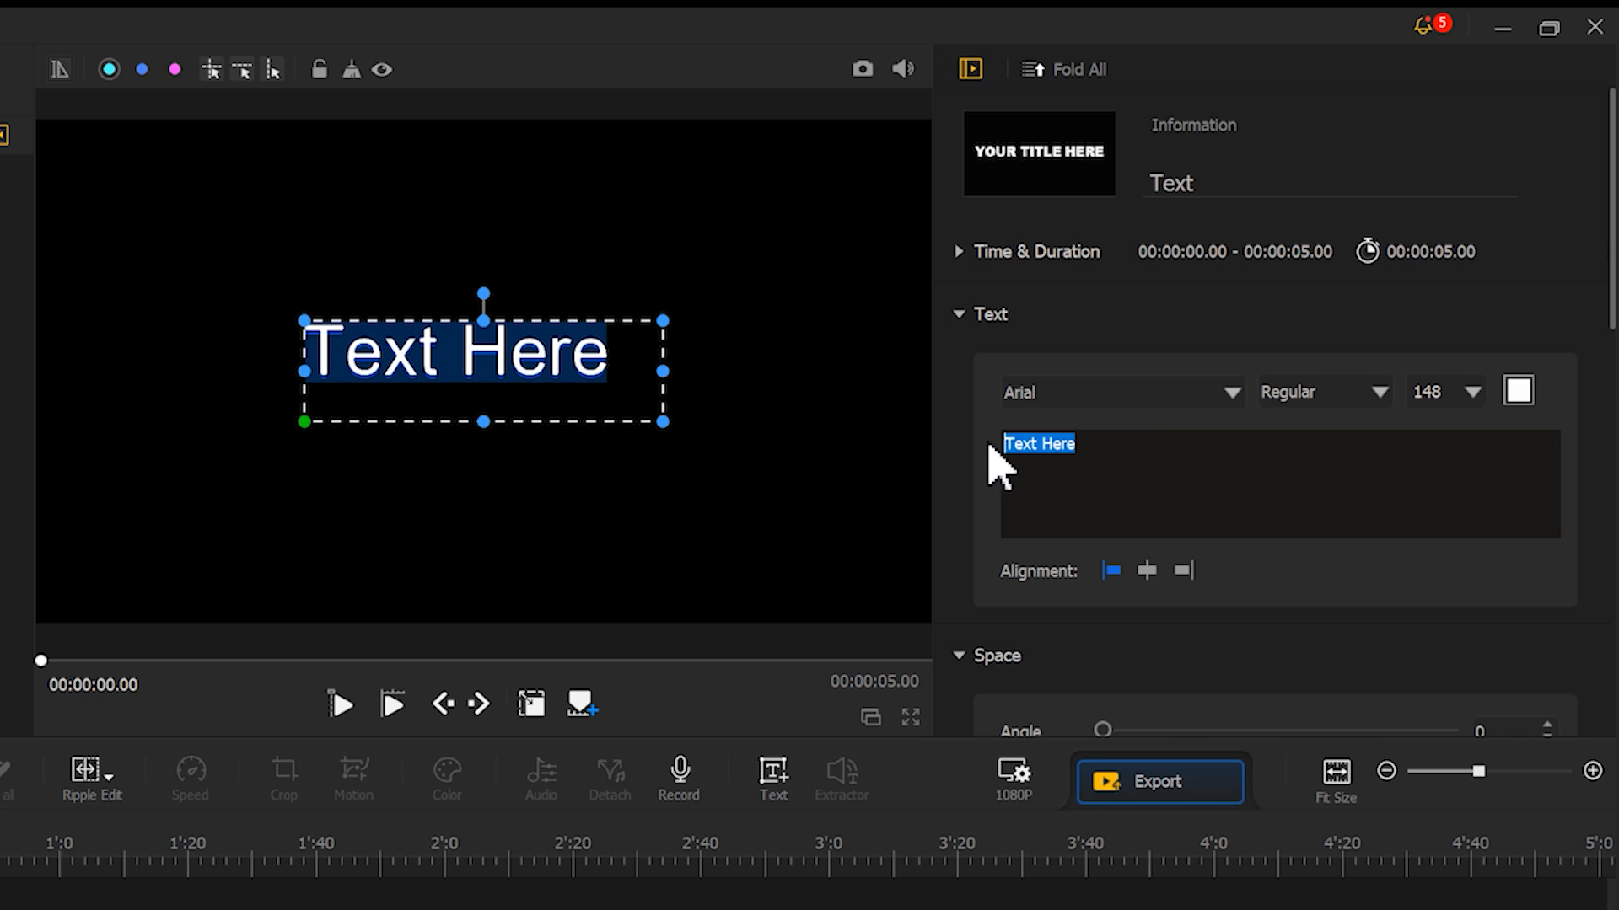
text(TEXT)
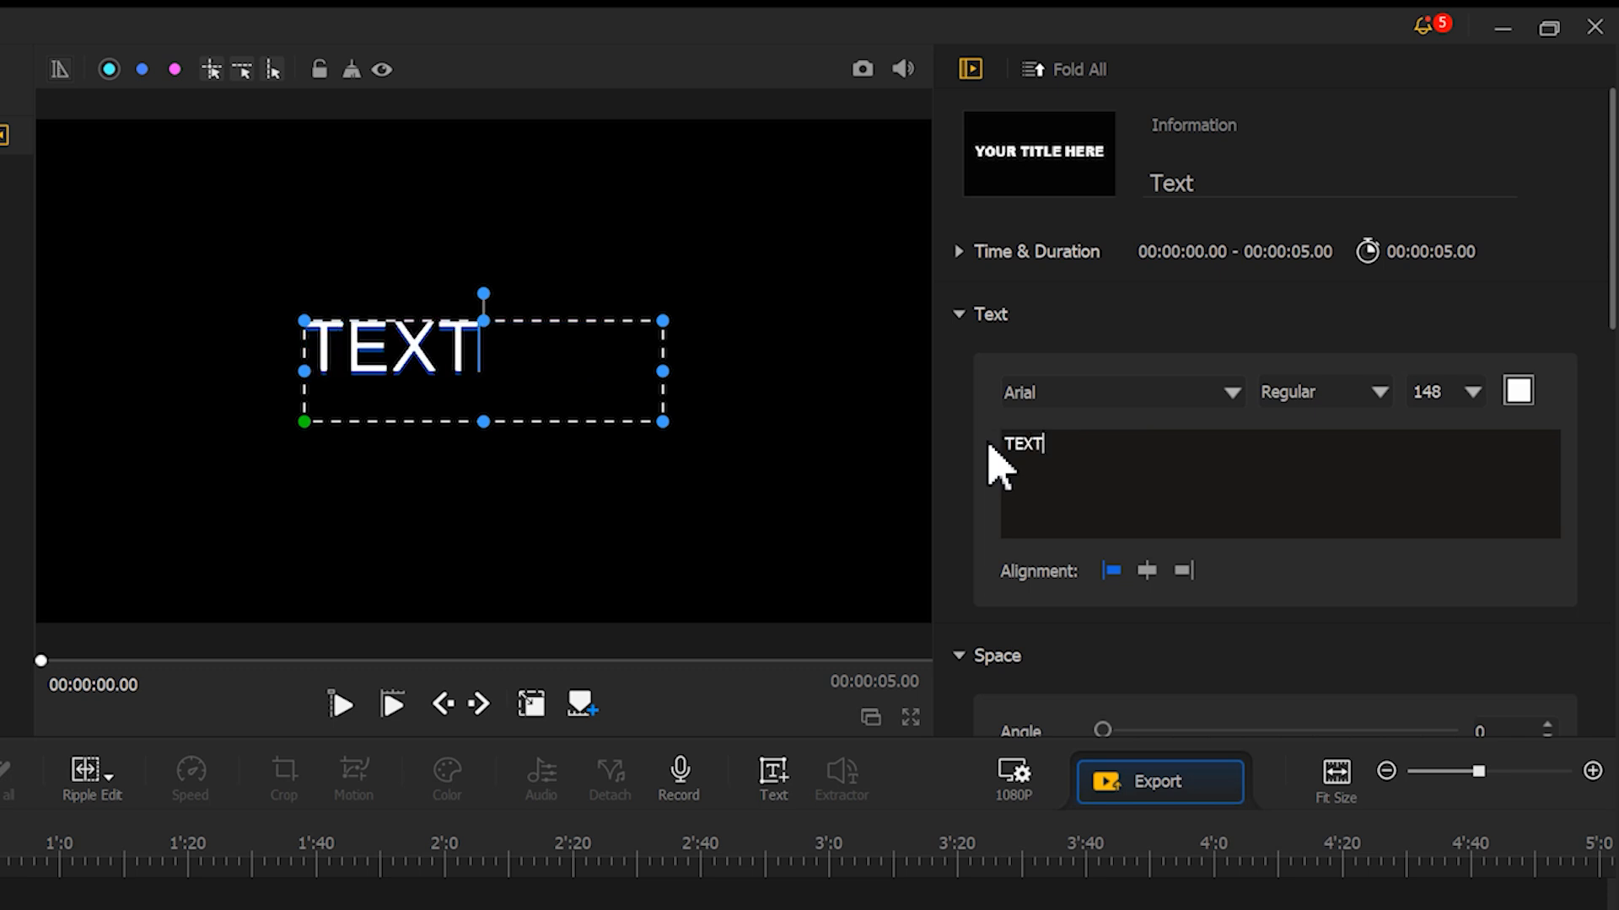
Style the title in Tahoma, Bold, at font size 200
click(1231, 393)
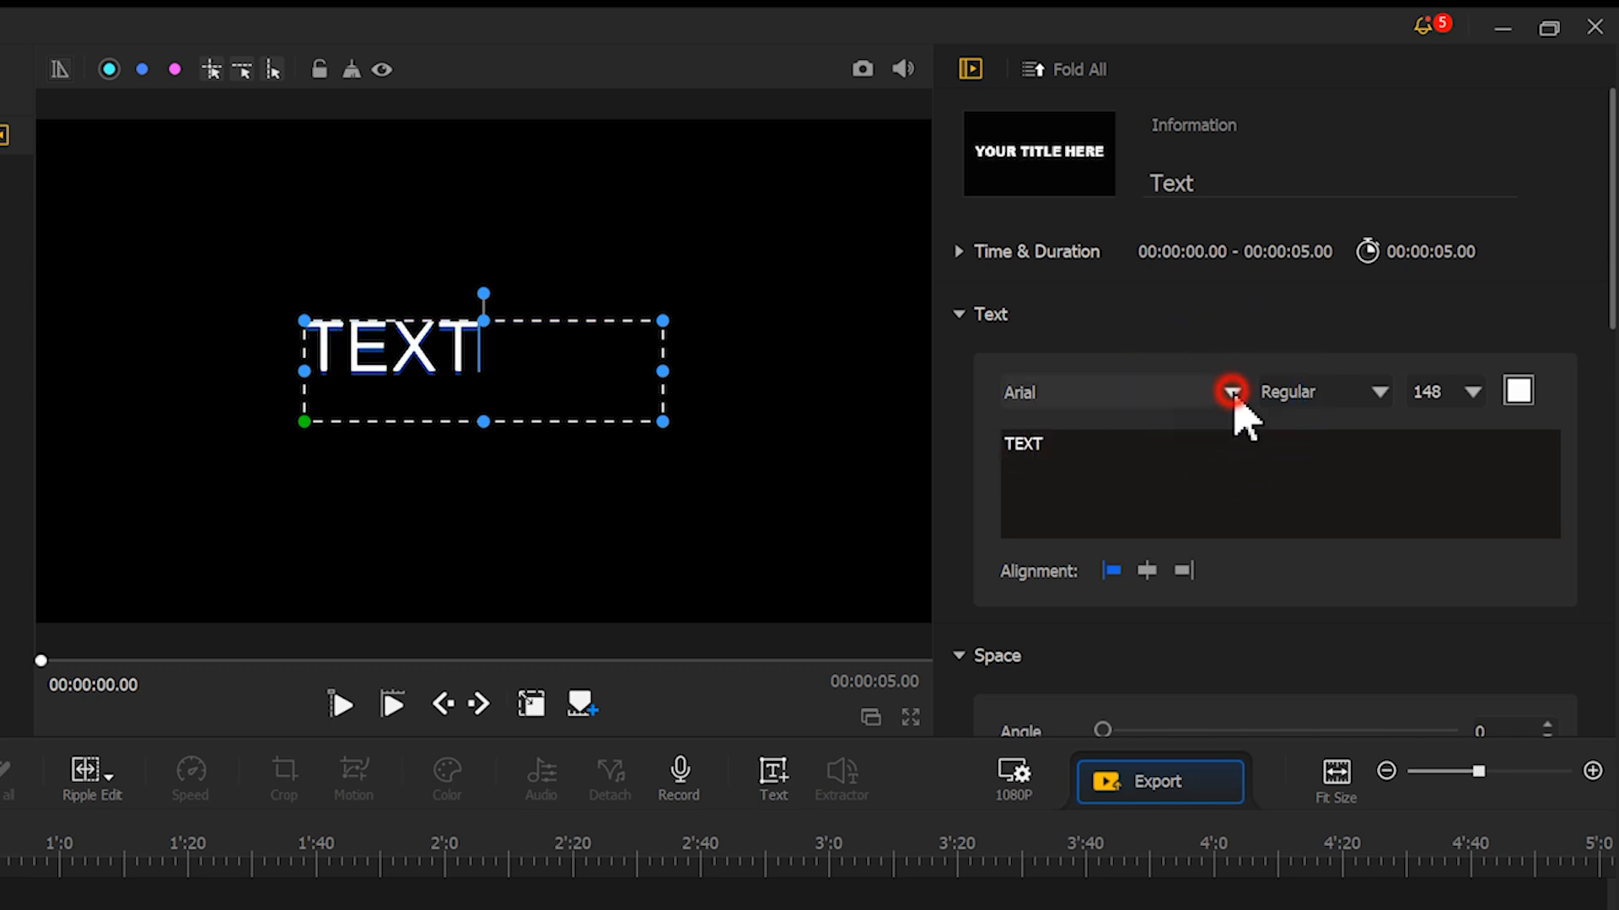
click(1231, 393)
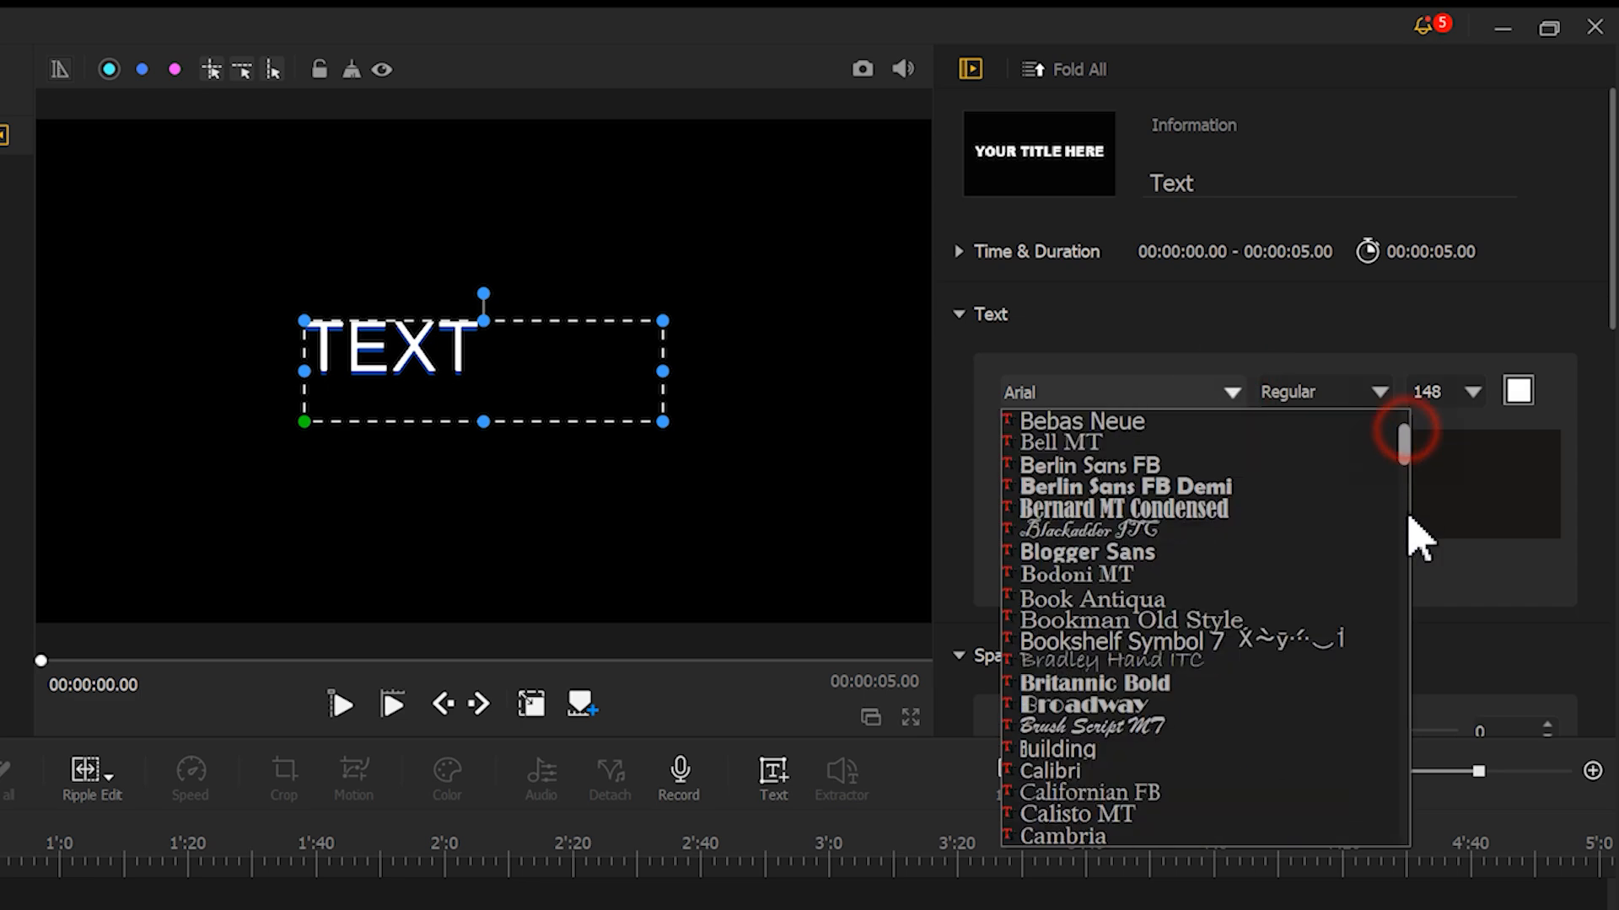
scroll(down, 3)
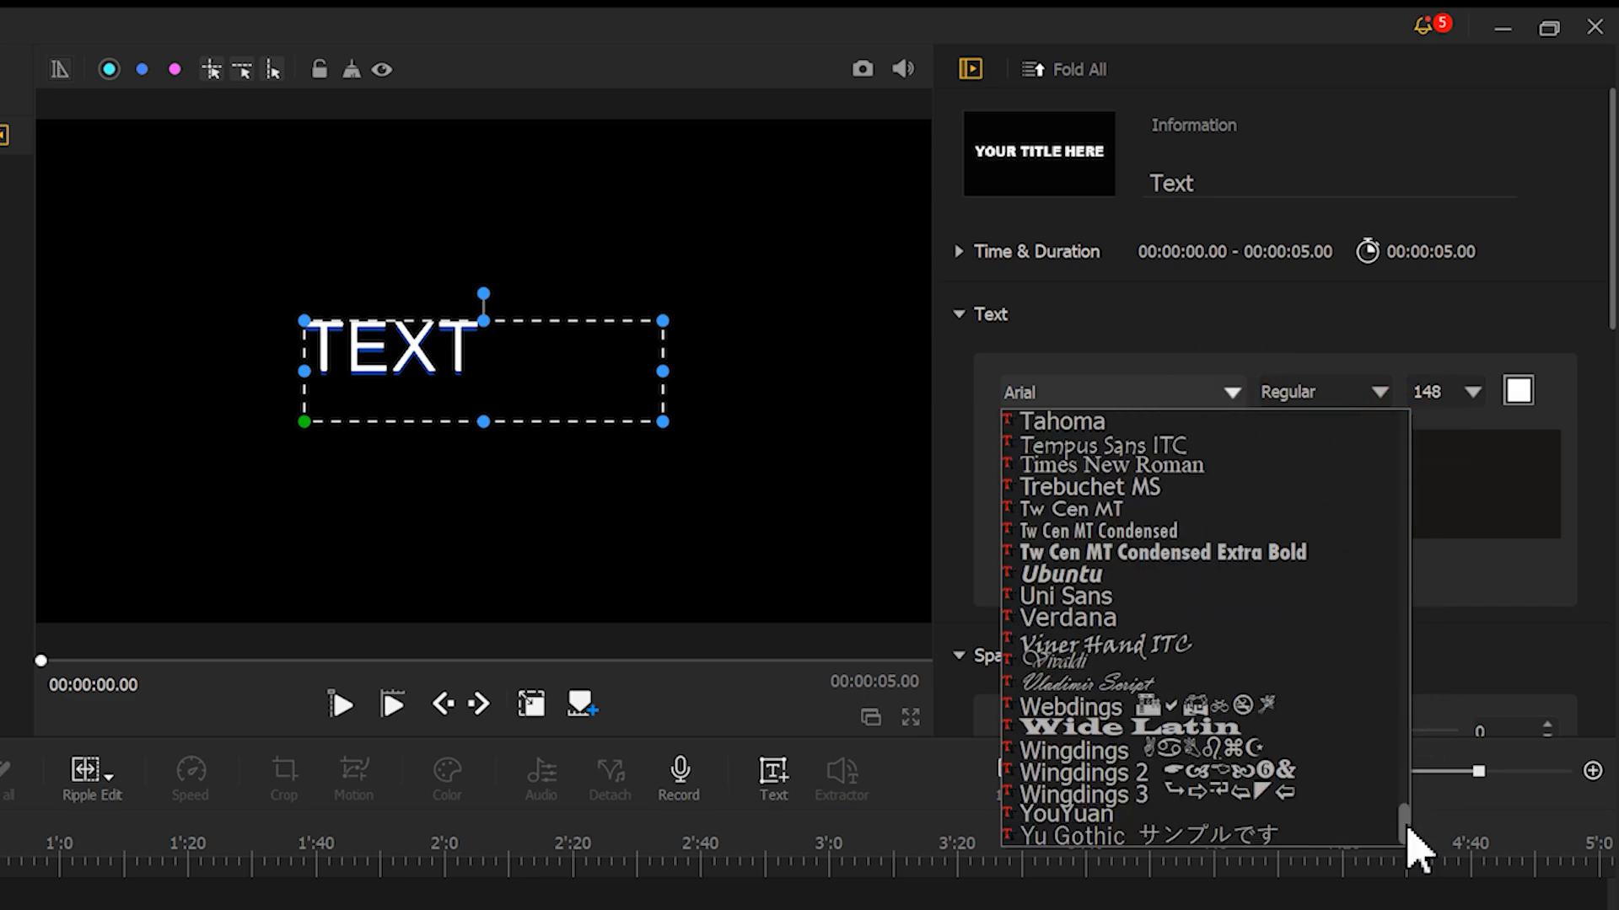
click(1062, 421)
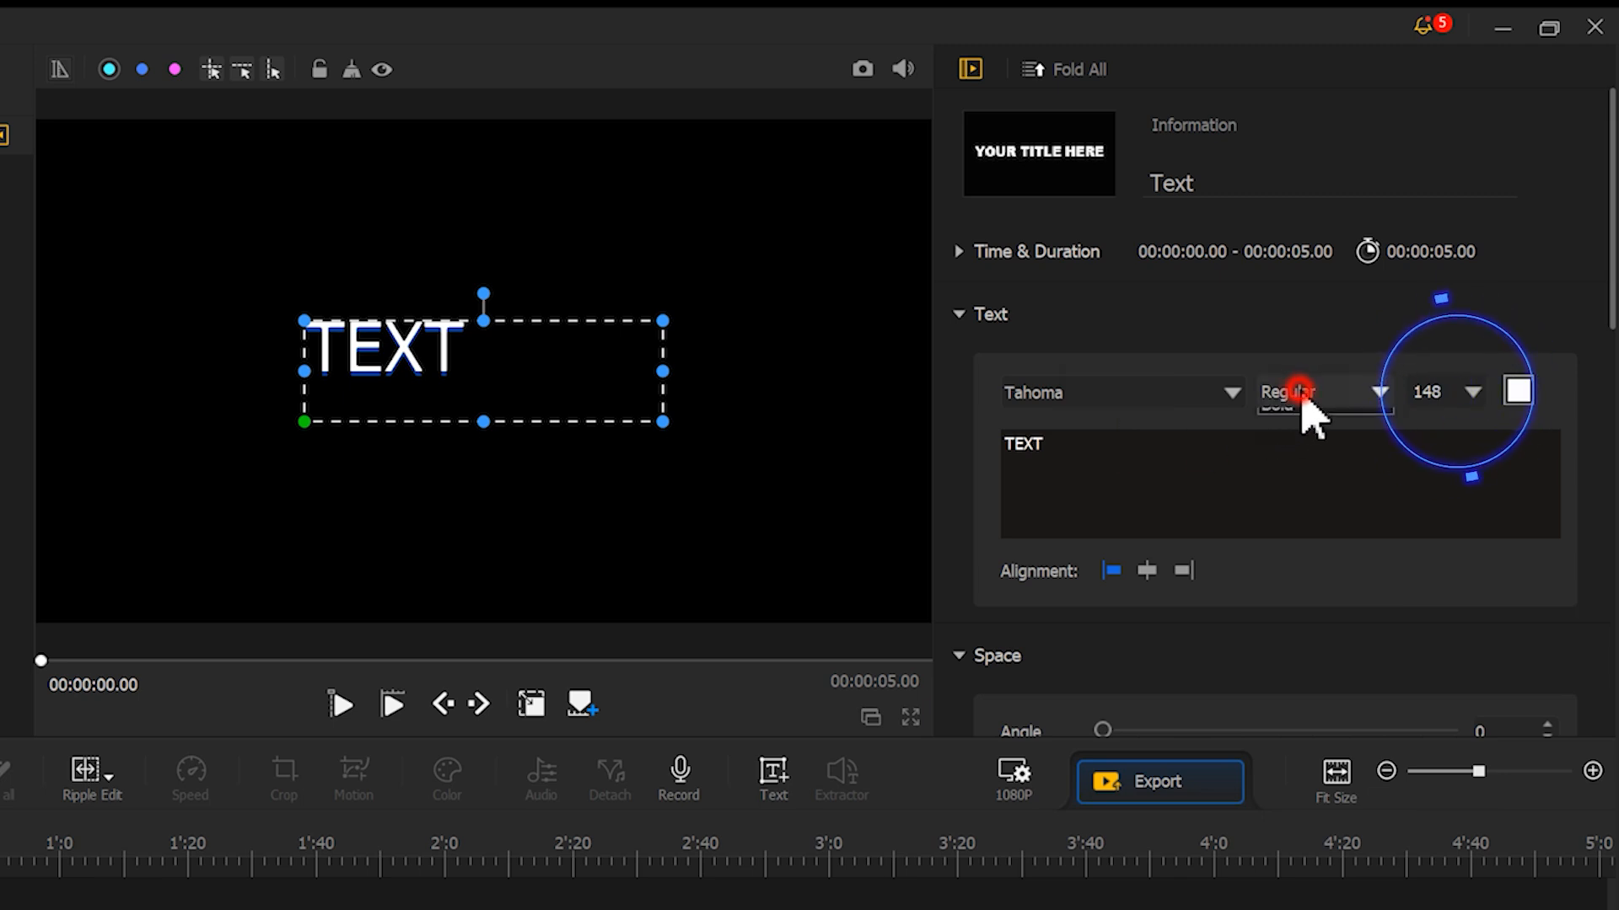
click(1285, 405)
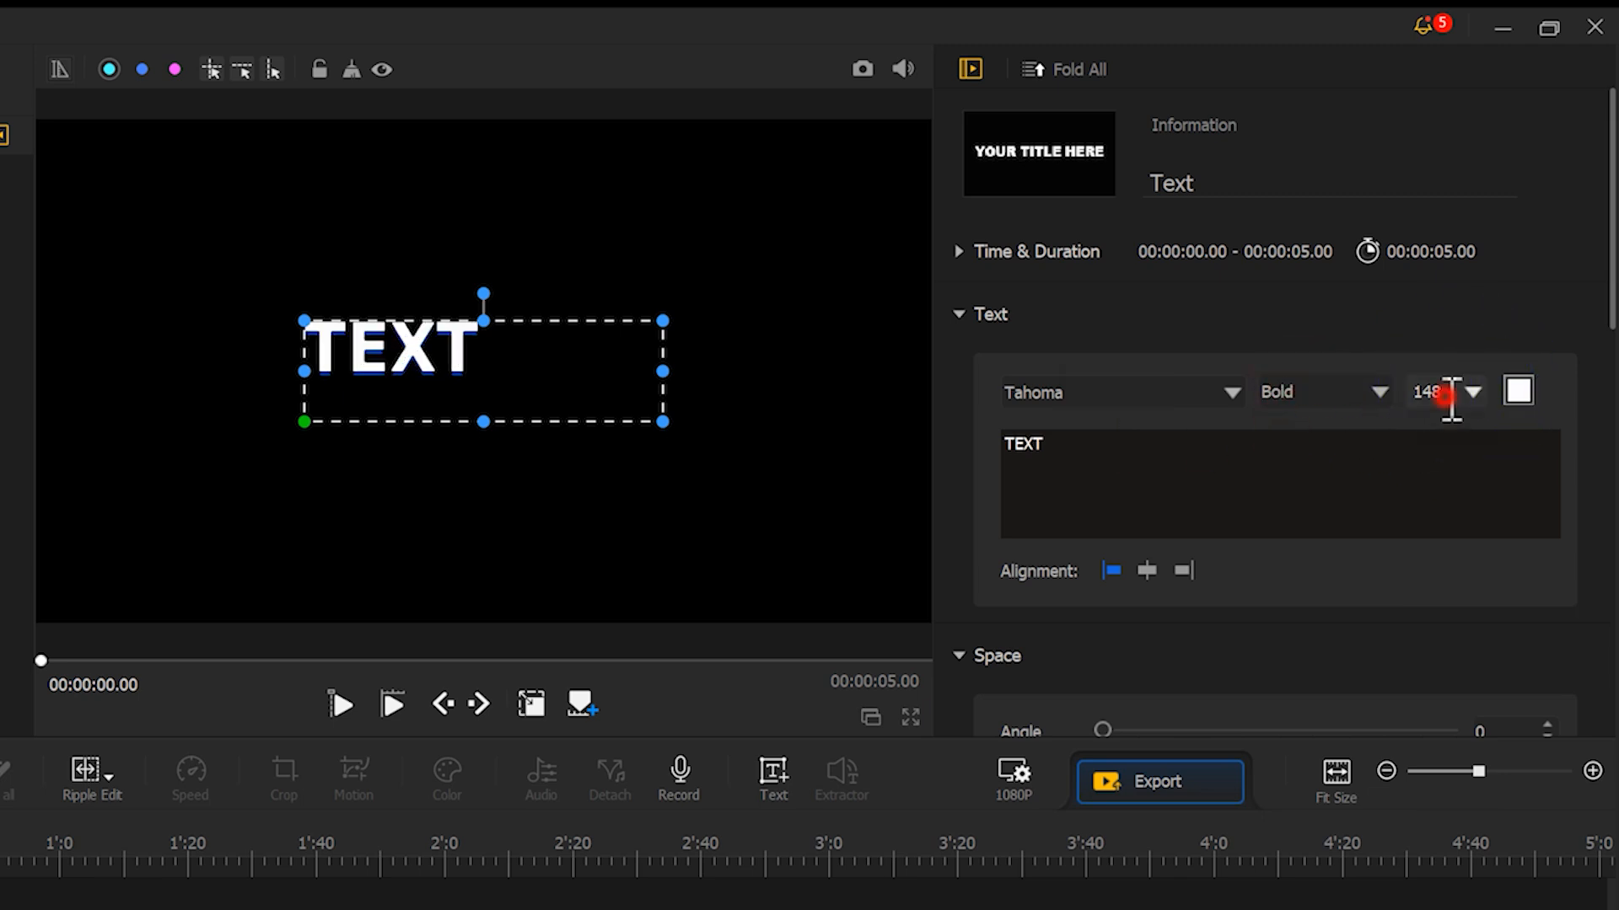
text(200)
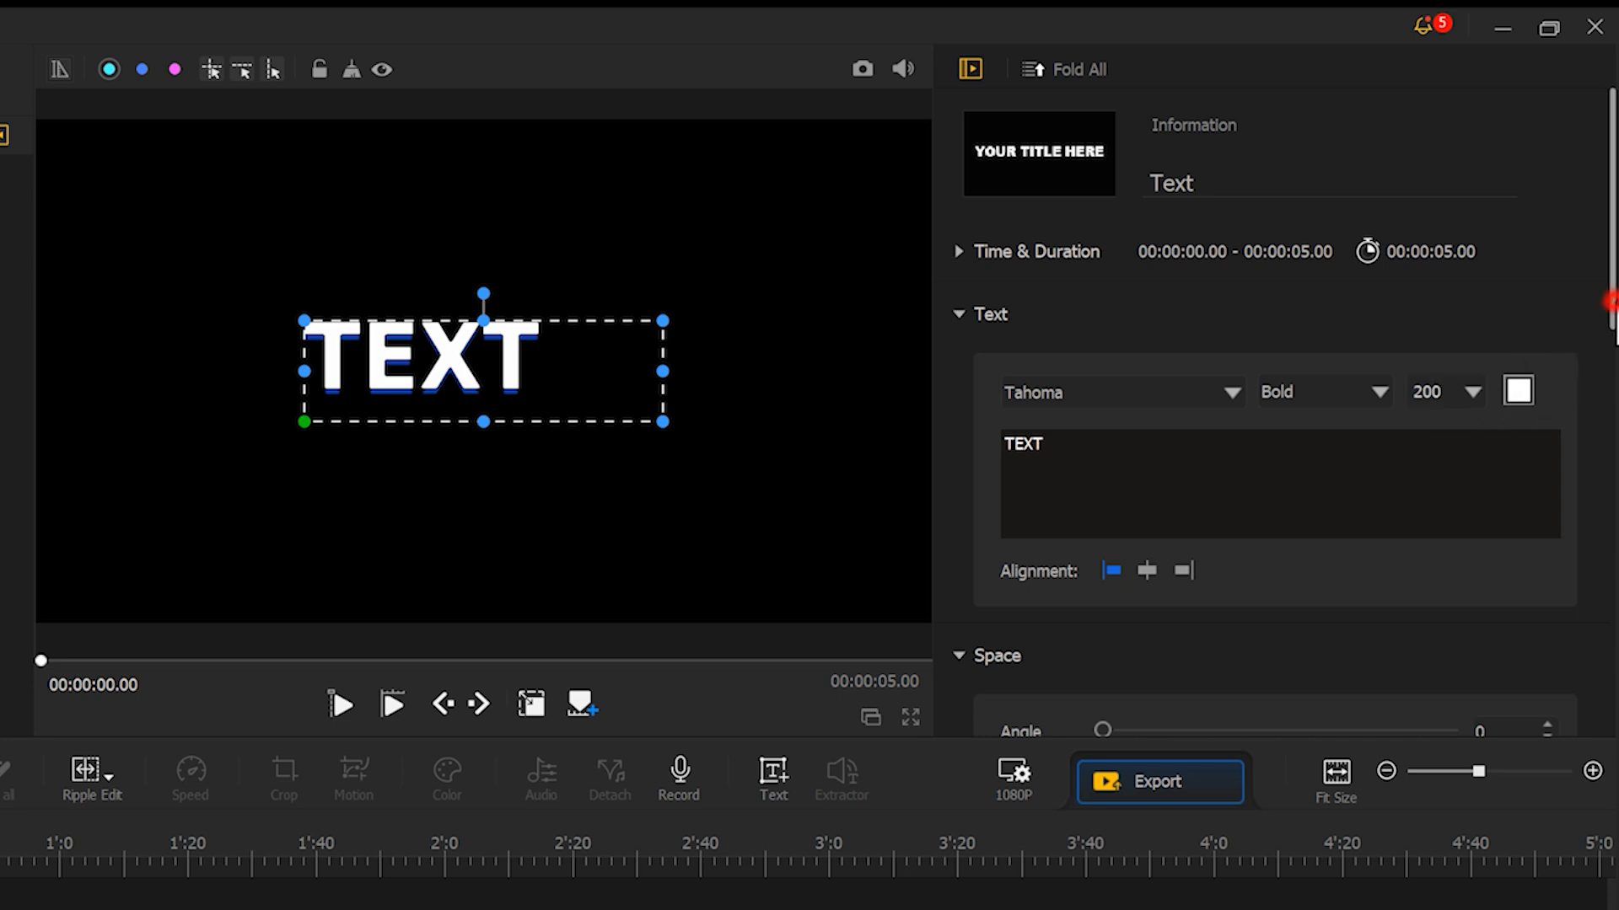
Remove the text shadow, widen Char Space to 100, and centre the title in the preview
scroll(down, 3)
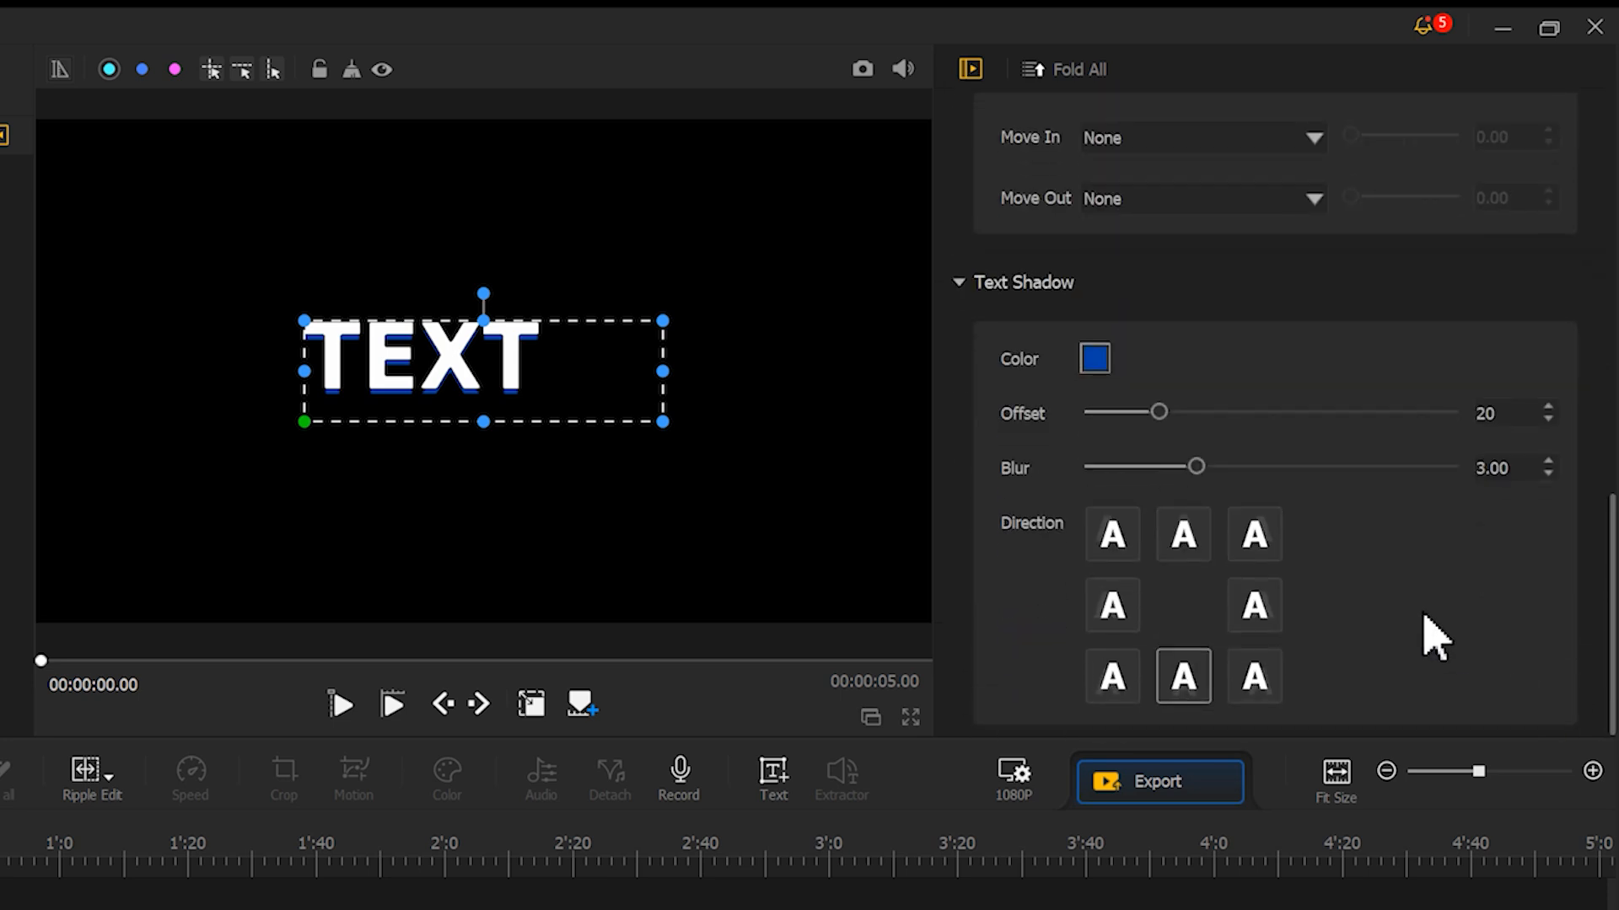
drag(1158, 412, 1123, 411)
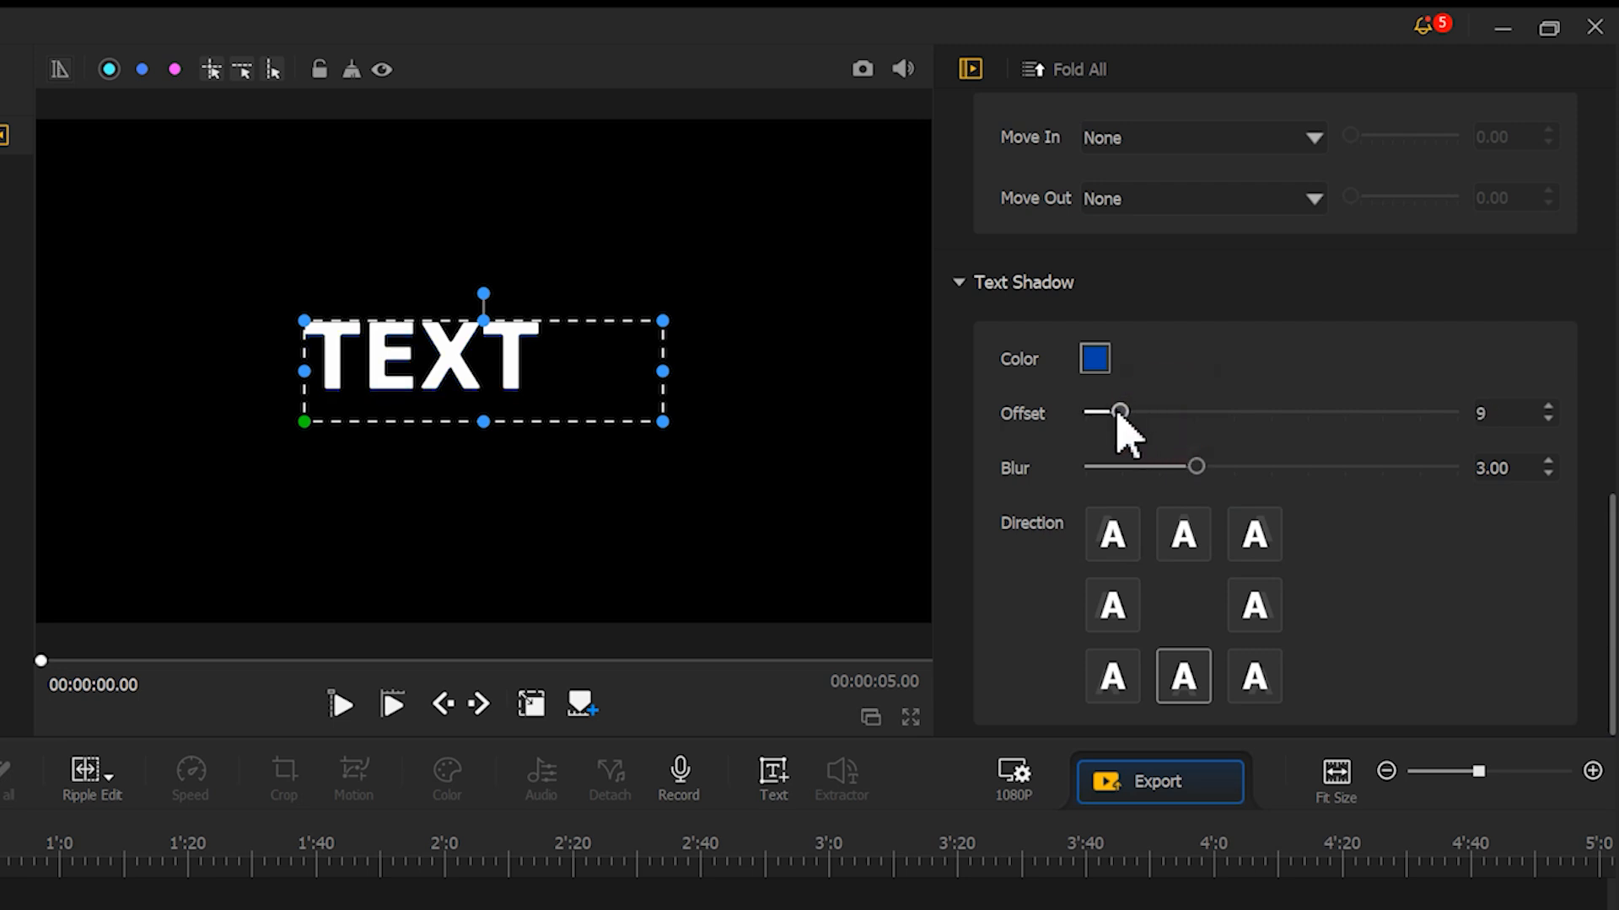
drag(1119, 413, 1084, 413)
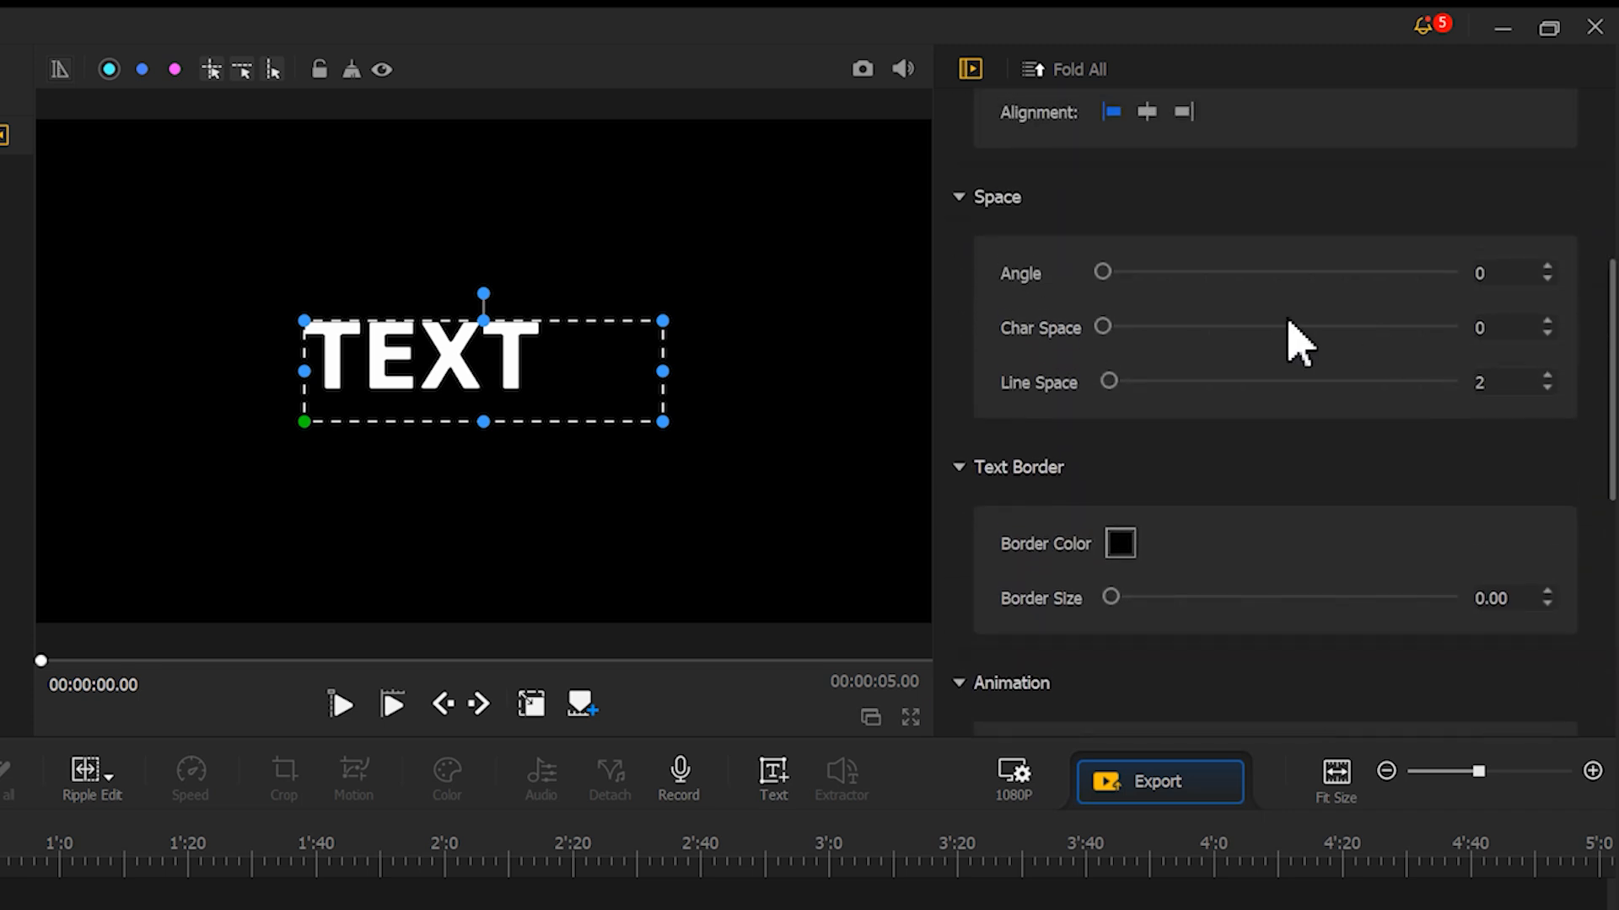
drag(1102, 328, 1455, 327)
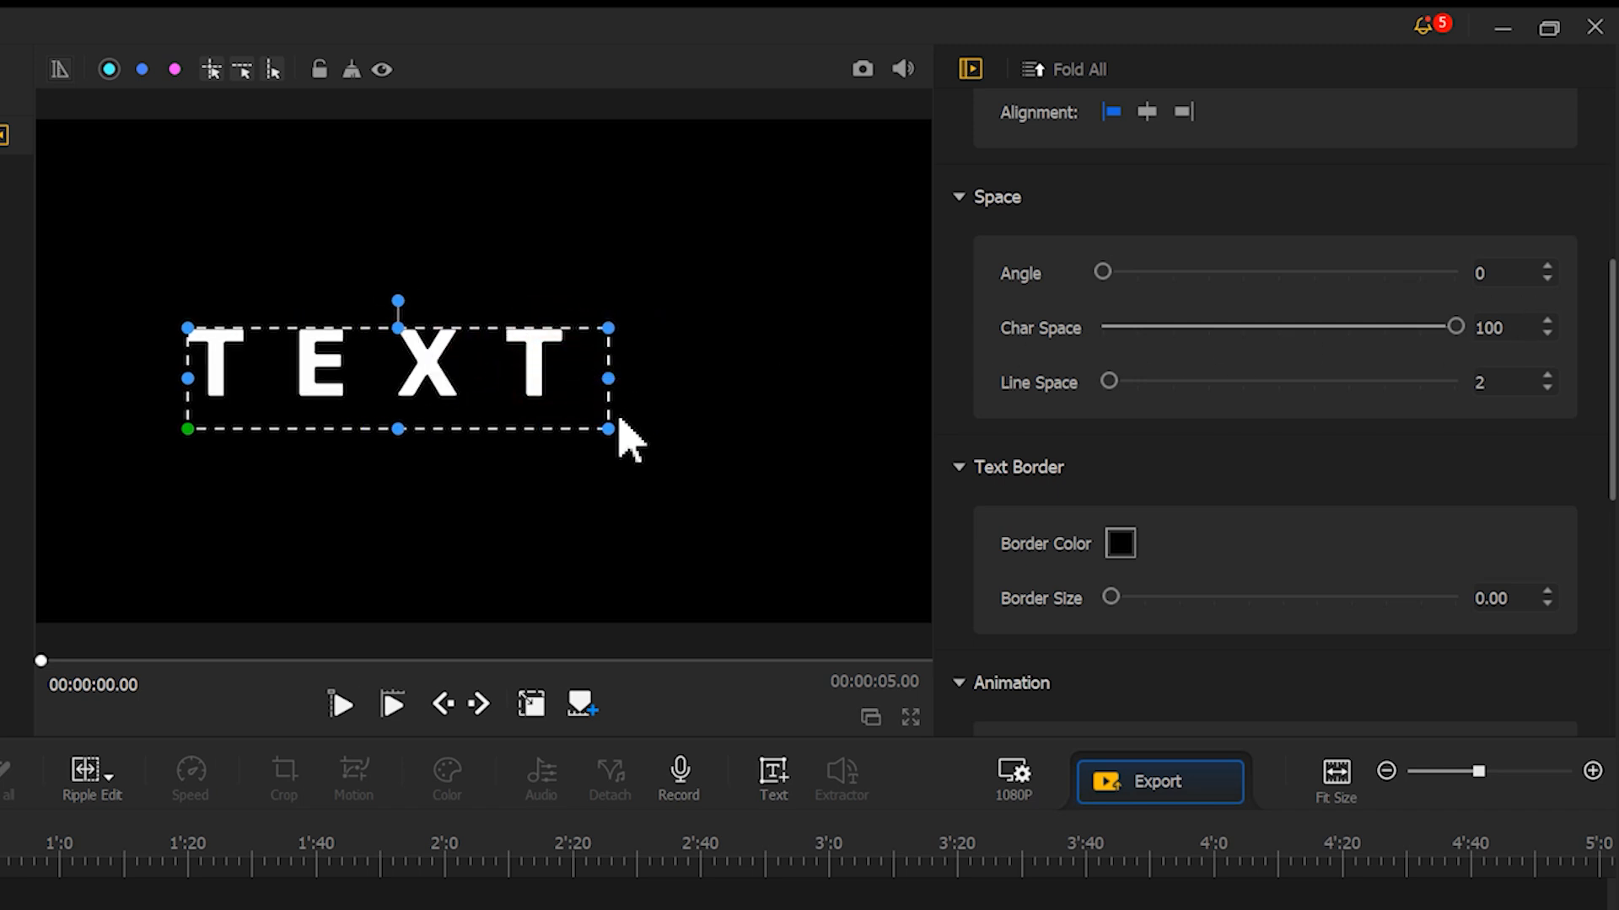
drag(607, 426, 723, 439)
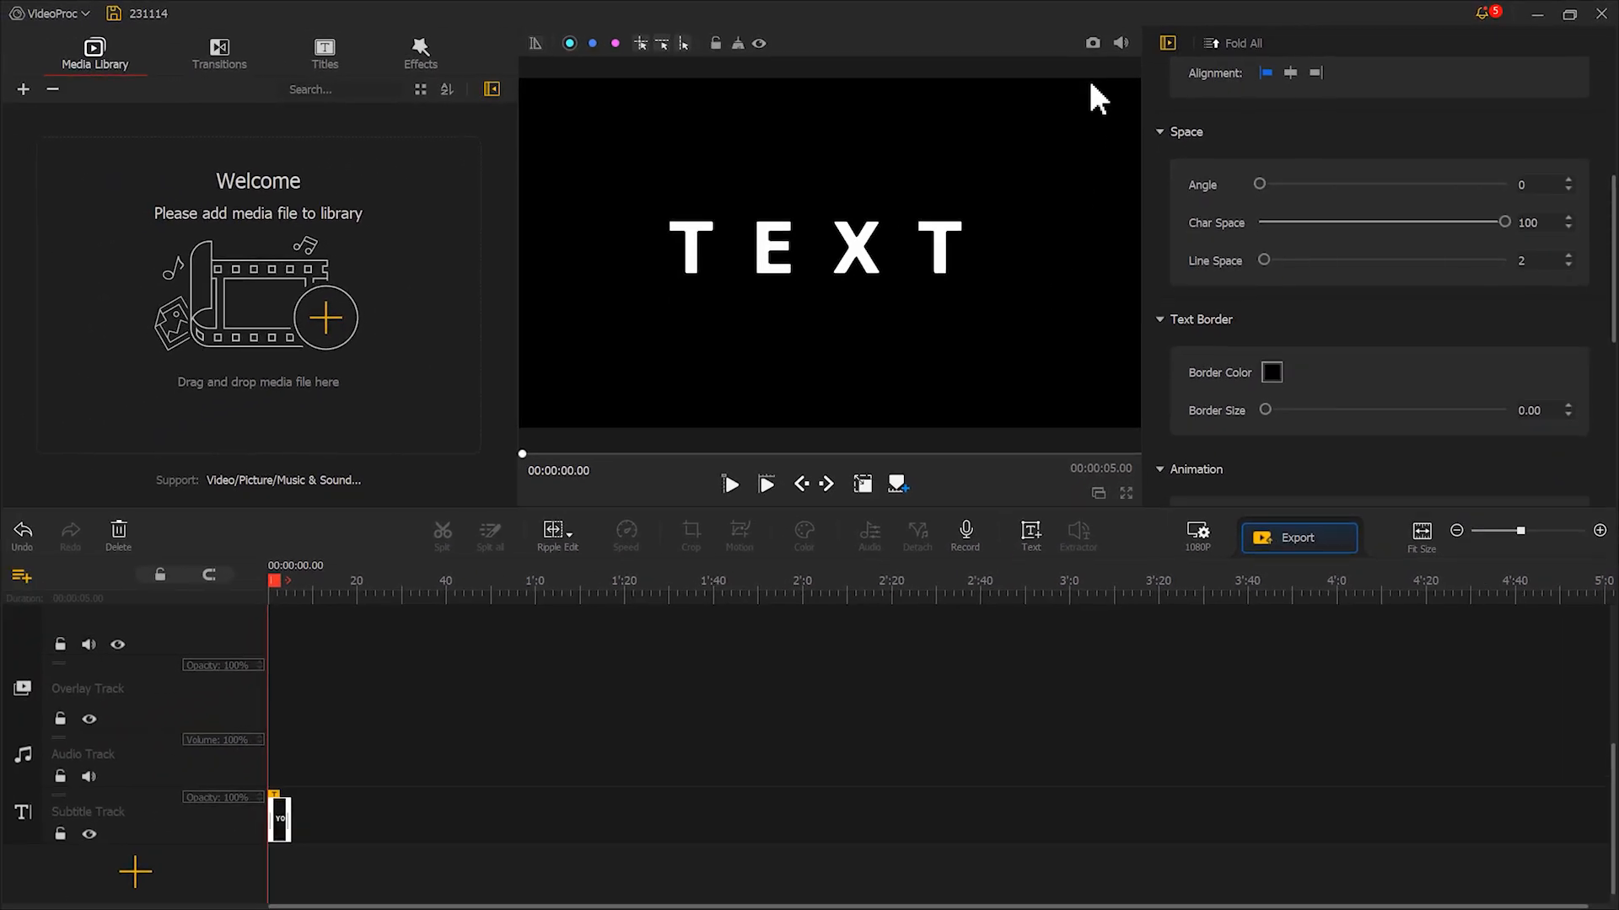
Save snapshots of the TEXT title frame and of a blank frame, closing the Explorer windows
click(1093, 42)
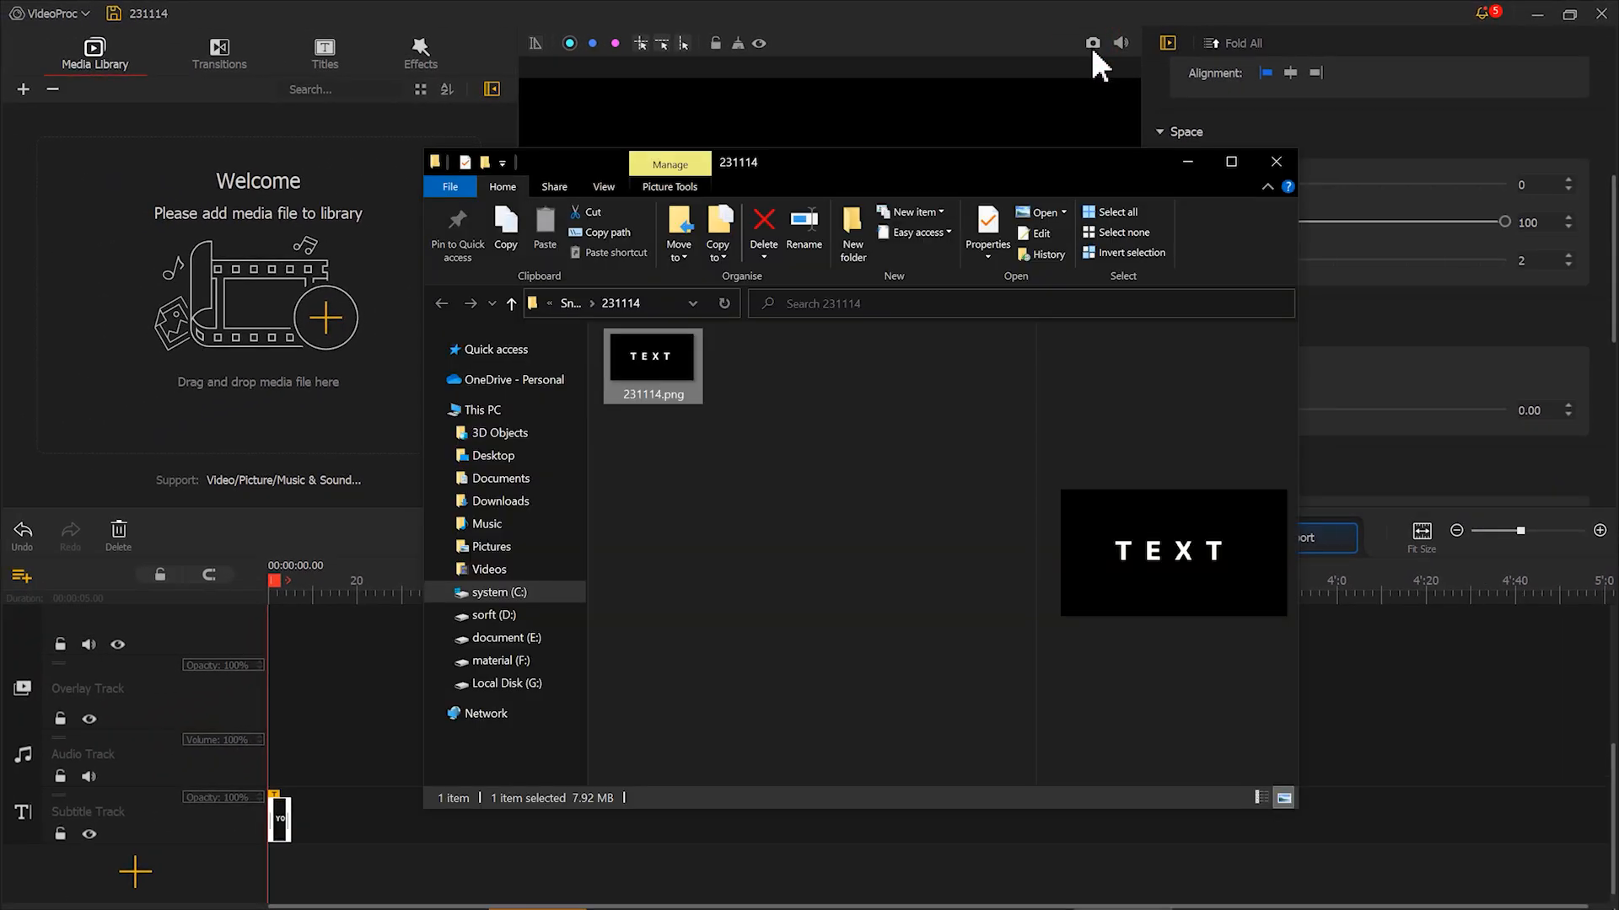
click(1275, 162)
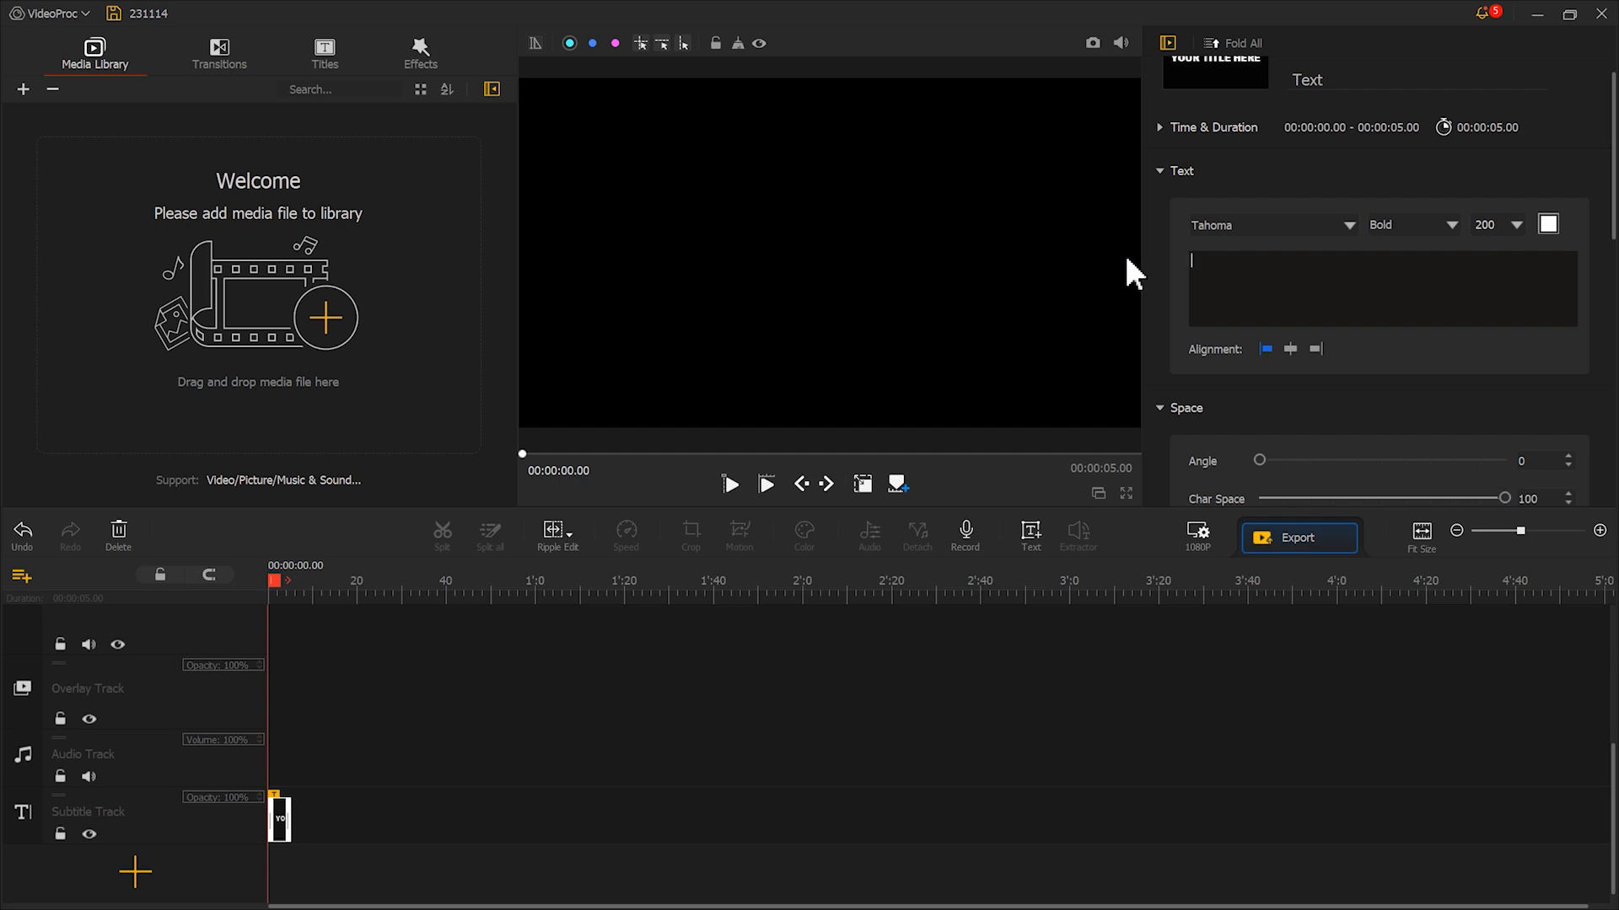
click(1092, 42)
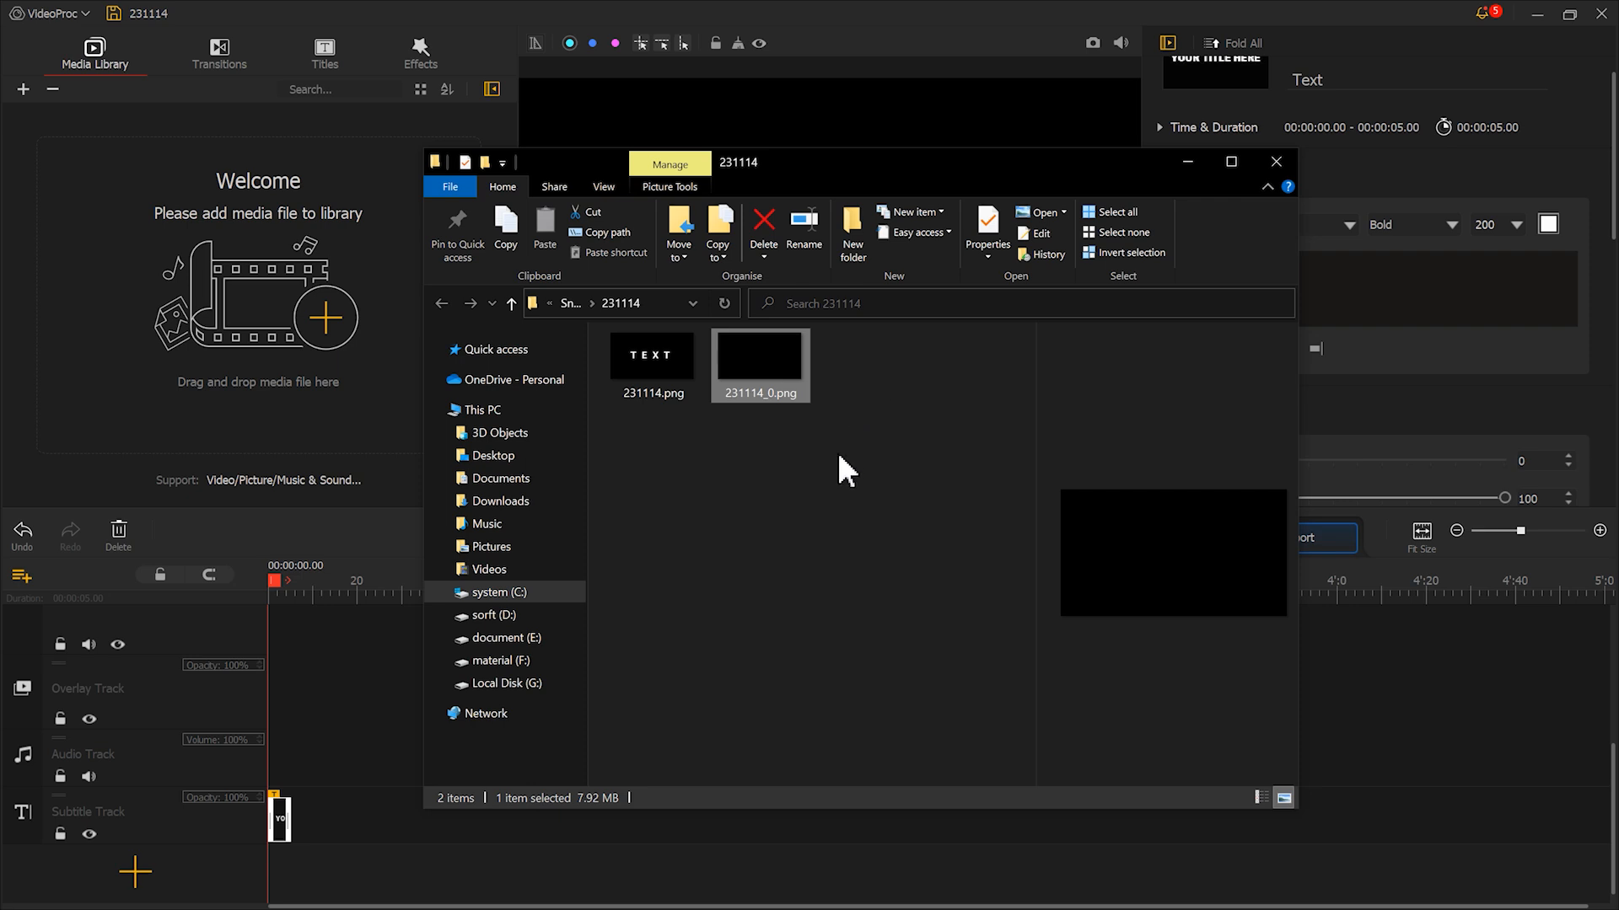
click(650, 366)
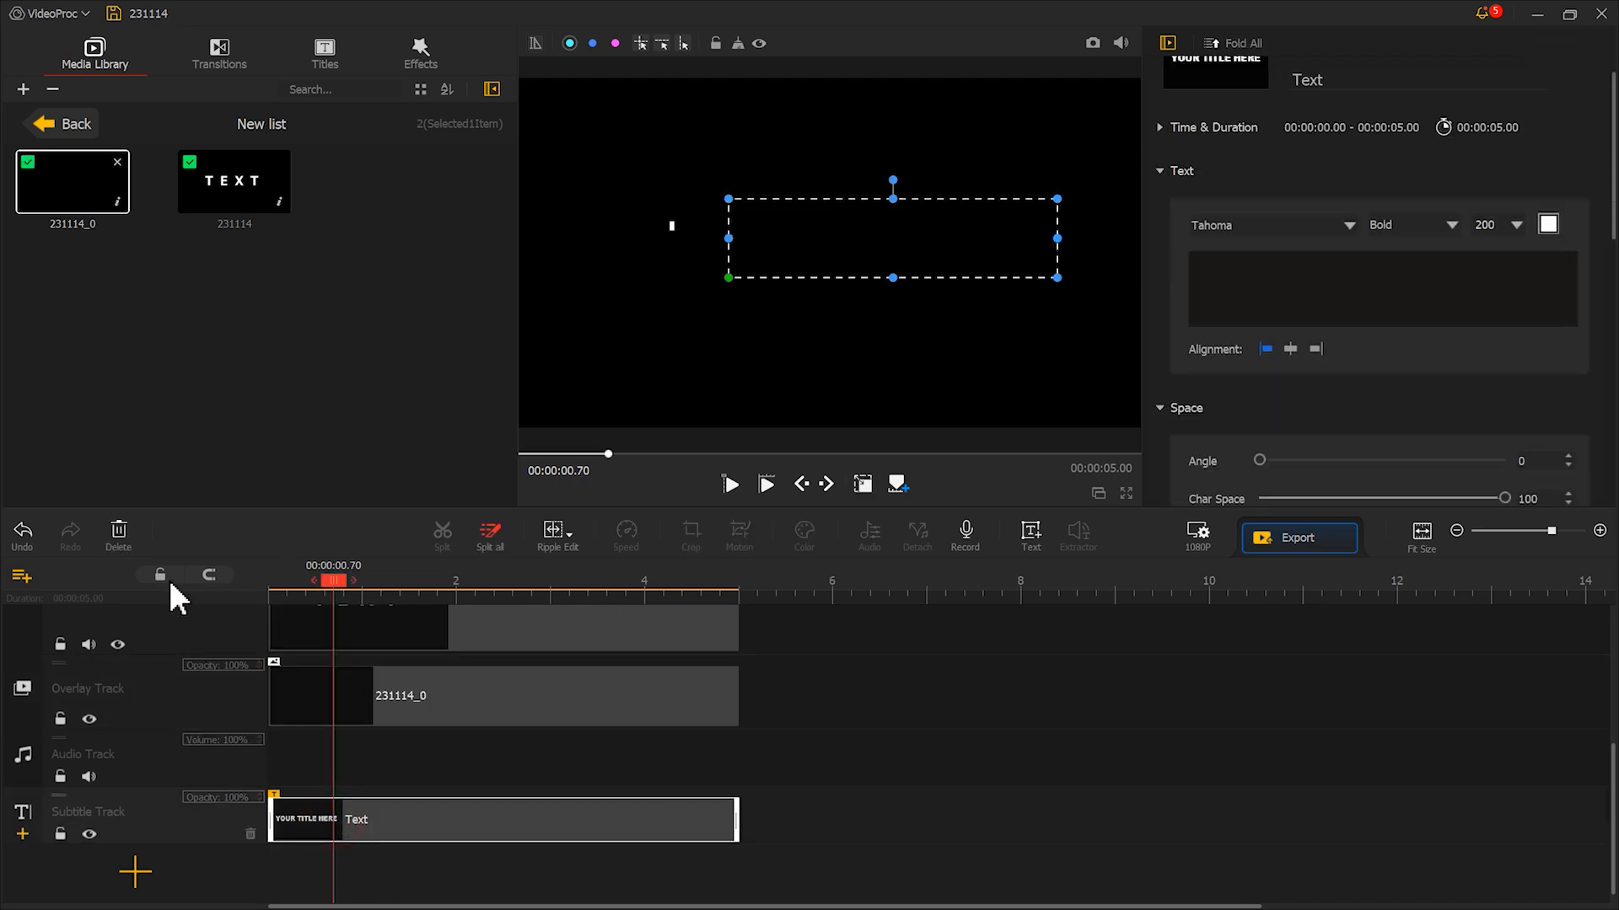
Select the blank image clip on the overlay track before snapshotting each letter
click(401, 695)
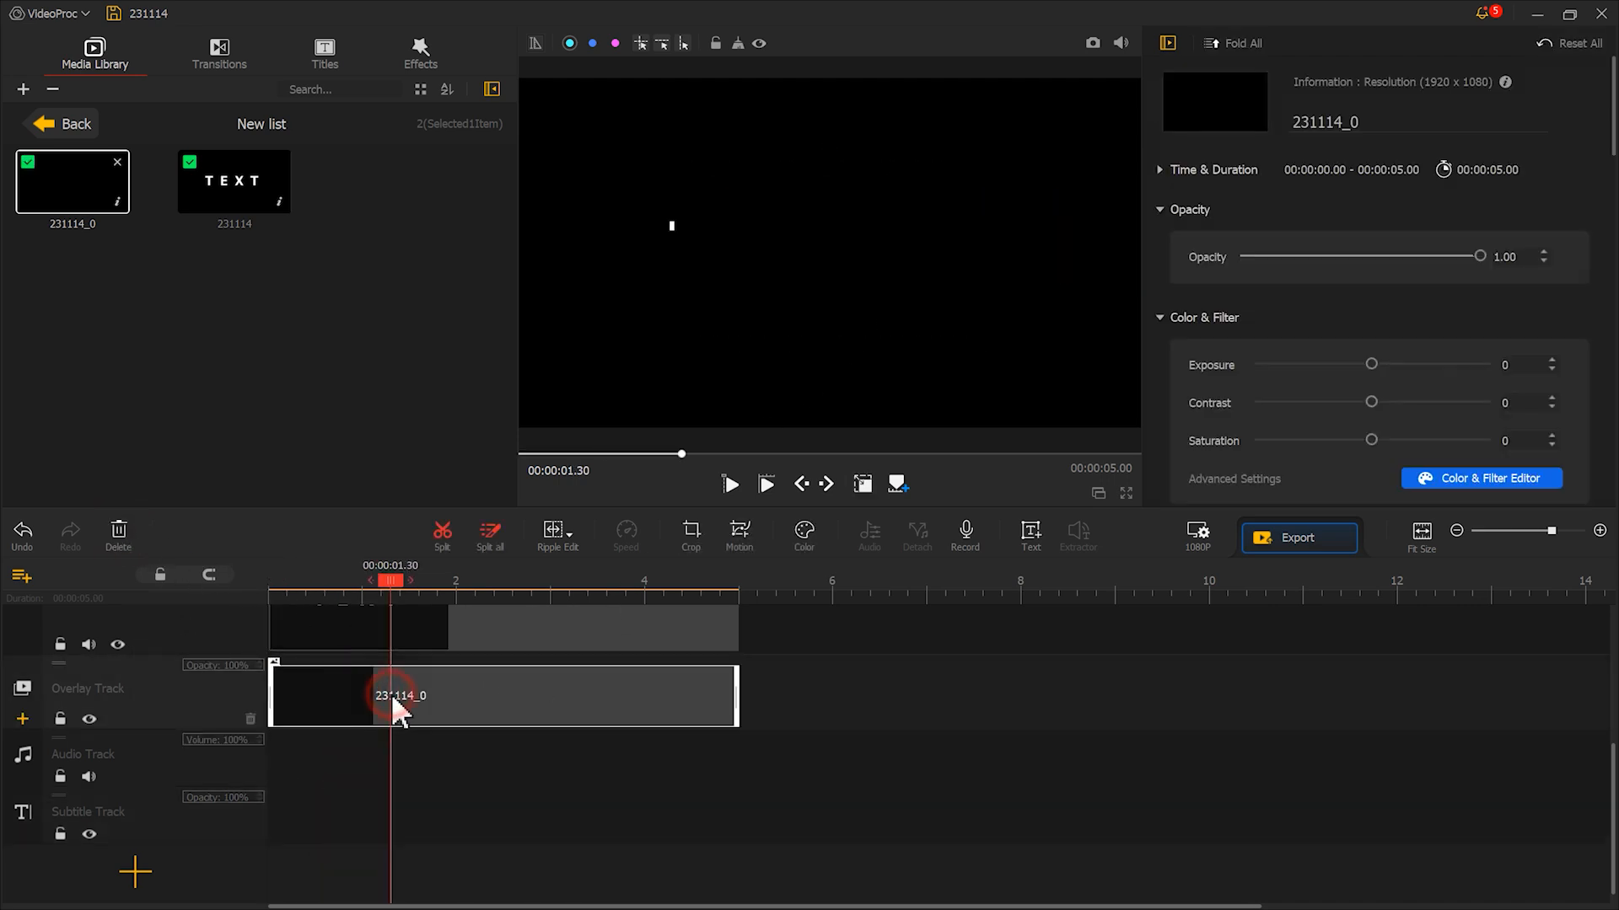
click(401, 694)
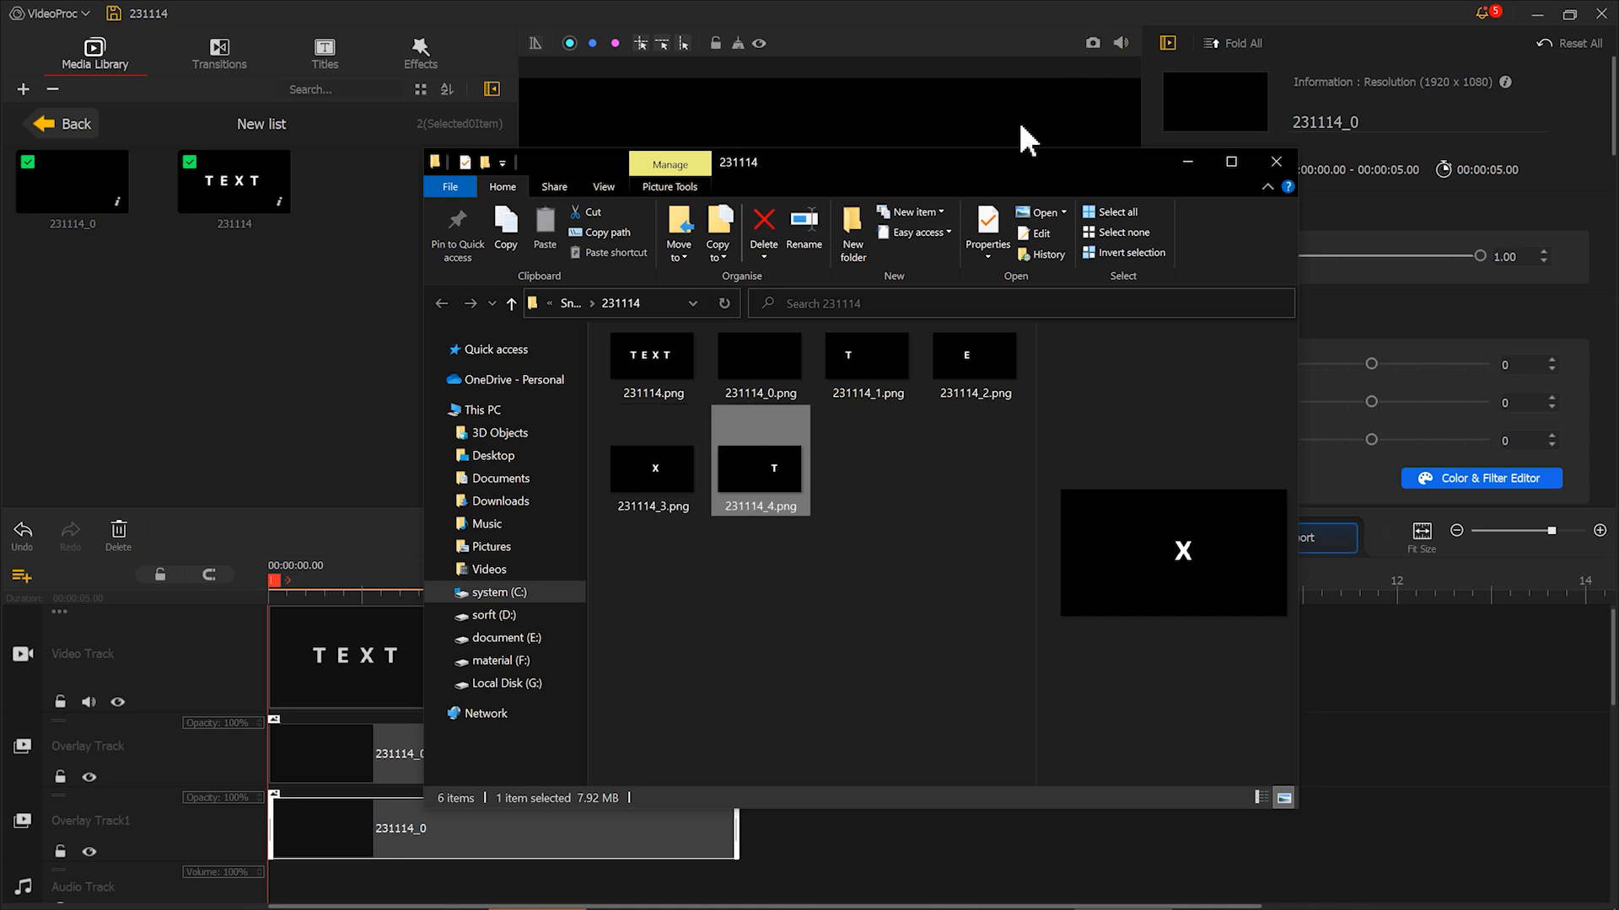
Close the letter snapshot folder and delete all clips from the timeline
click(866, 366)
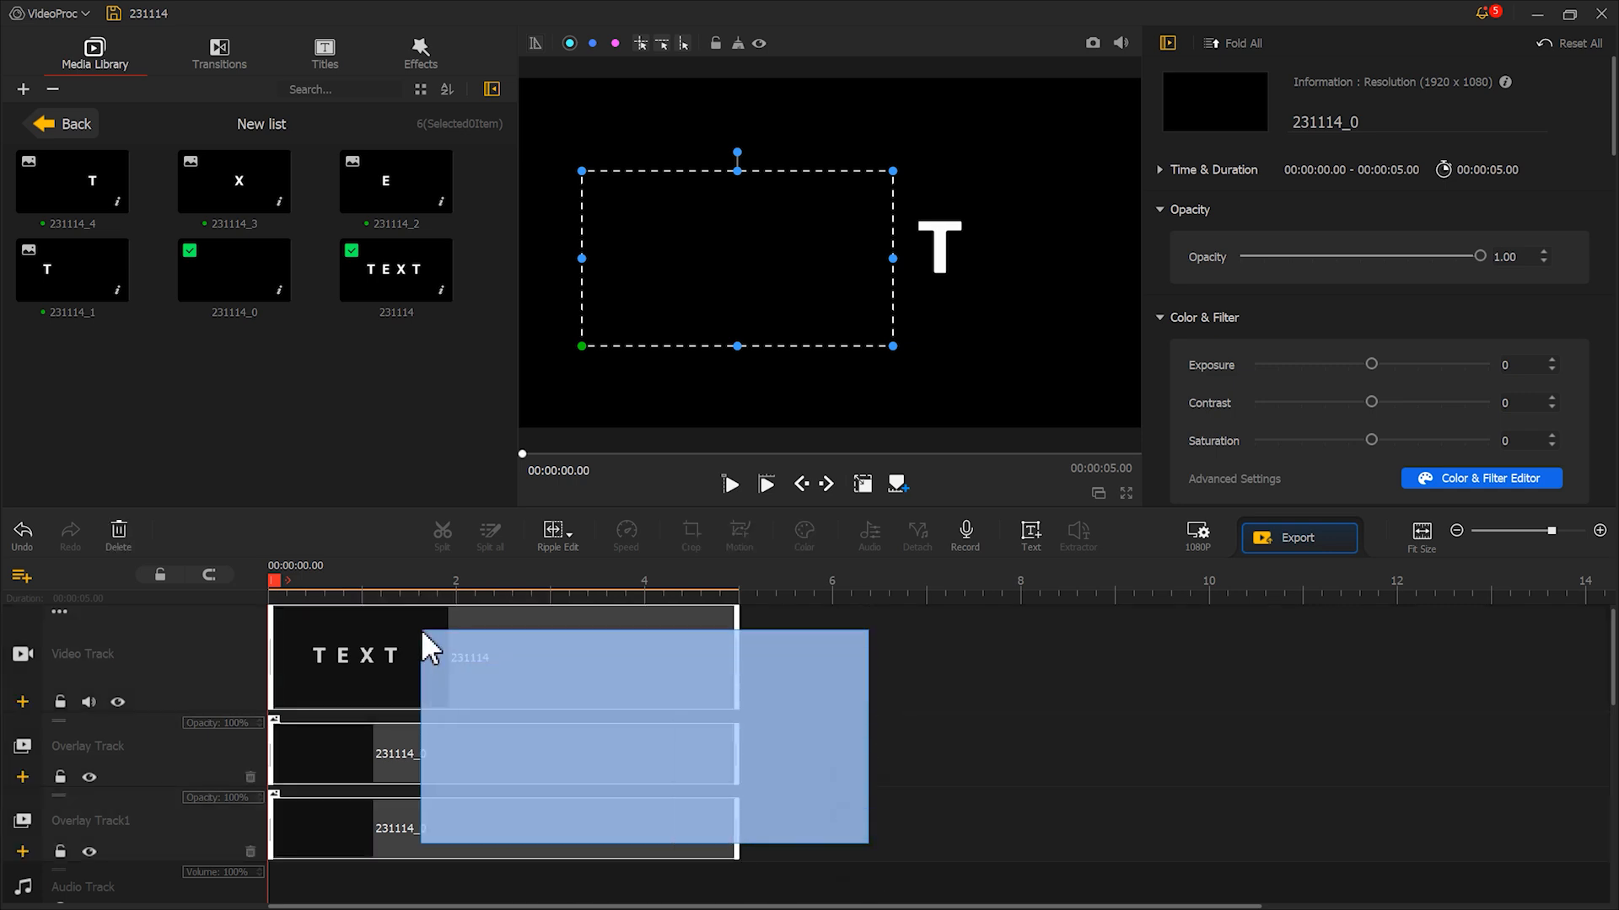
click(118, 531)
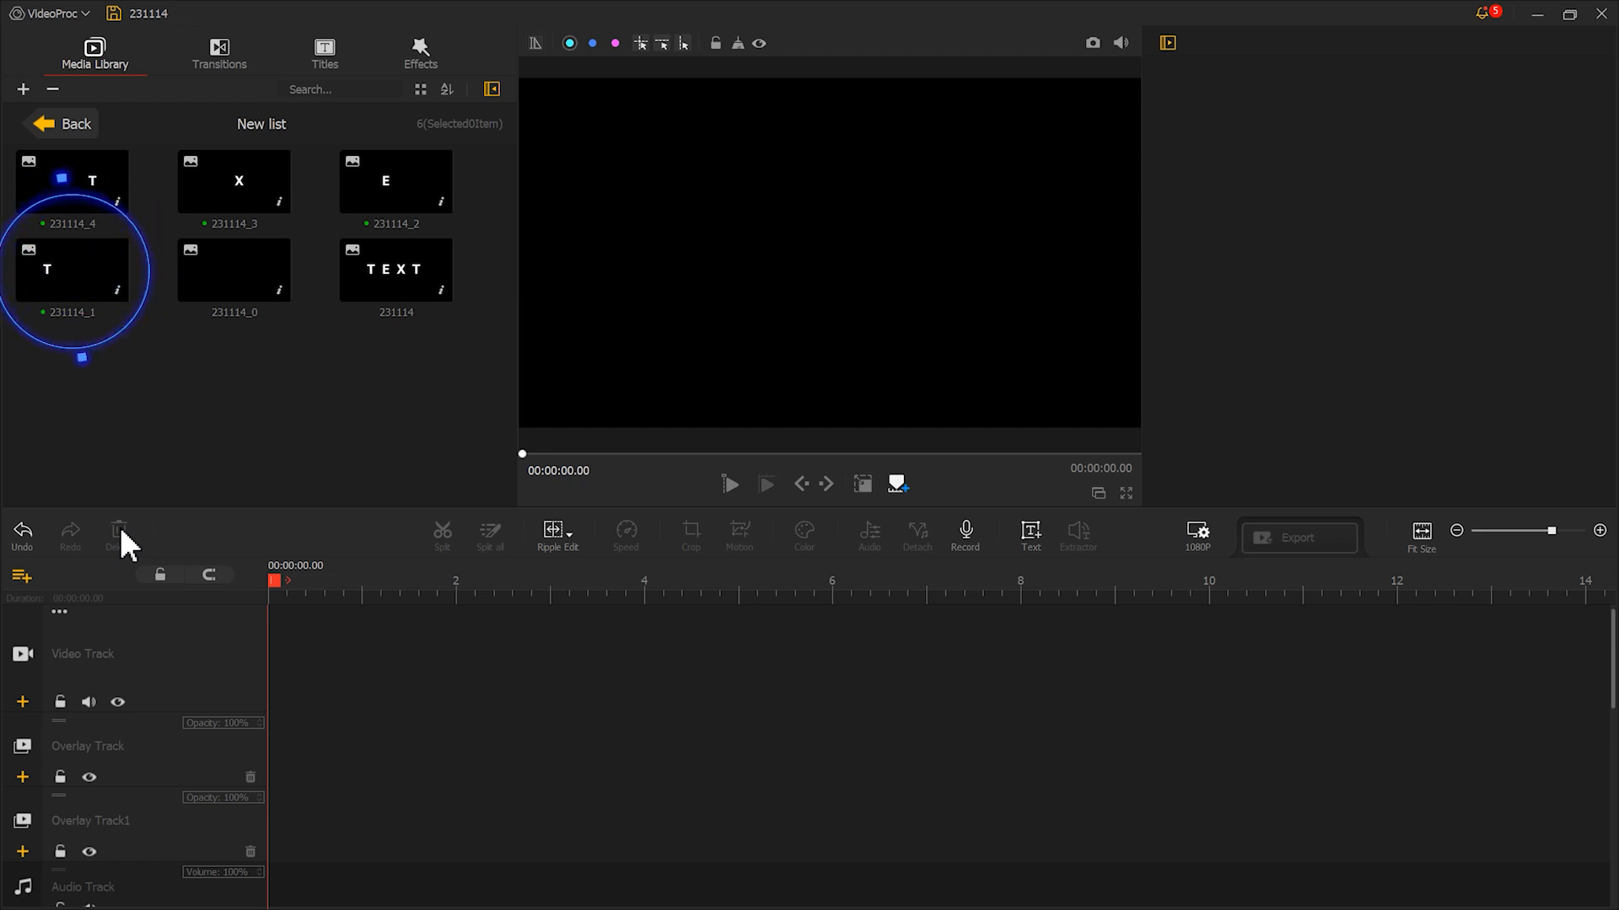
Place the first T snapshot 231114_1 on the video track
drag(73, 270, 330, 661)
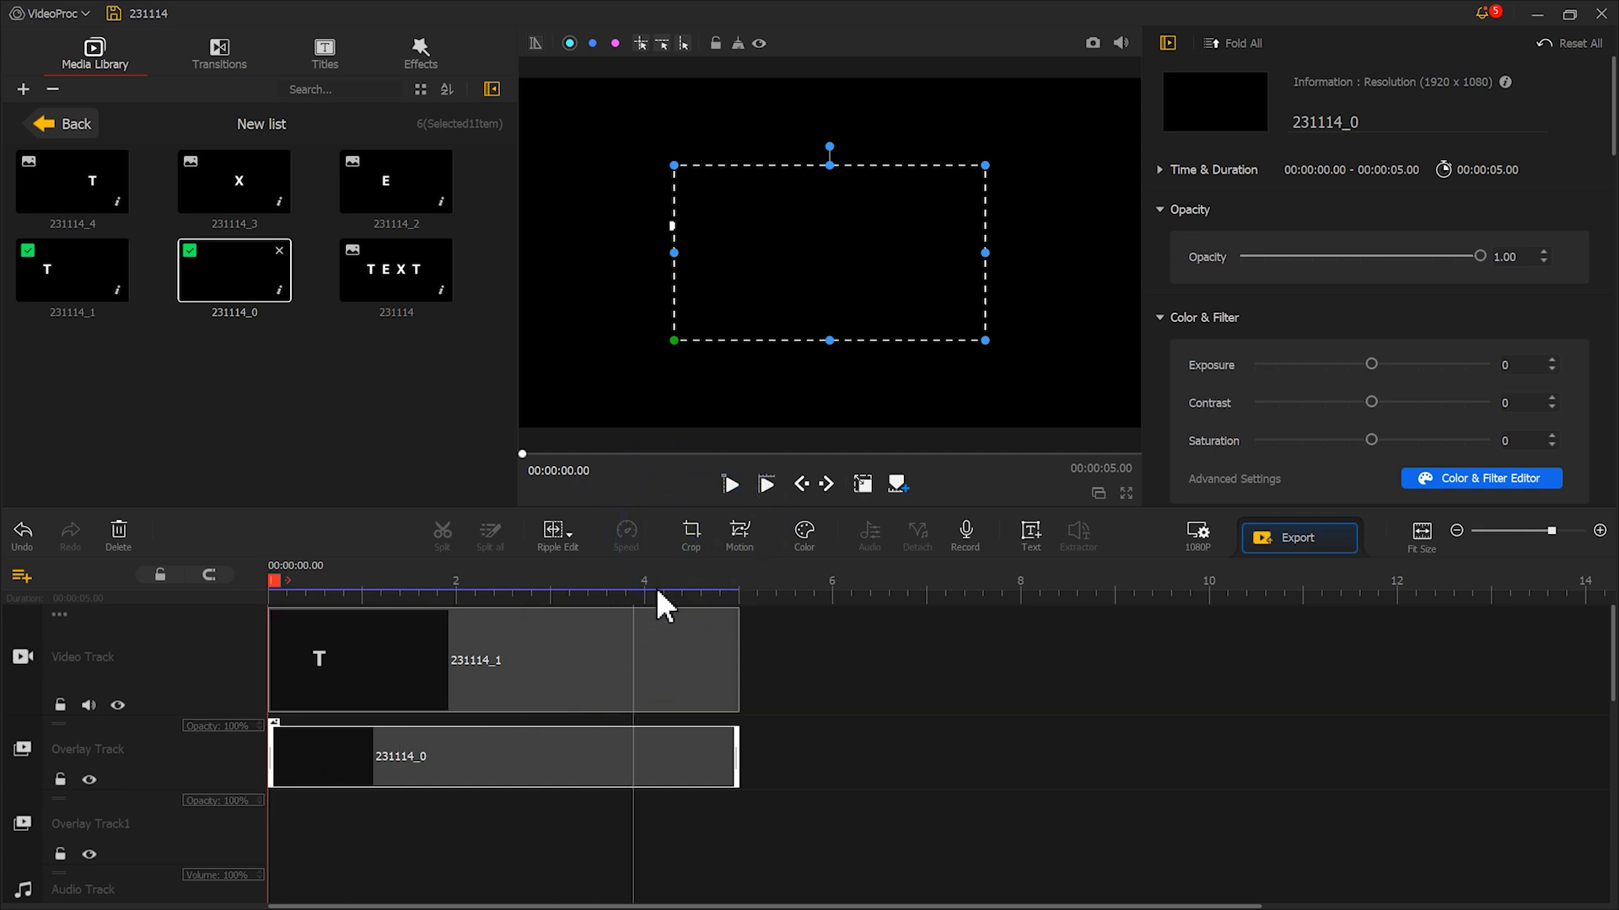
Crop the blank overlay clip to a 1:1 square ratio and apply it
click(690, 535)
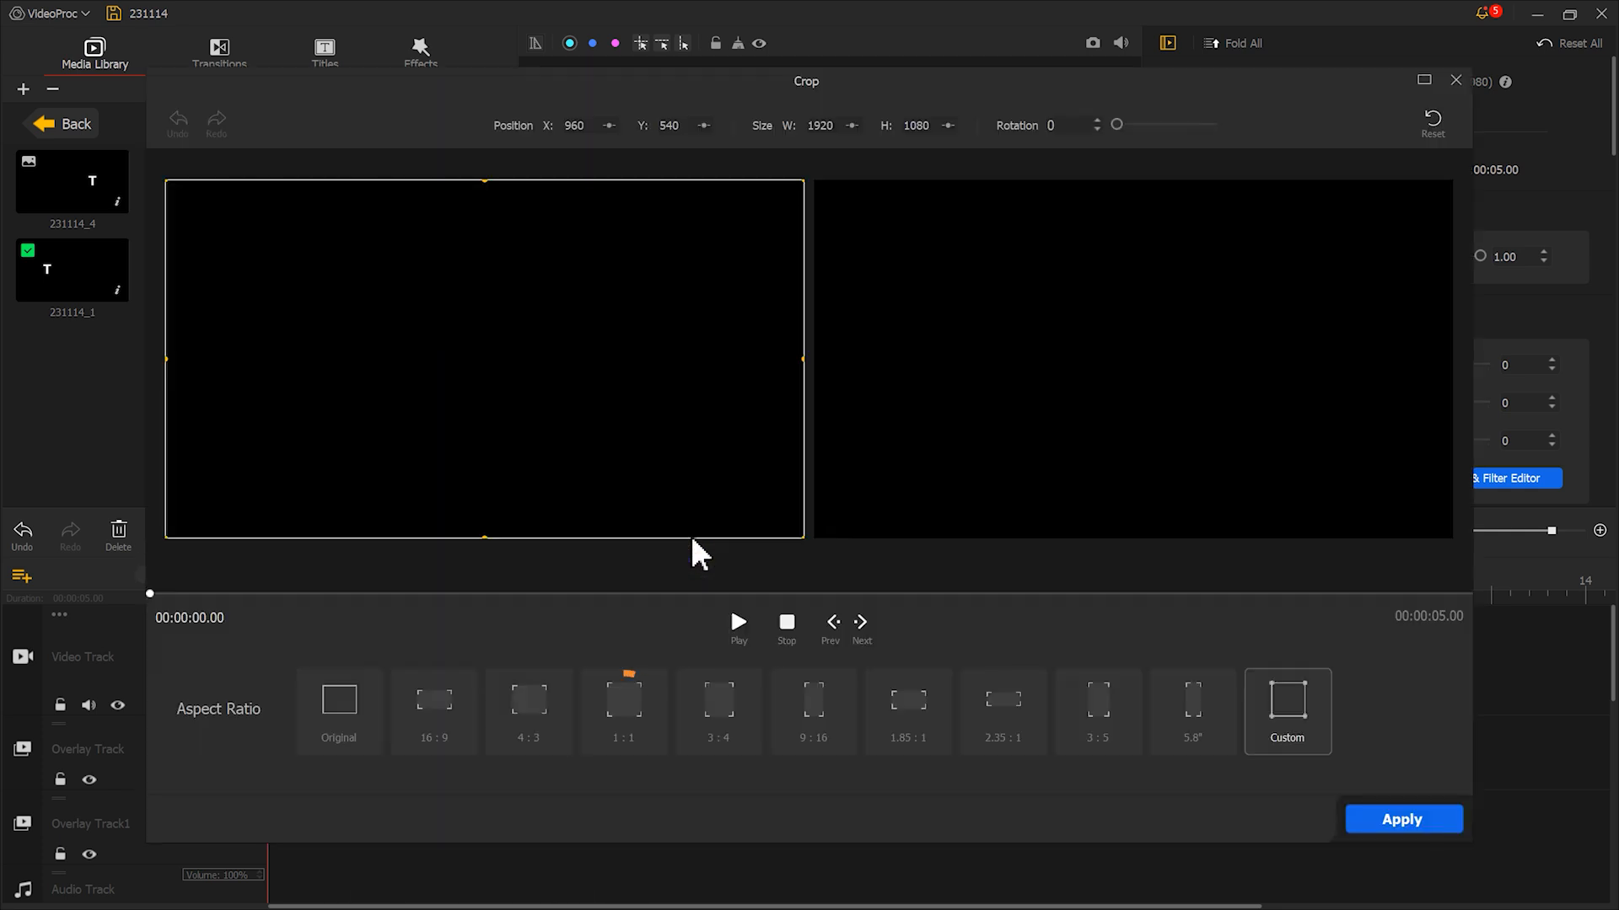
click(624, 710)
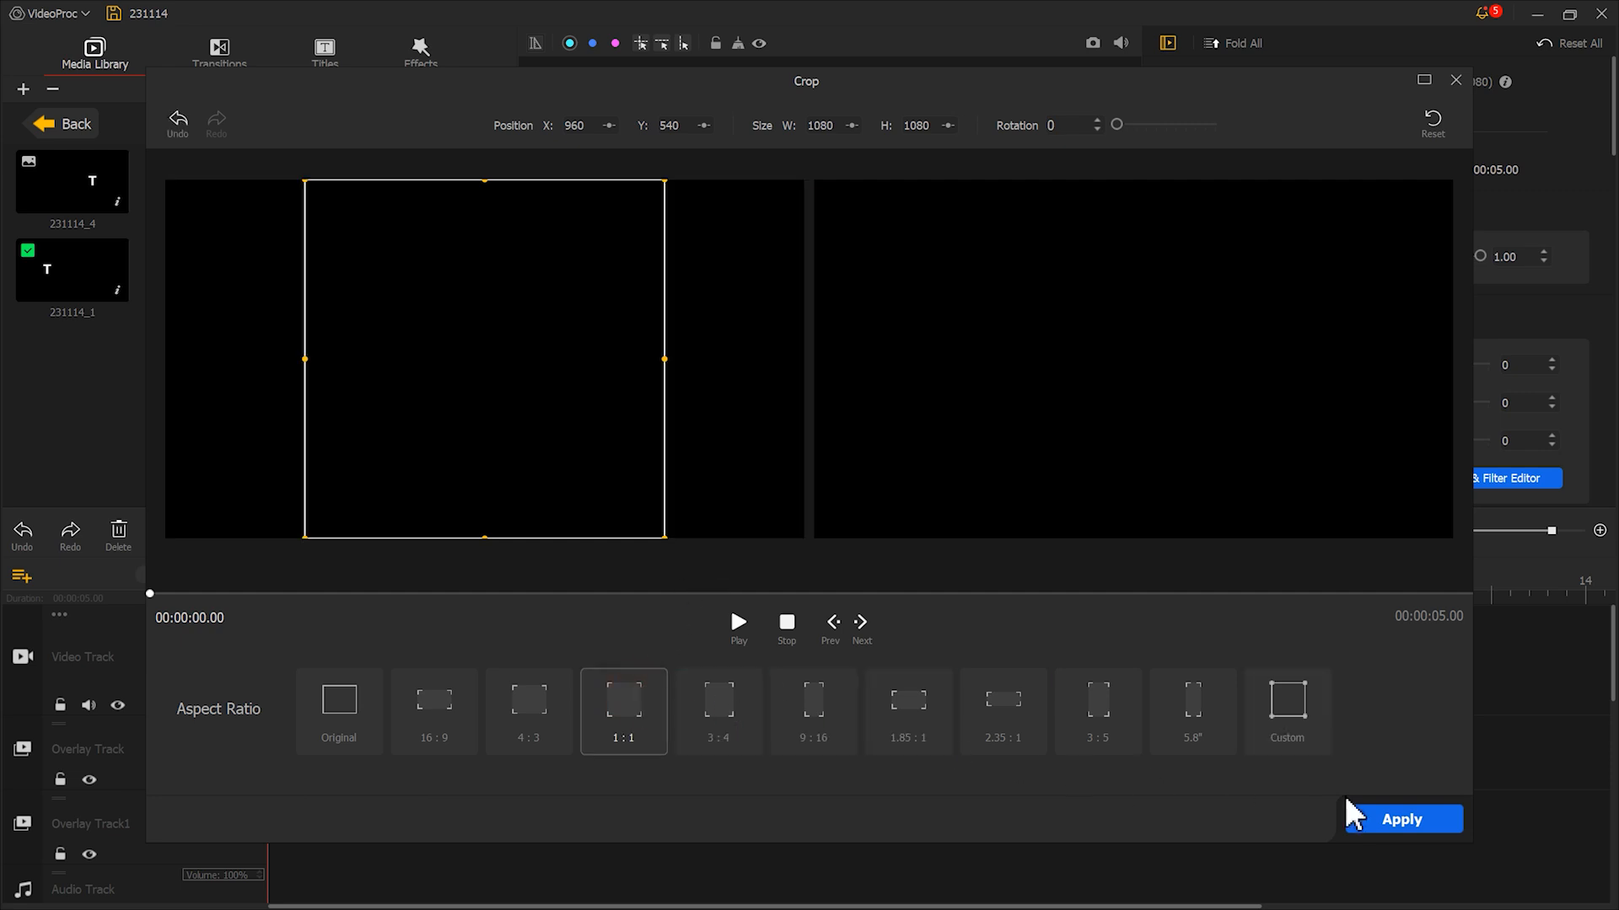
click(1399, 819)
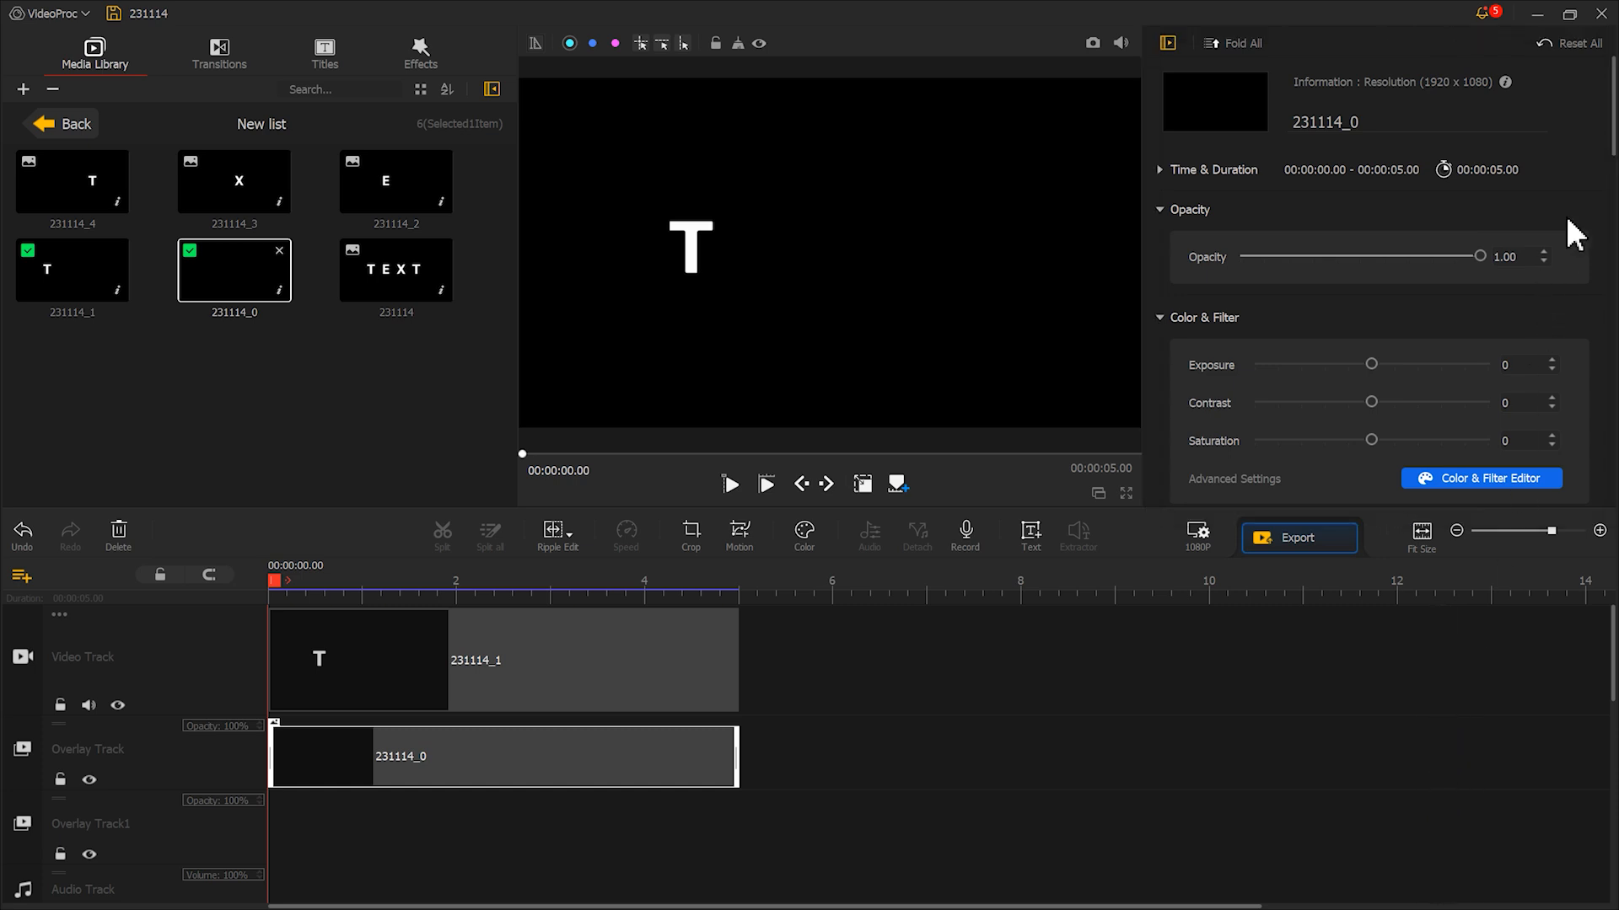
Set the overlay's Transform to Scale 0.25 and Rotation 30, positioning it in the preview
scroll(down, 3)
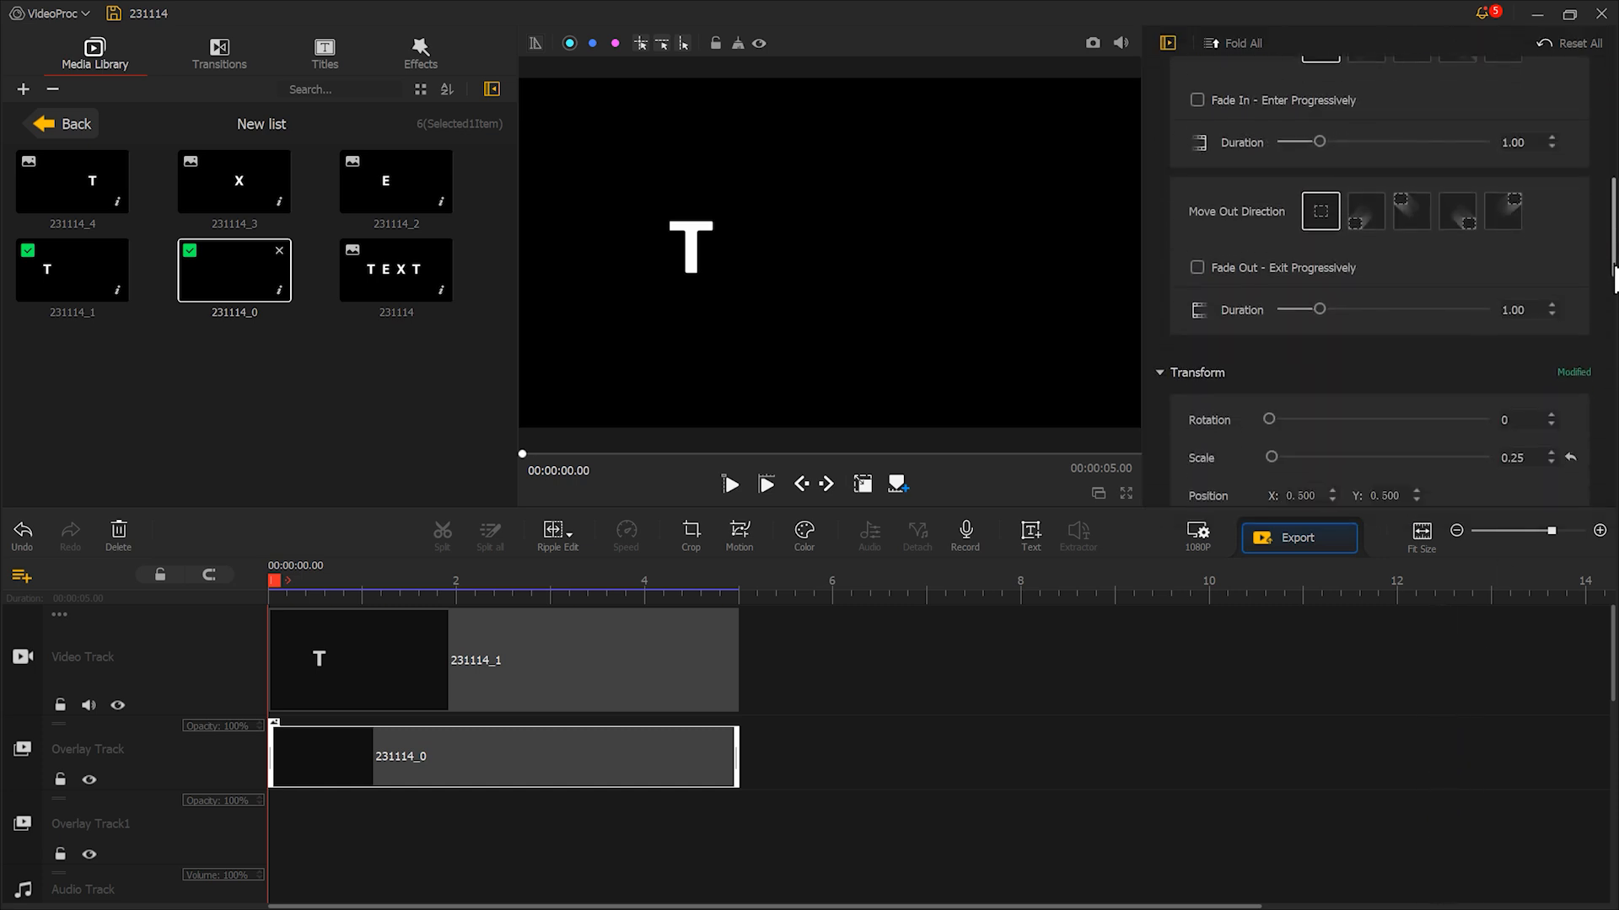
scroll(down, 3)
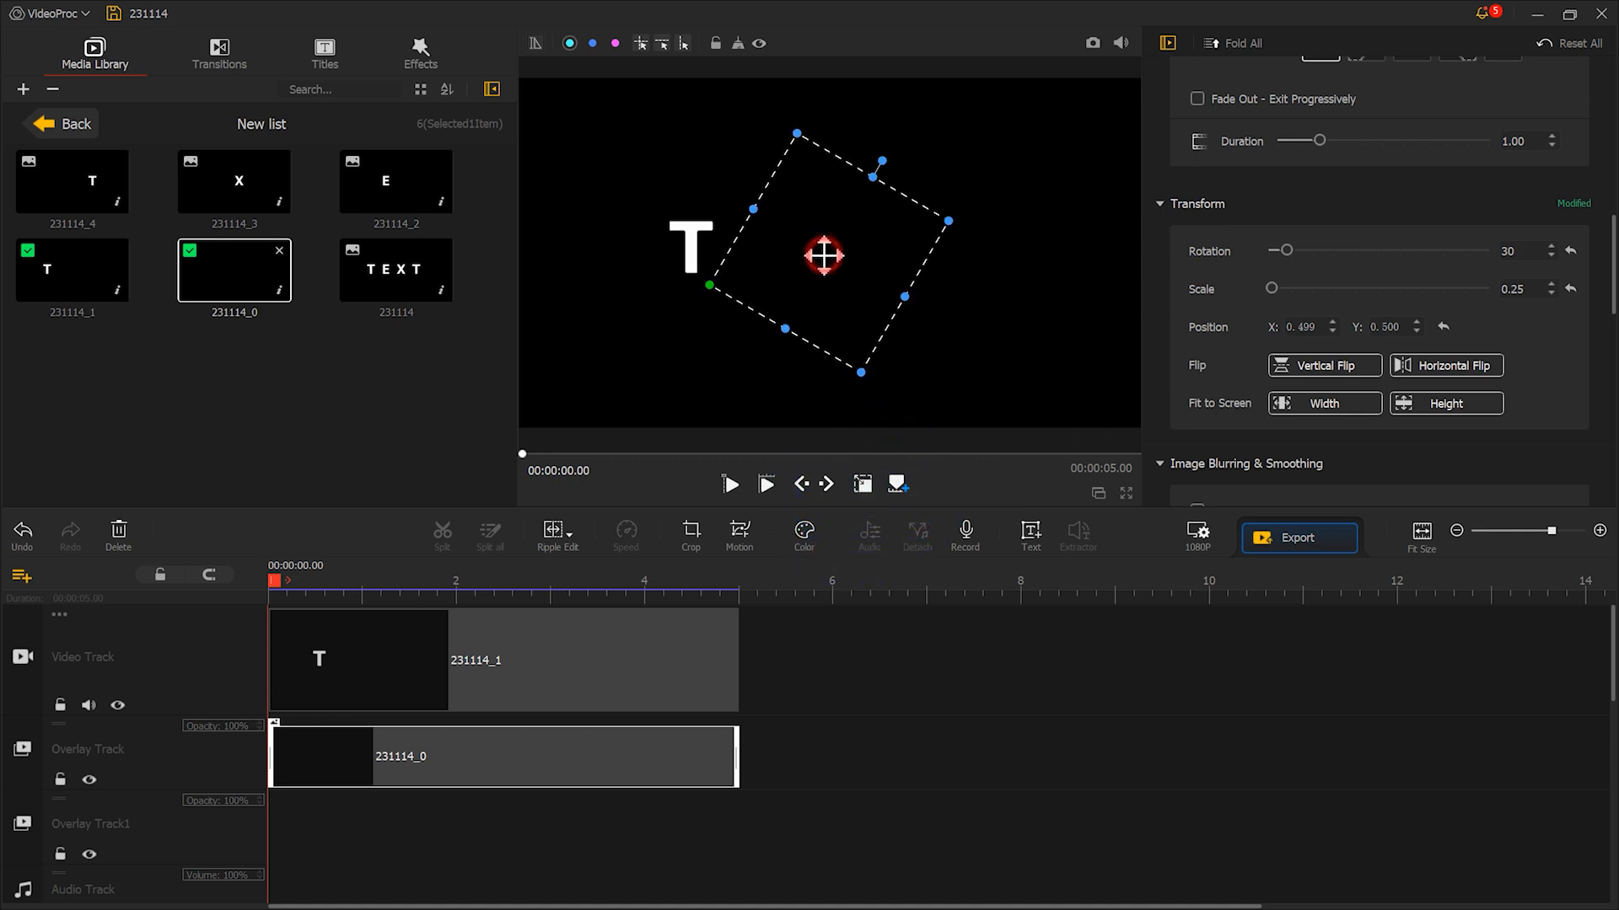
drag(824, 256, 809, 263)
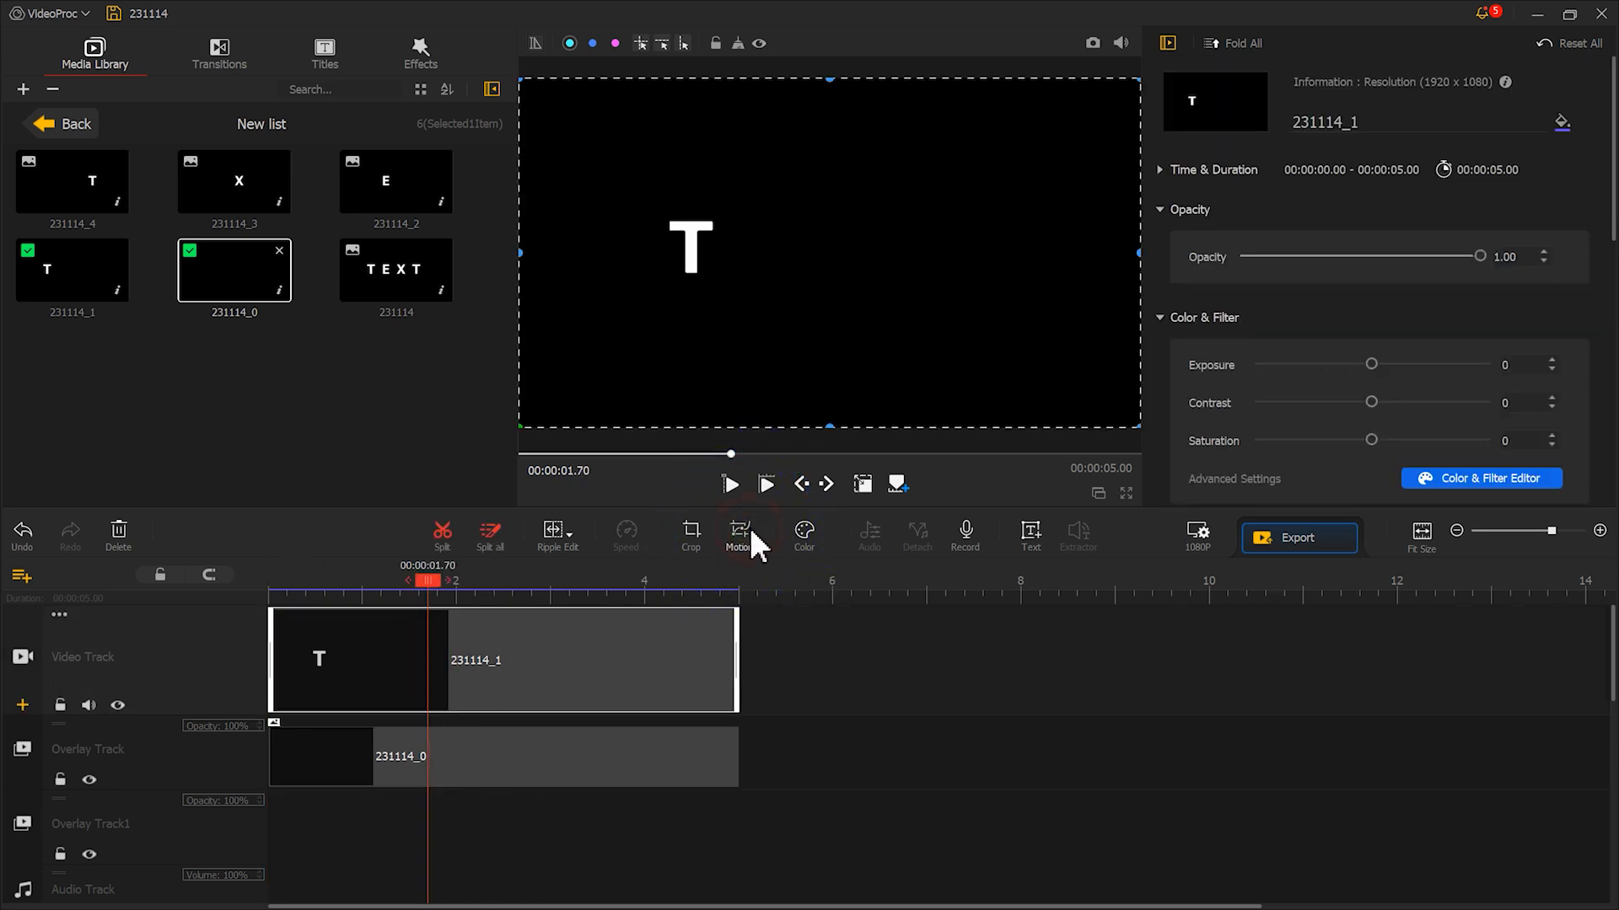
Add motion keyframes at 0s and 1s so the T slides into its normal position
click(736, 535)
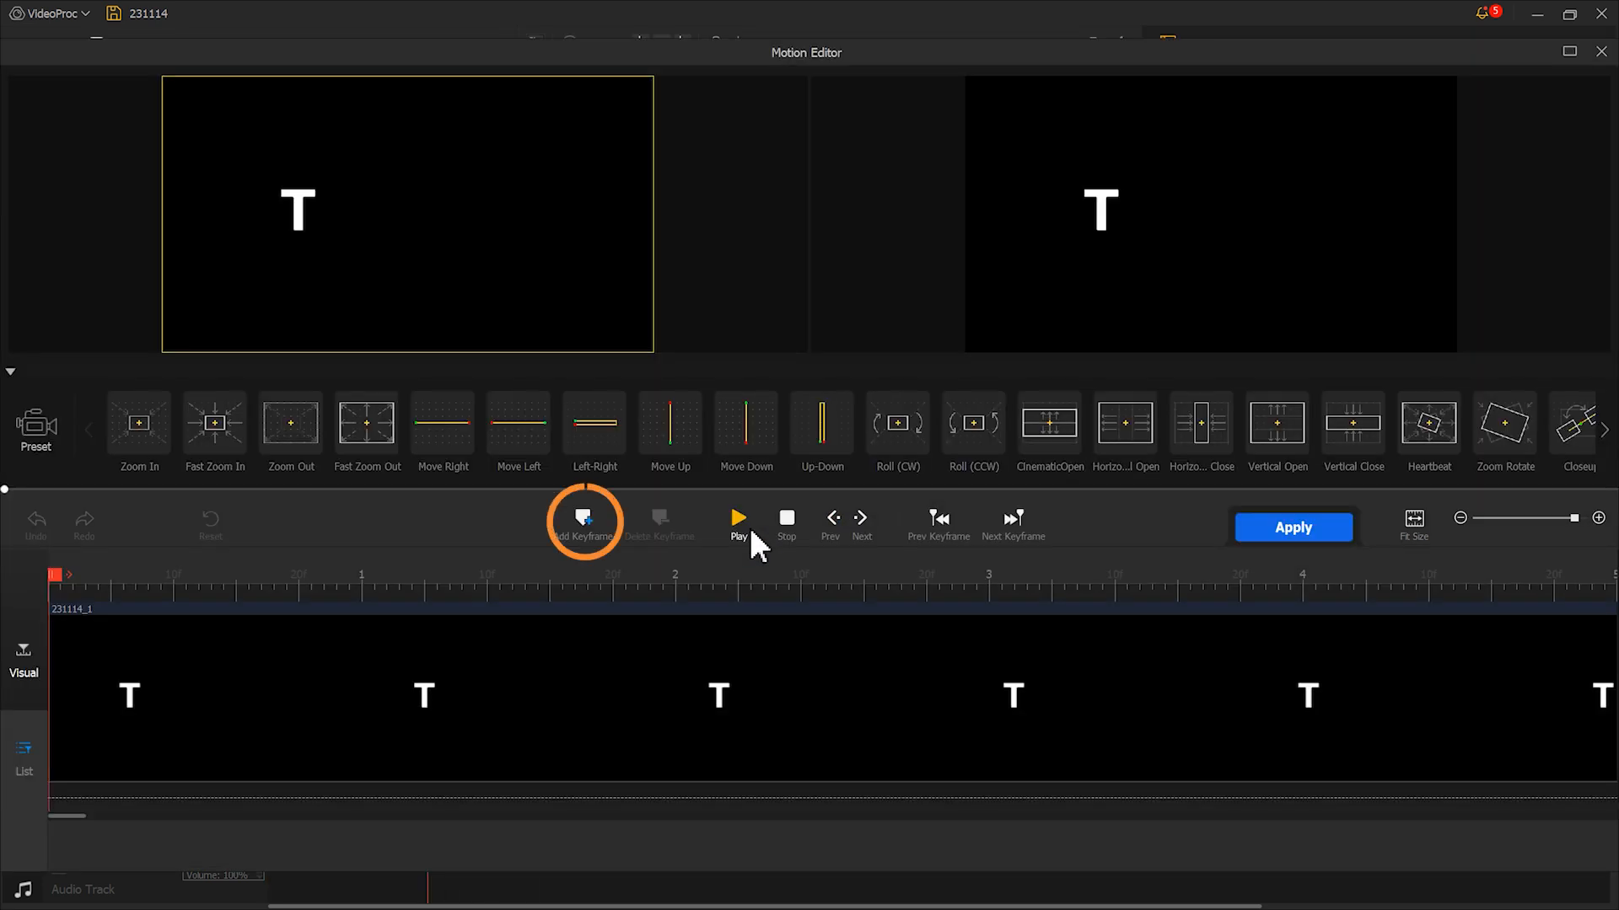
click(582, 521)
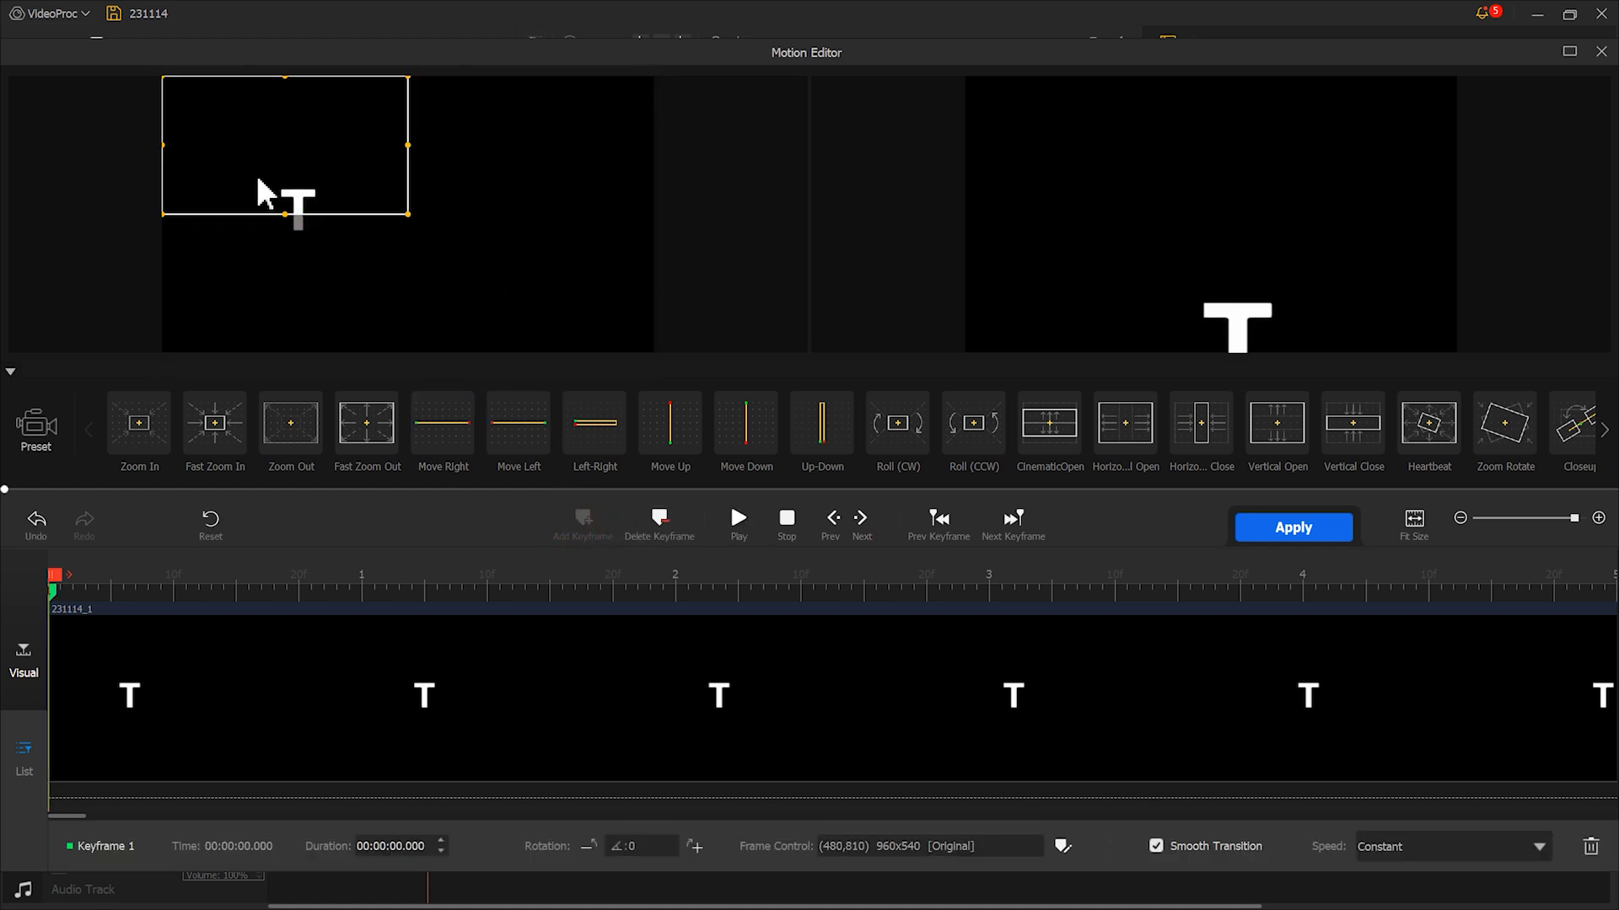
drag(408, 214, 652, 351)
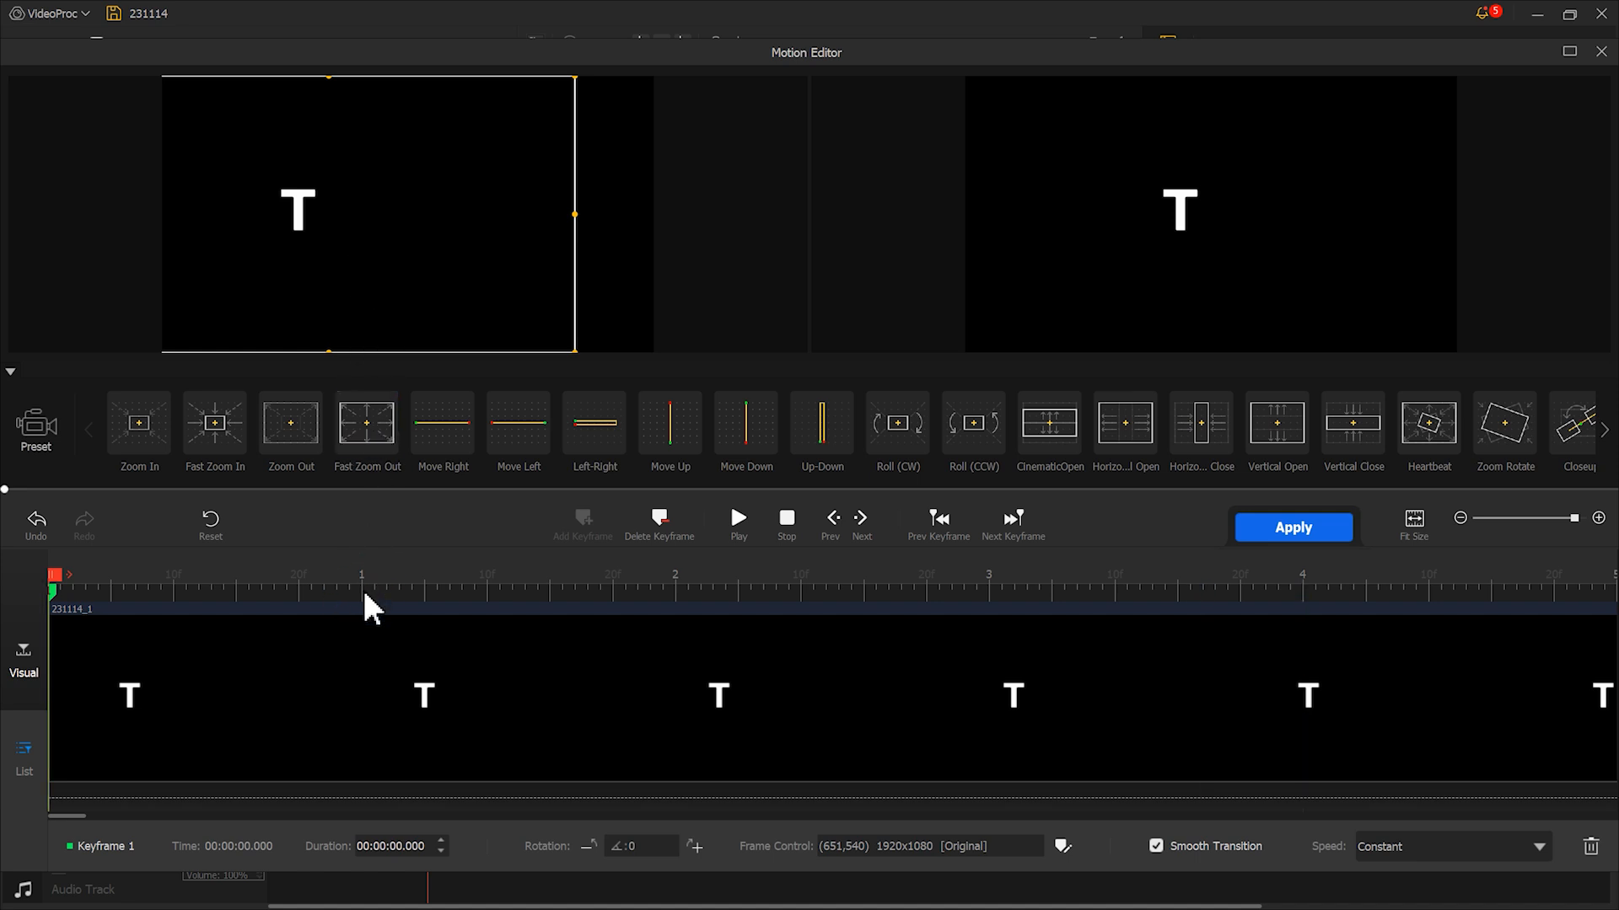
click(582, 520)
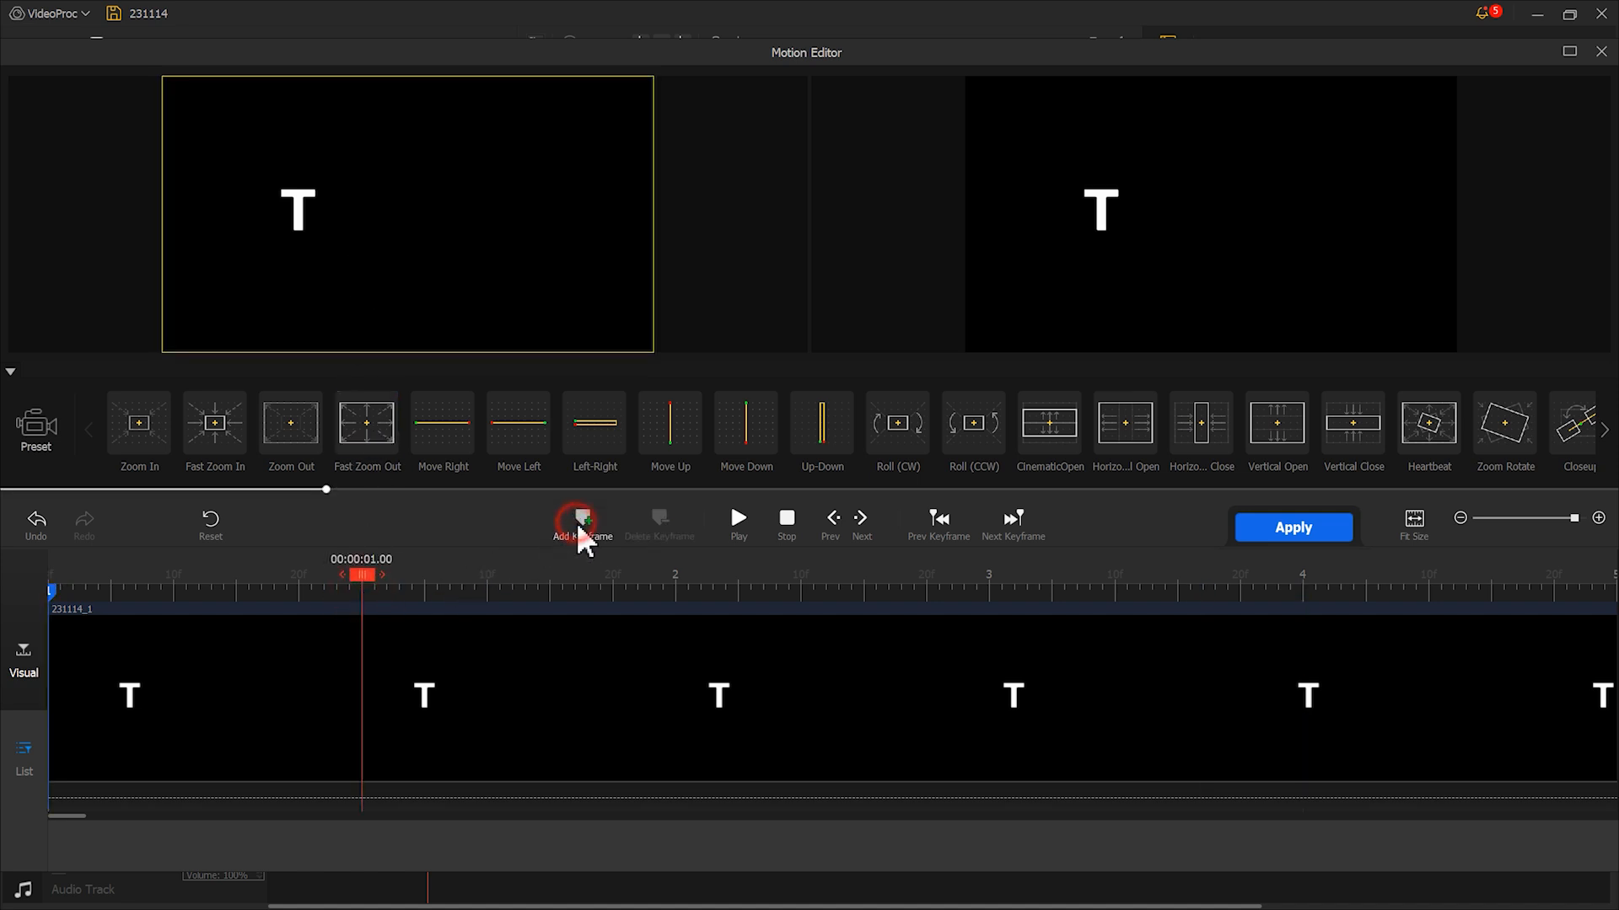
click(580, 523)
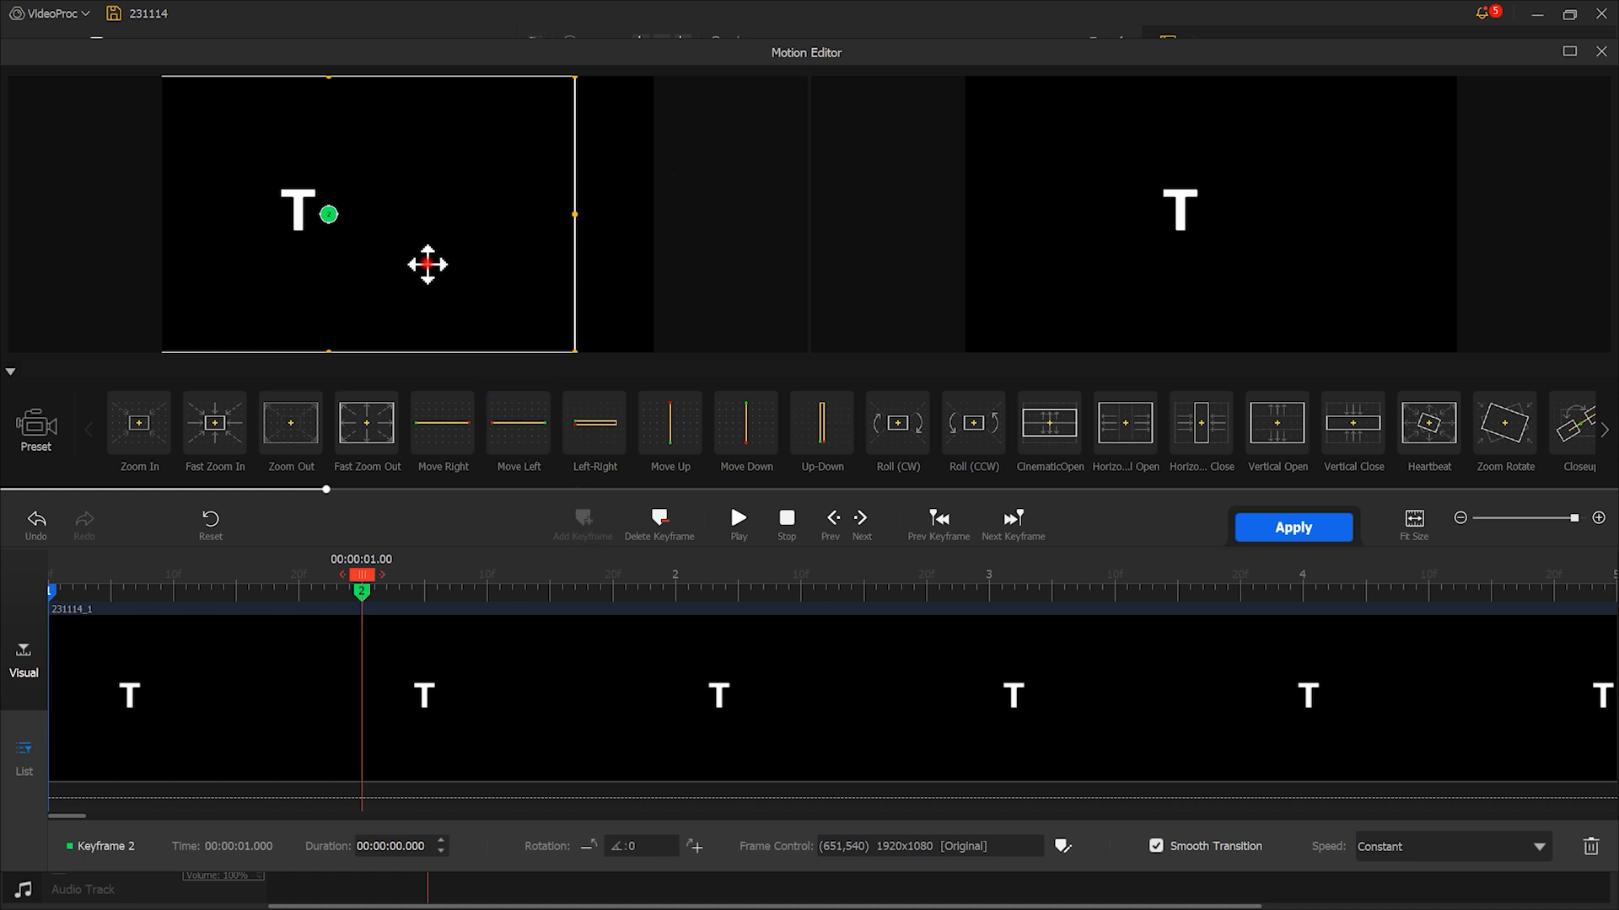
drag(332, 214, 409, 214)
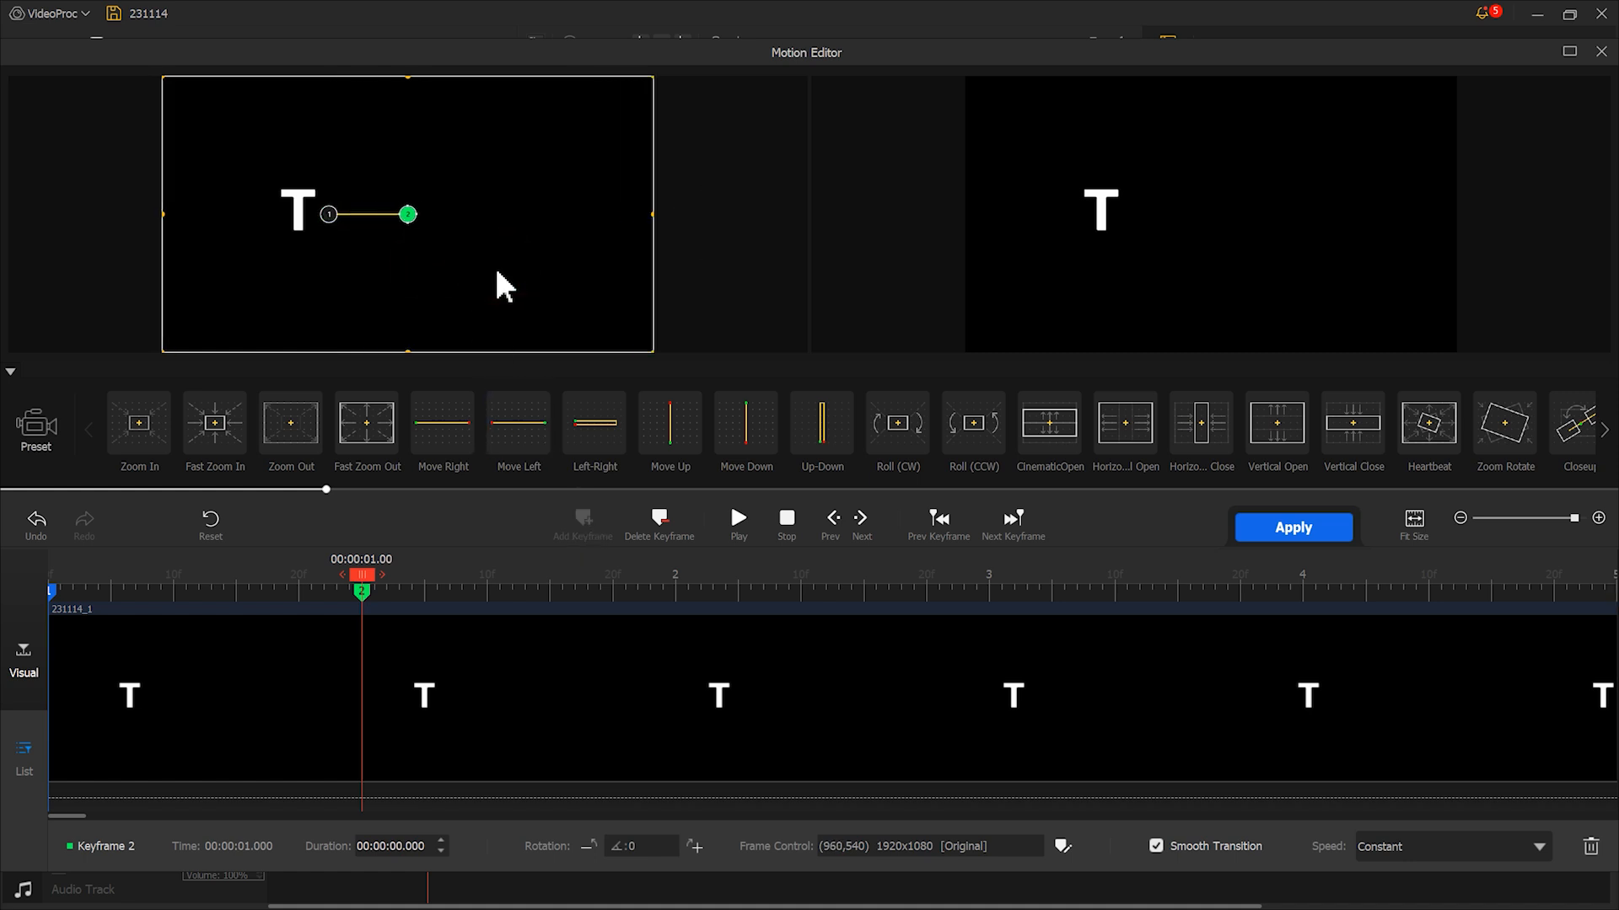
mouse_move(1528, 848)
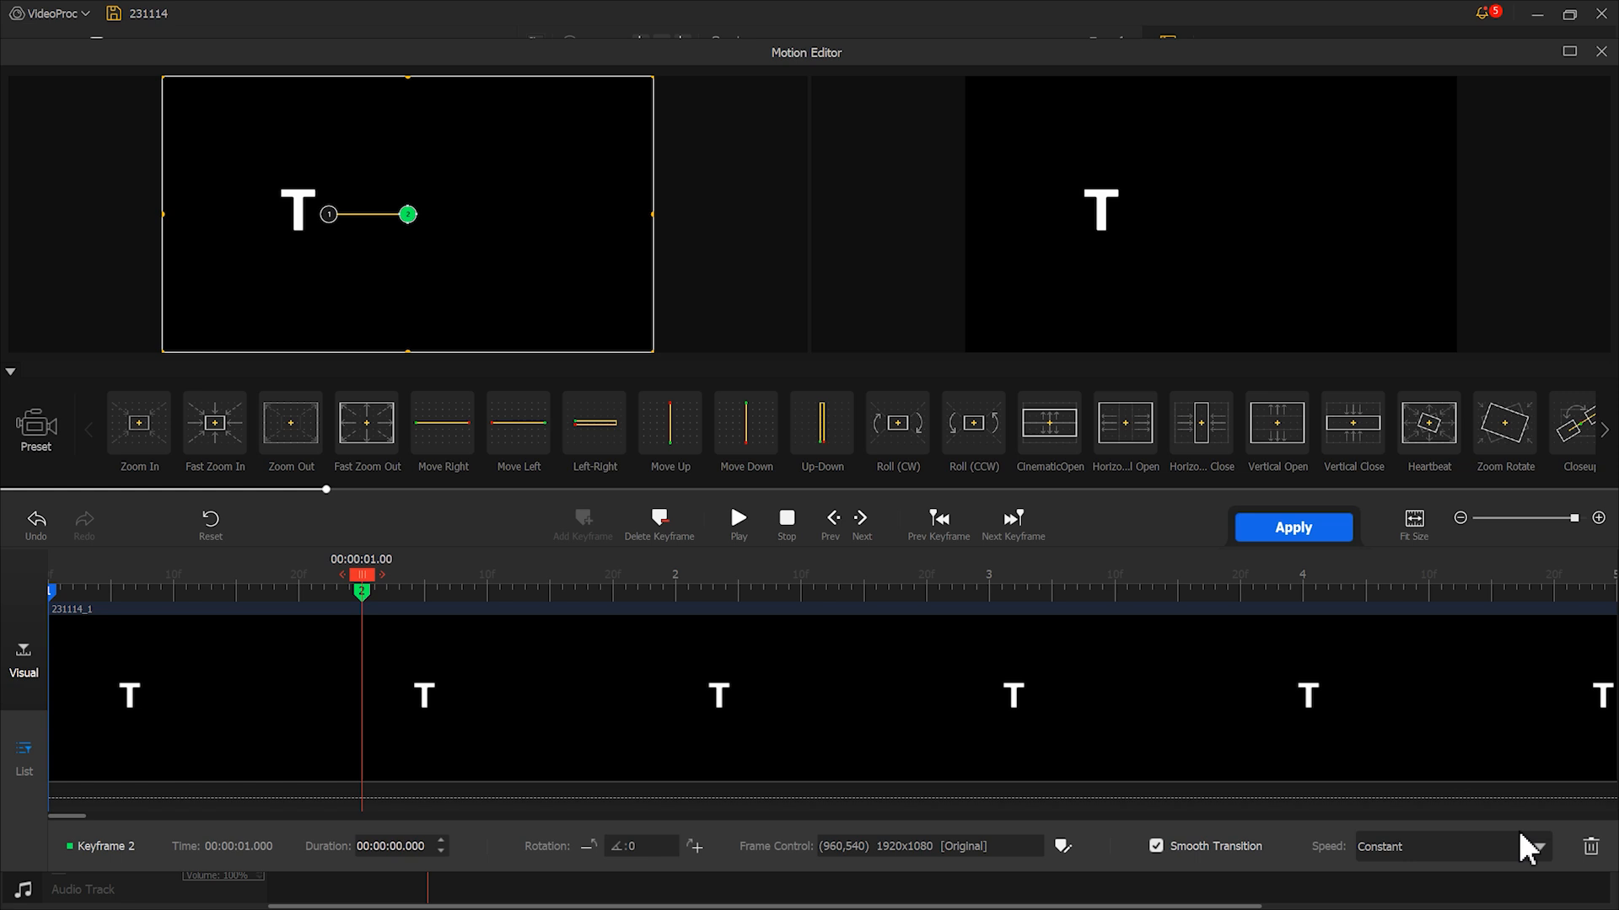
Set the keyframe speed curve to Speed Down and apply the motion
click(1445, 846)
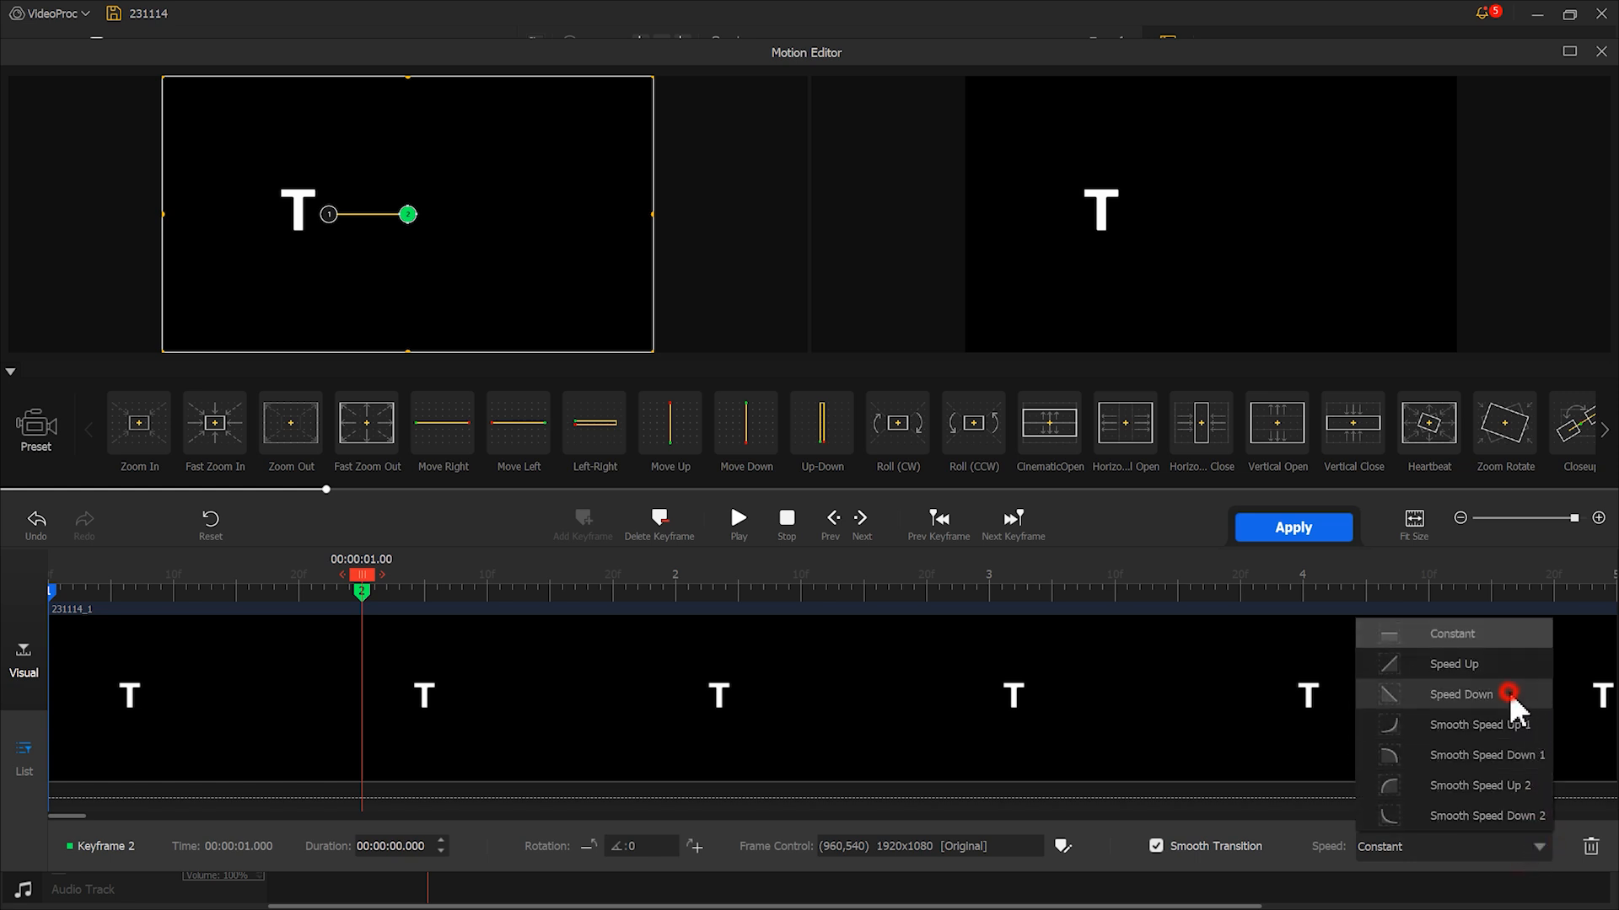
click(1464, 693)
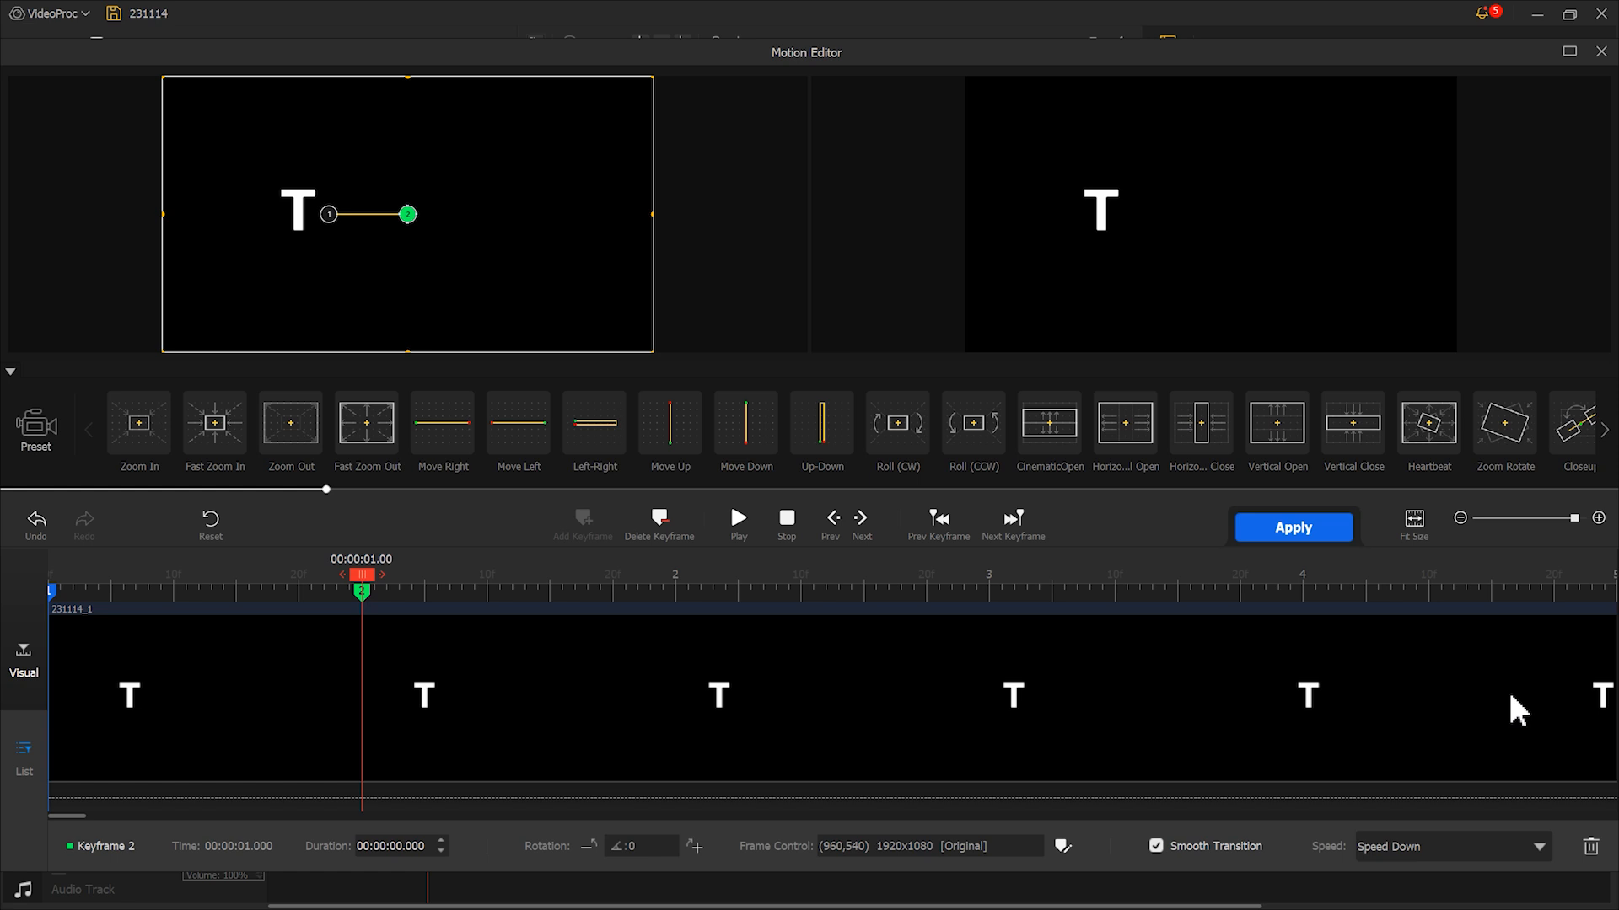
mouse_move(1460, 648)
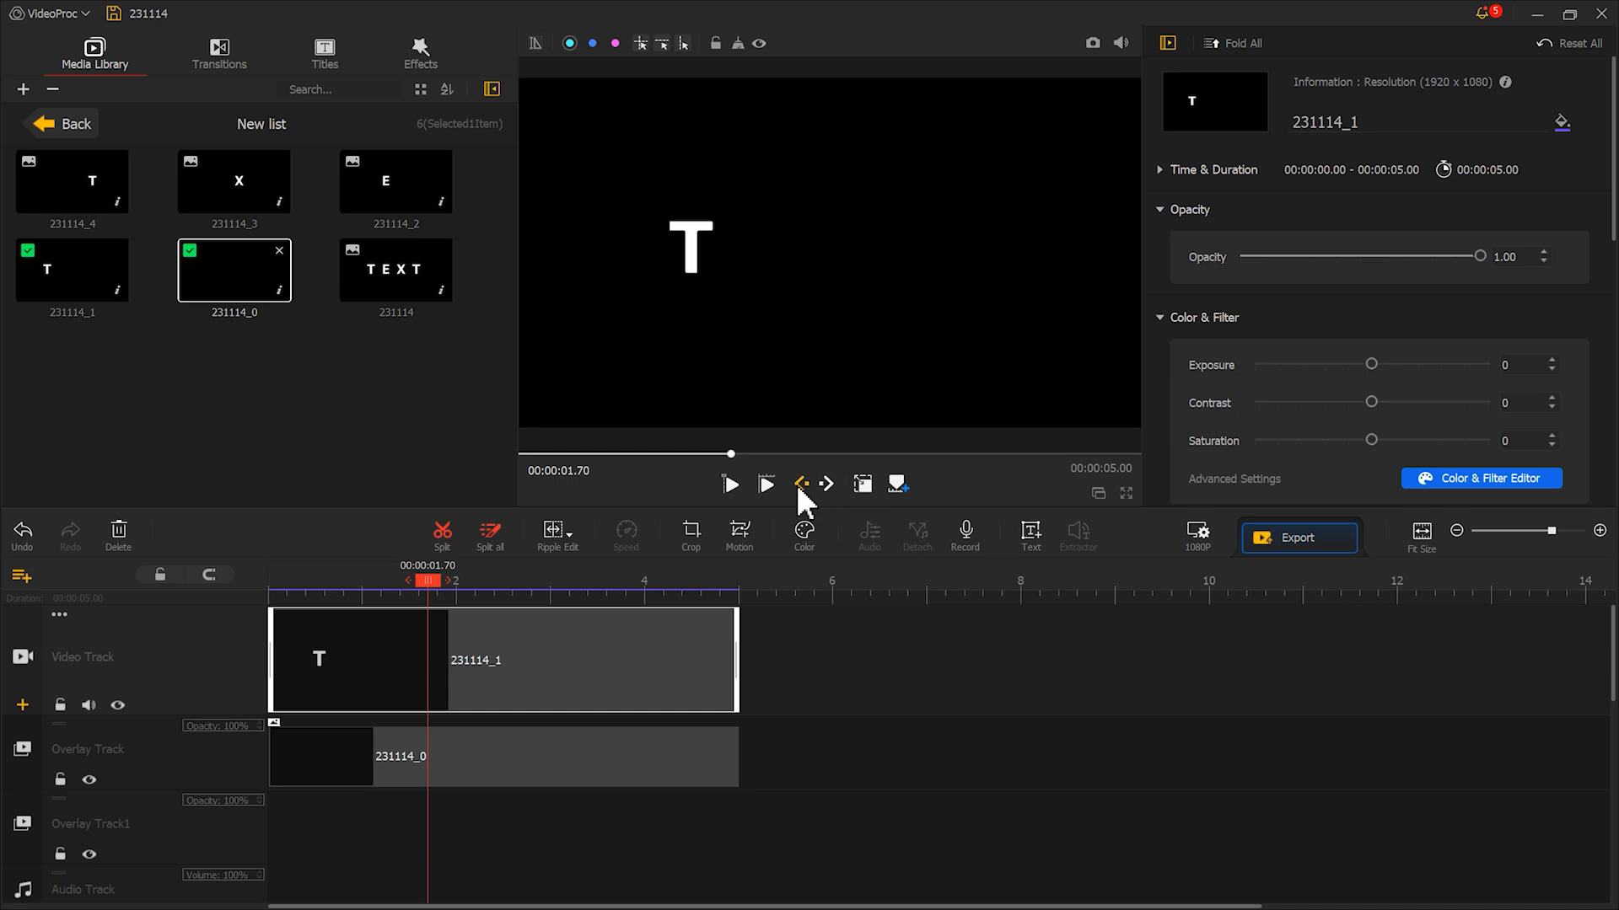
click(728, 484)
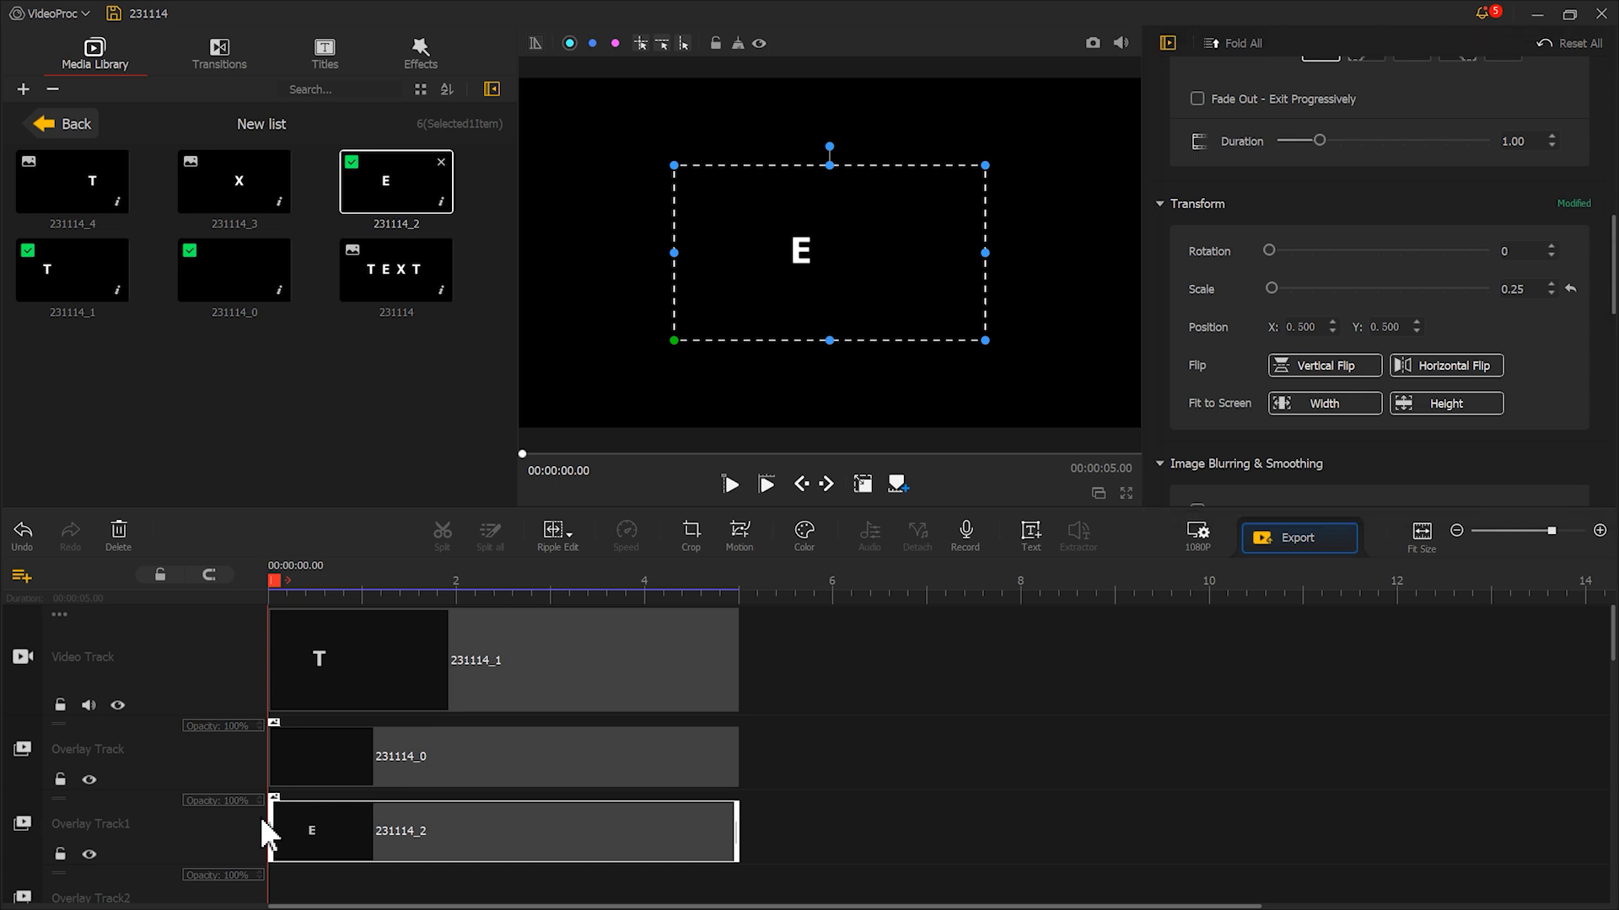
Fit the E clip to screen height and set its blend mode to Lighten
click(1446, 403)
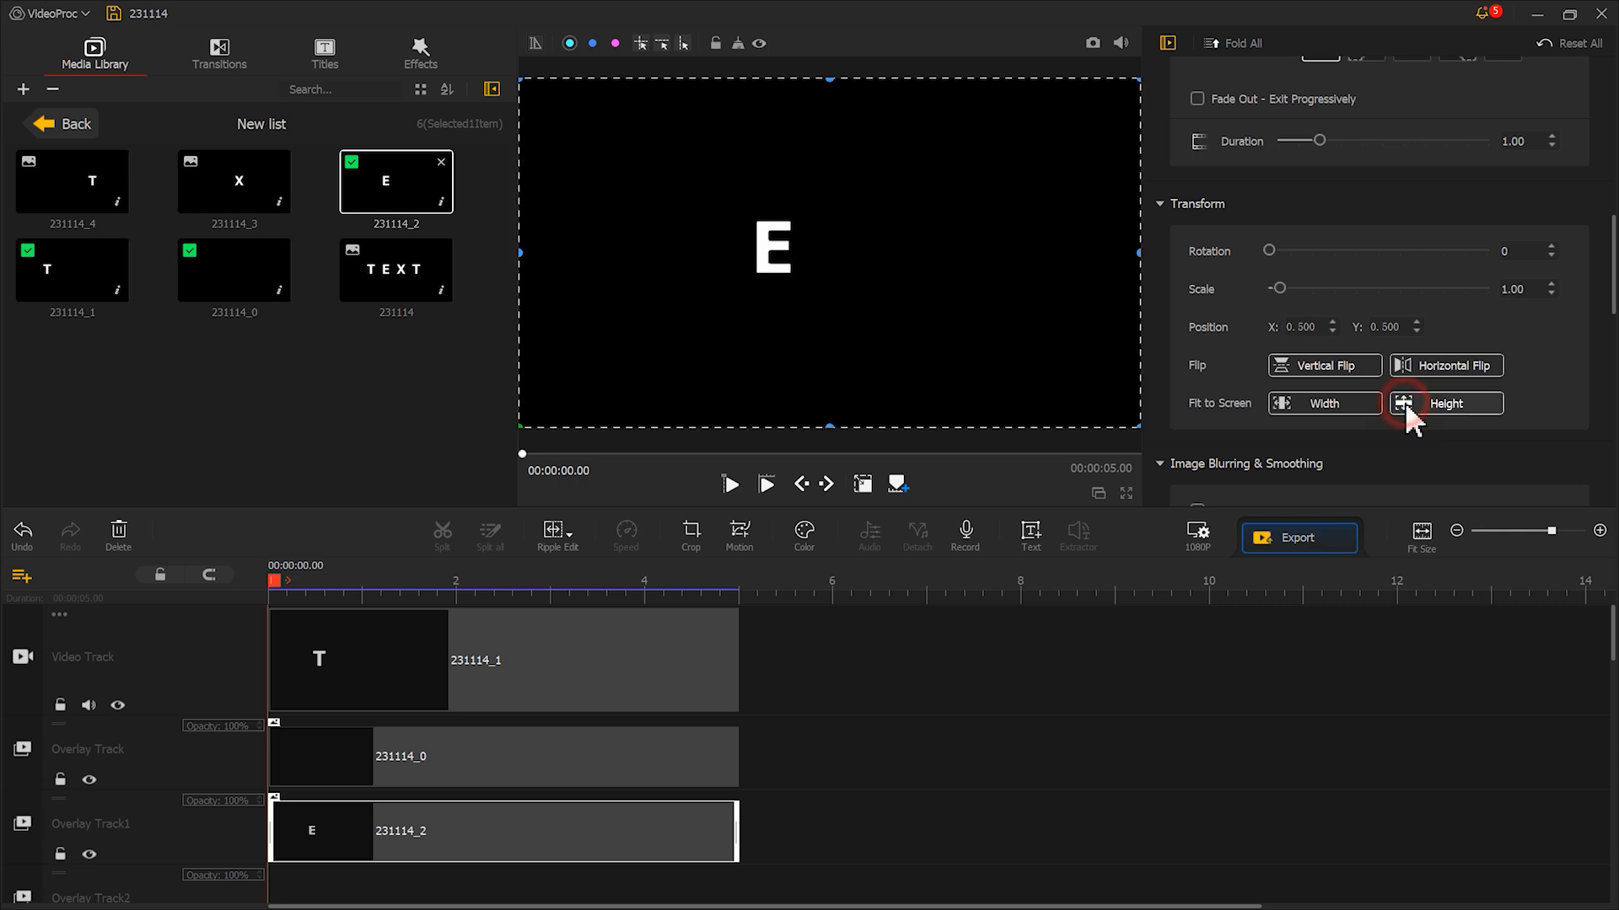
mouse_move(1567, 287)
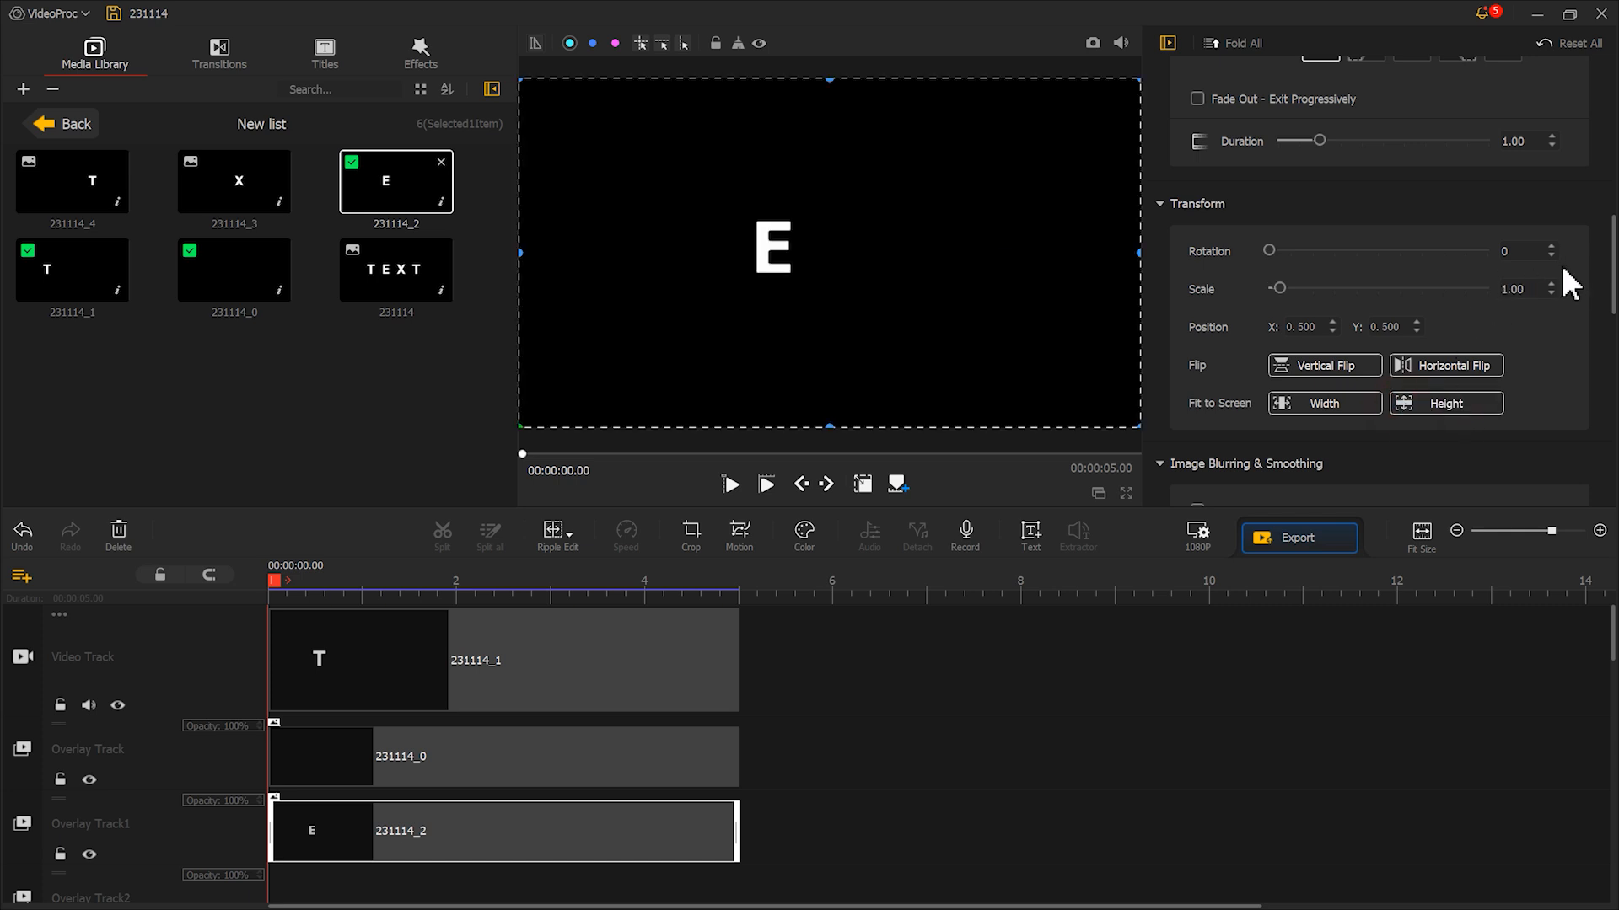
scroll(down, 3)
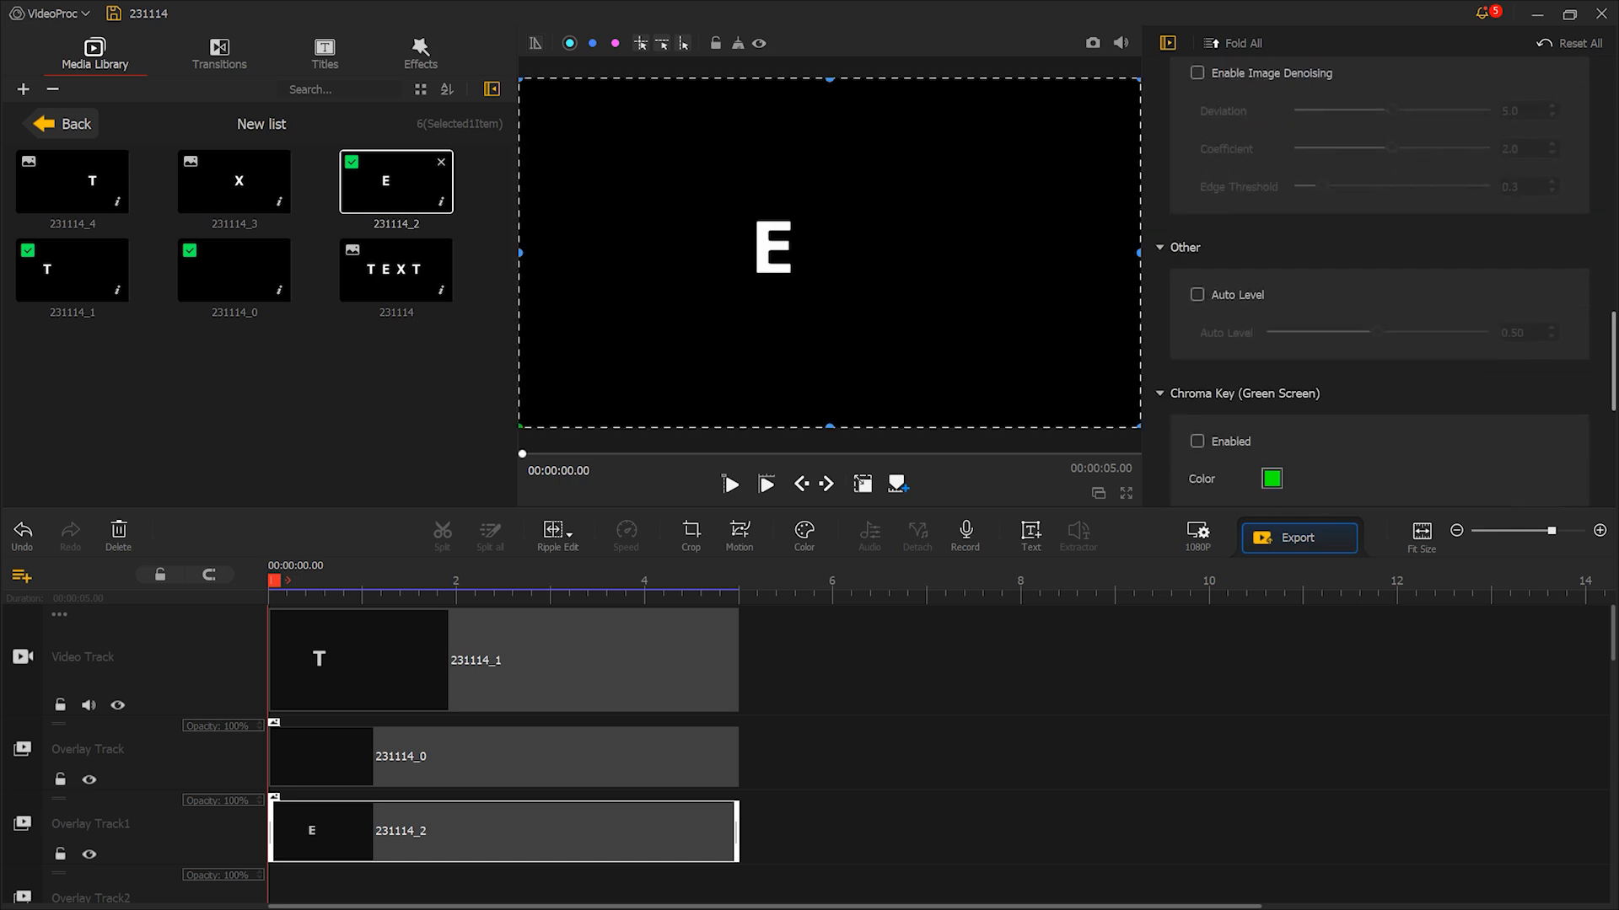
scroll(down, 3)
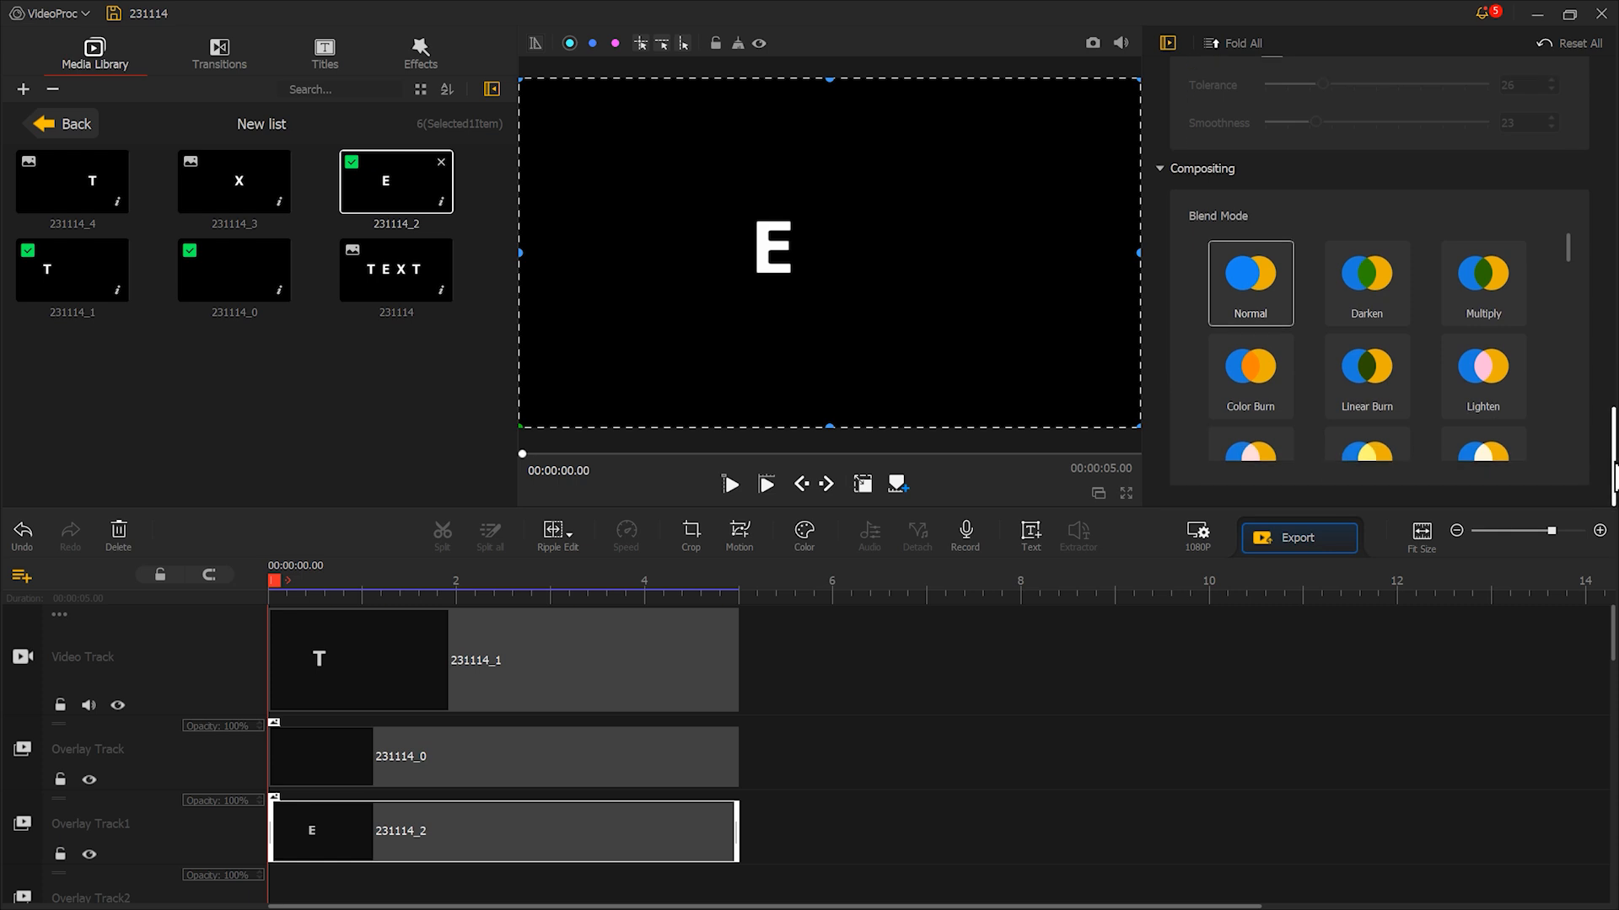
Copy the blank 231114_0 clip and paste it onto Overlay Track2
click(1482, 376)
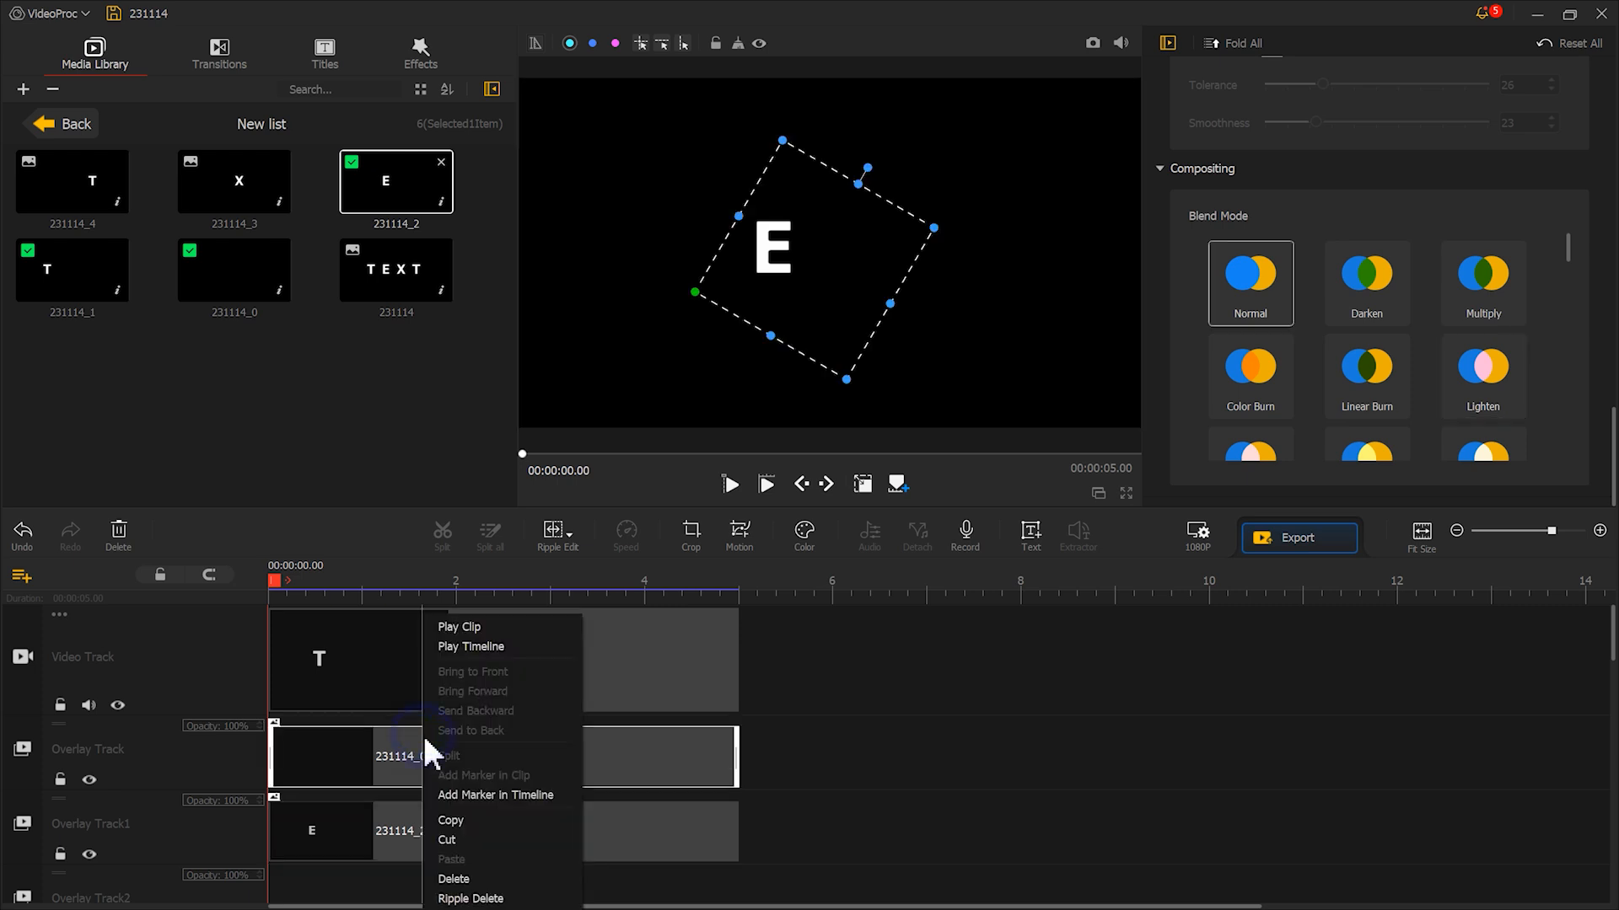
click(856, 728)
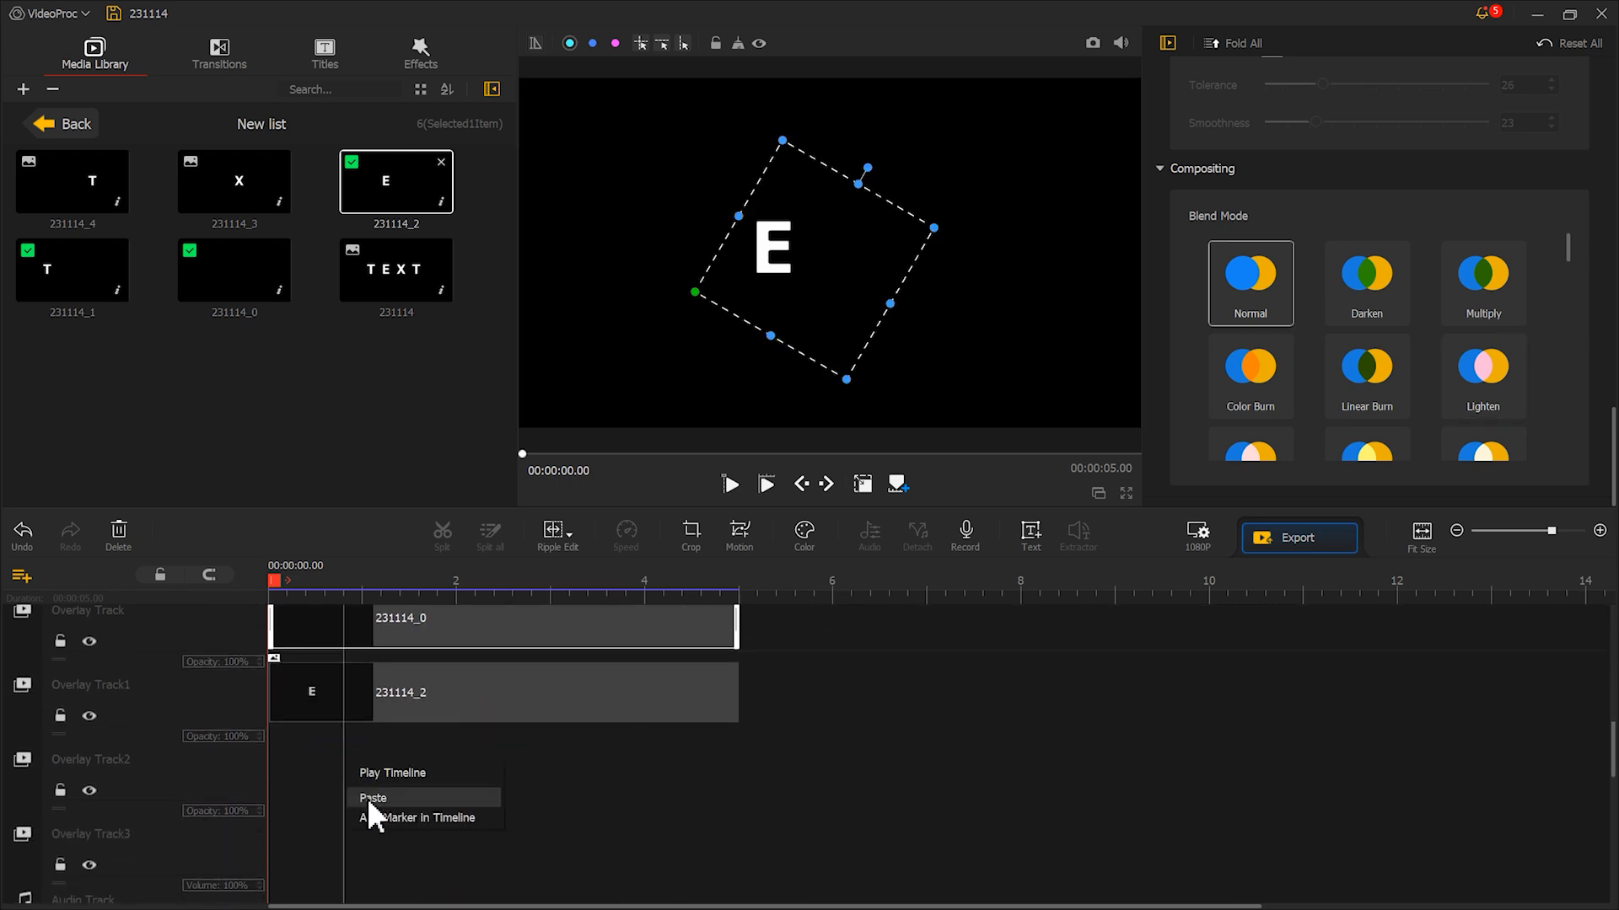
click(373, 797)
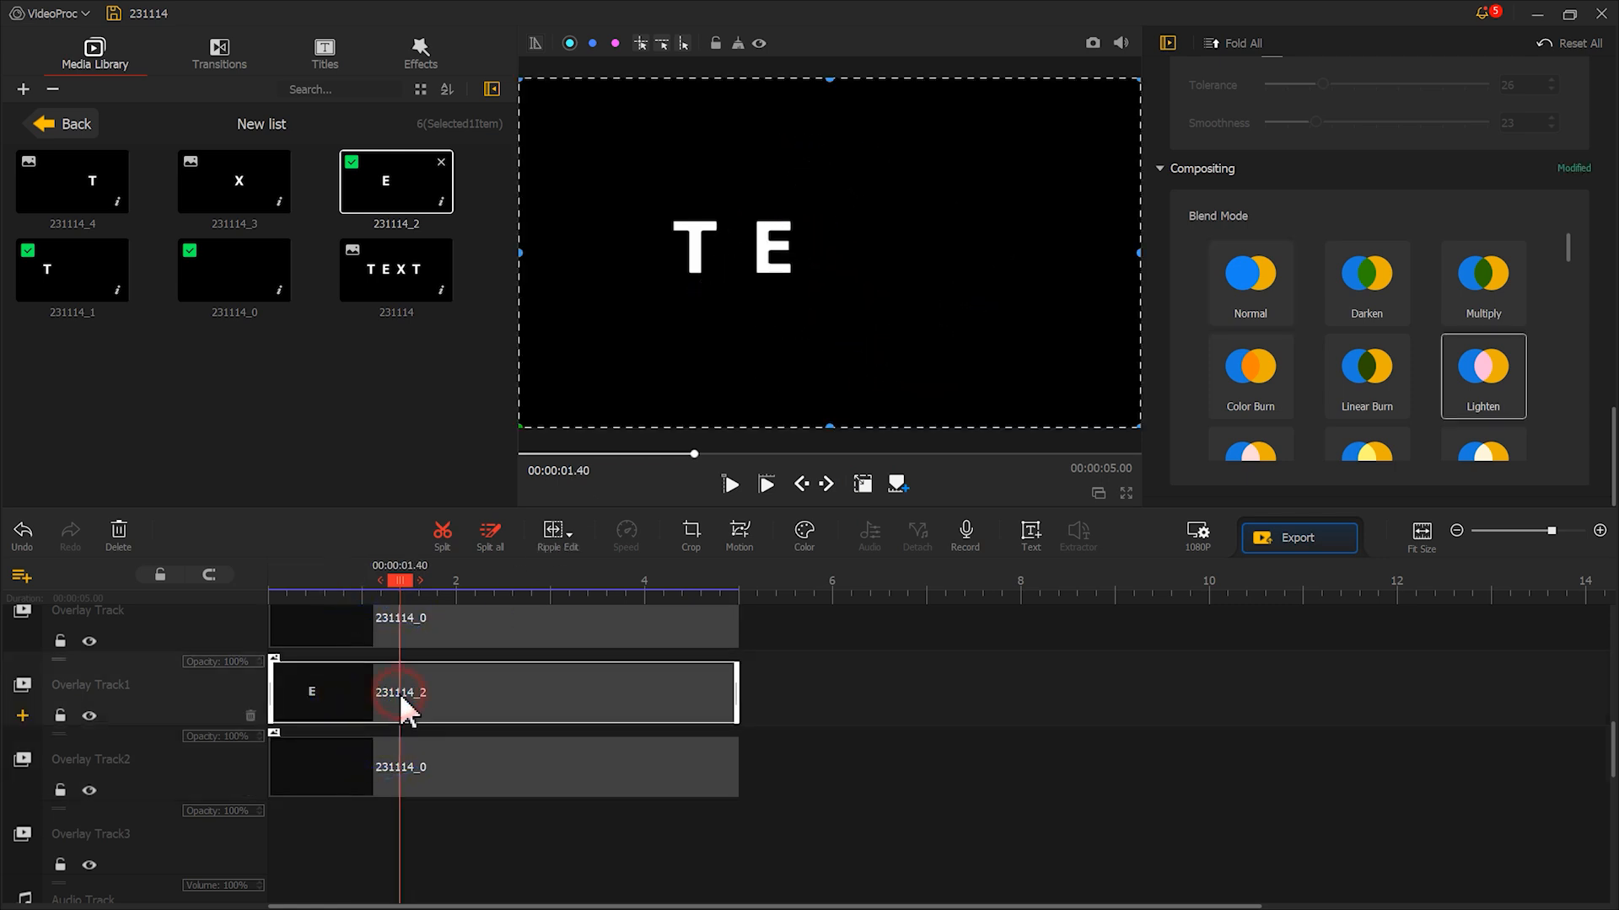
Add a starting motion keyframe to the E clip and shift it and the blank copy a quarter second later
click(739, 534)
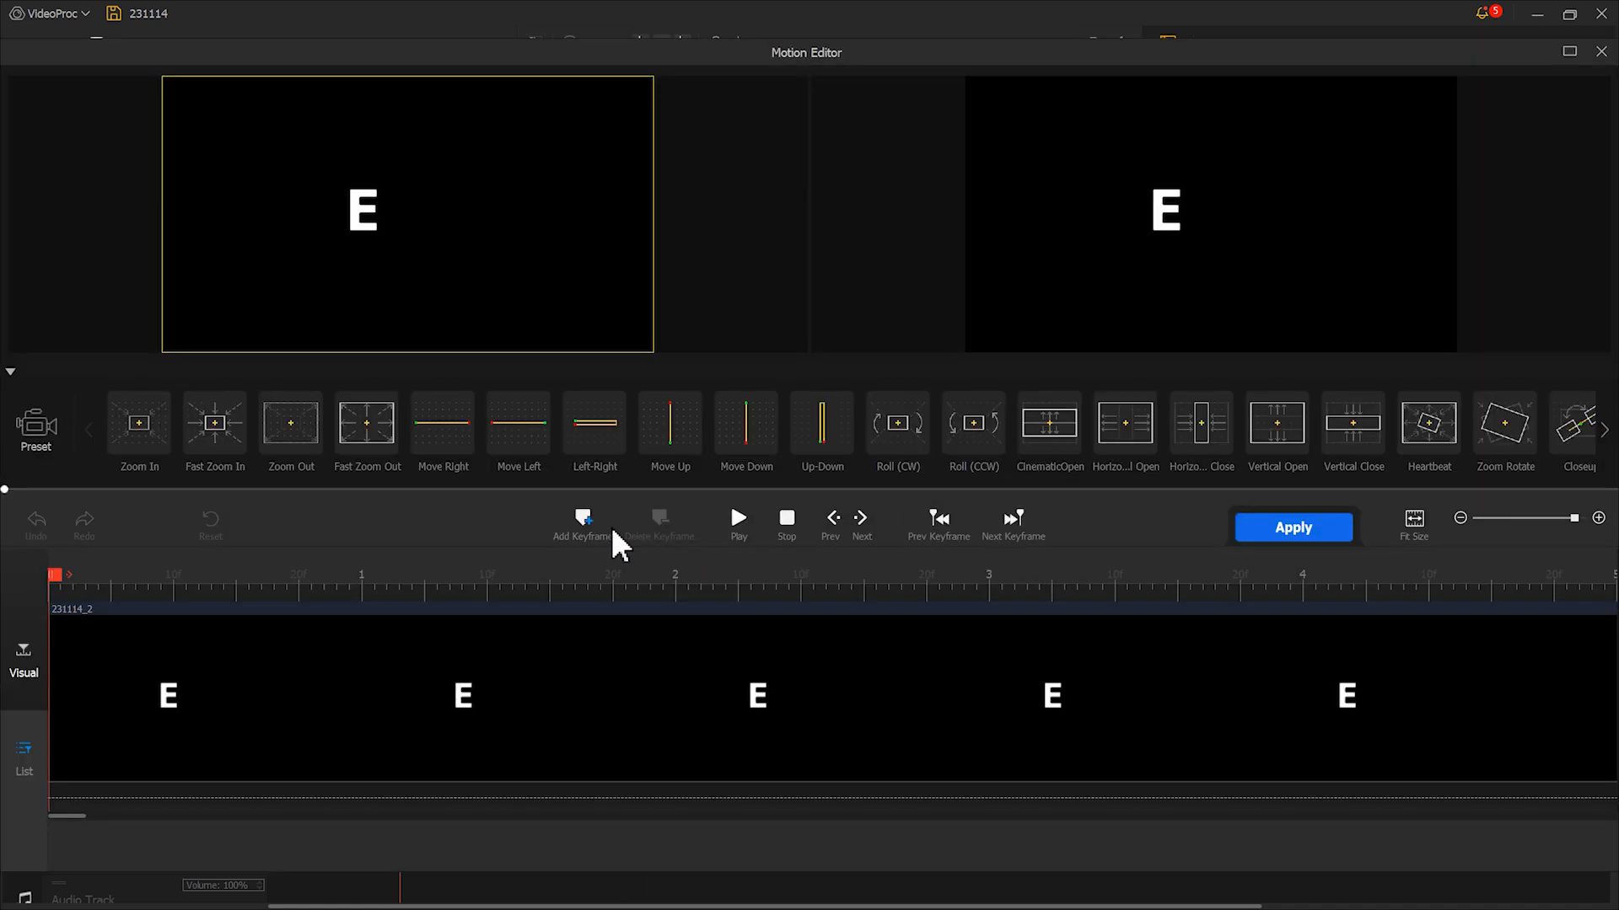
click(582, 521)
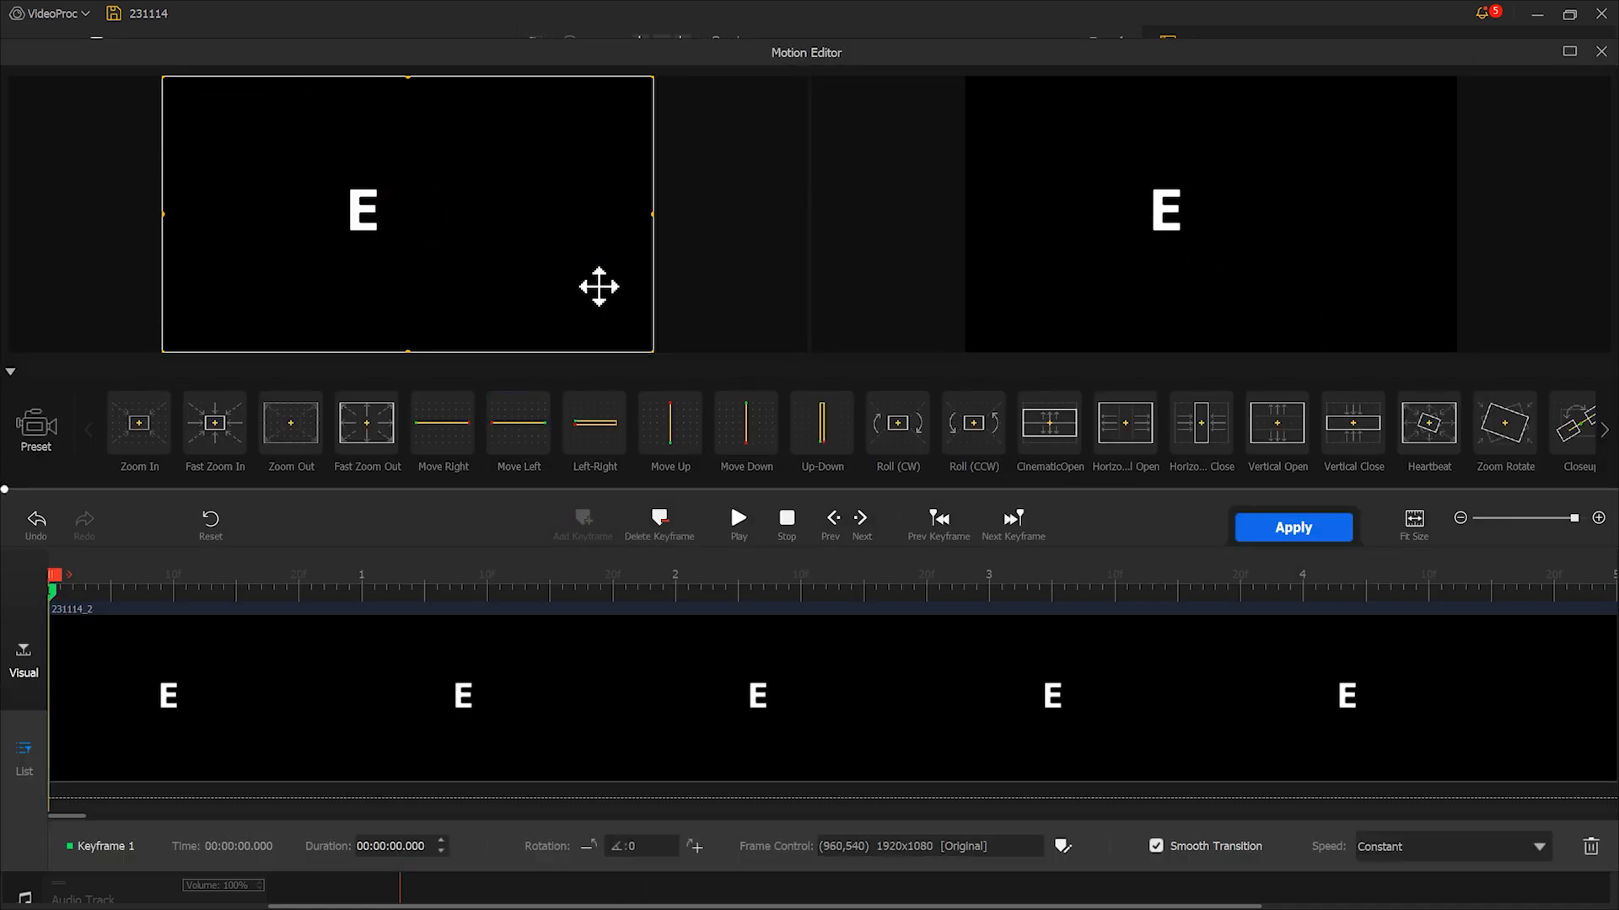
click(582, 521)
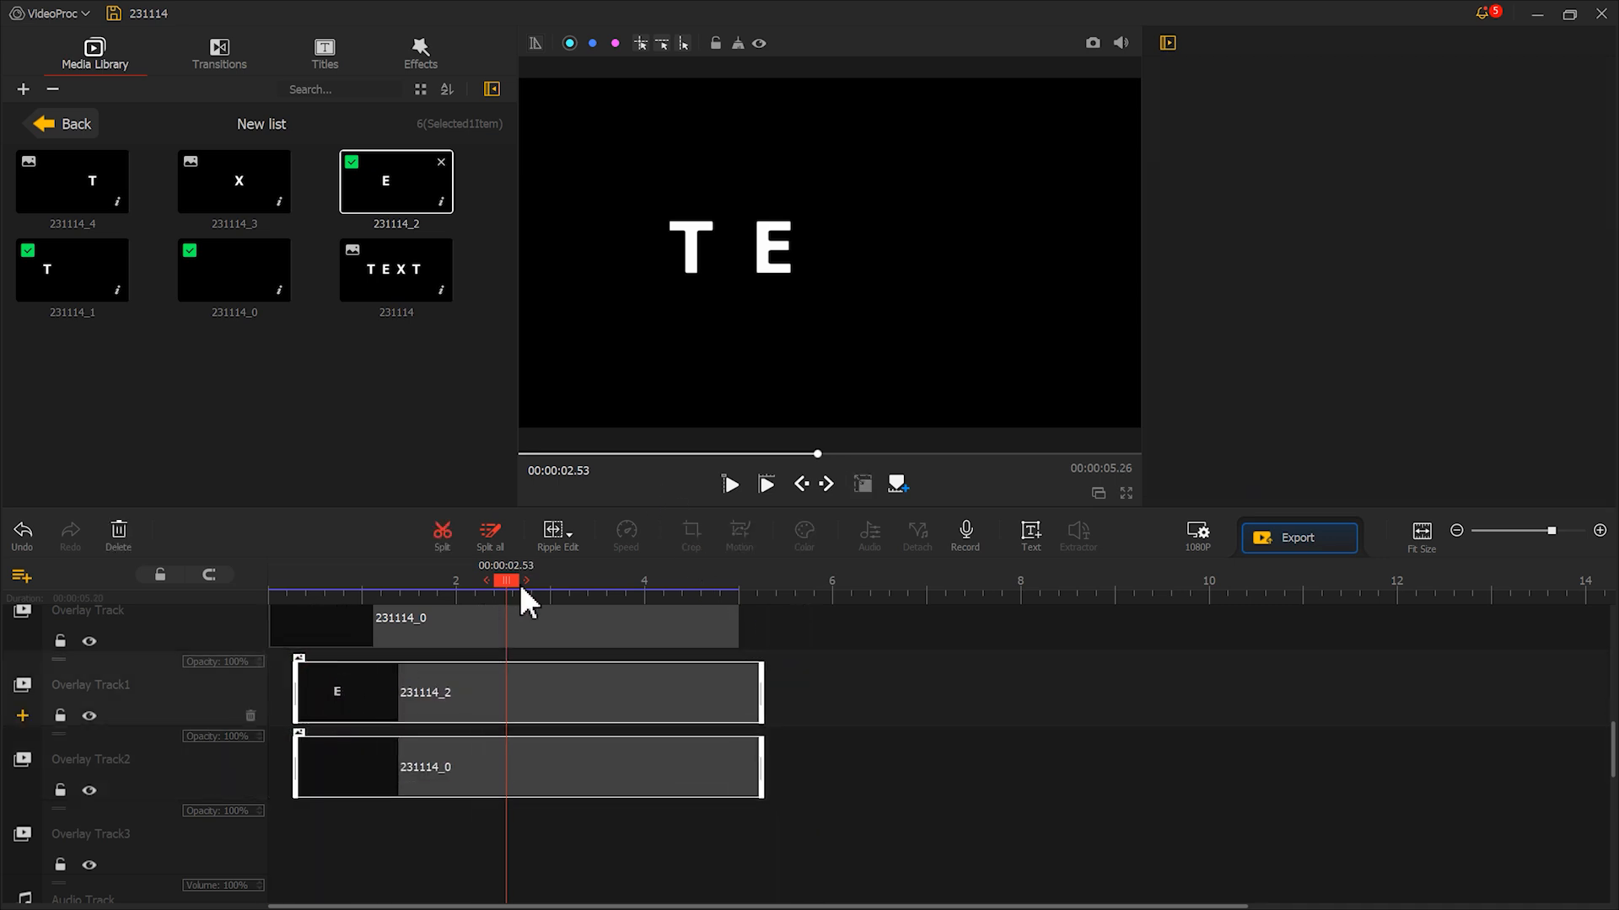
Stretch the overlay letter clips so they all end at the 10-second mark
click(765, 484)
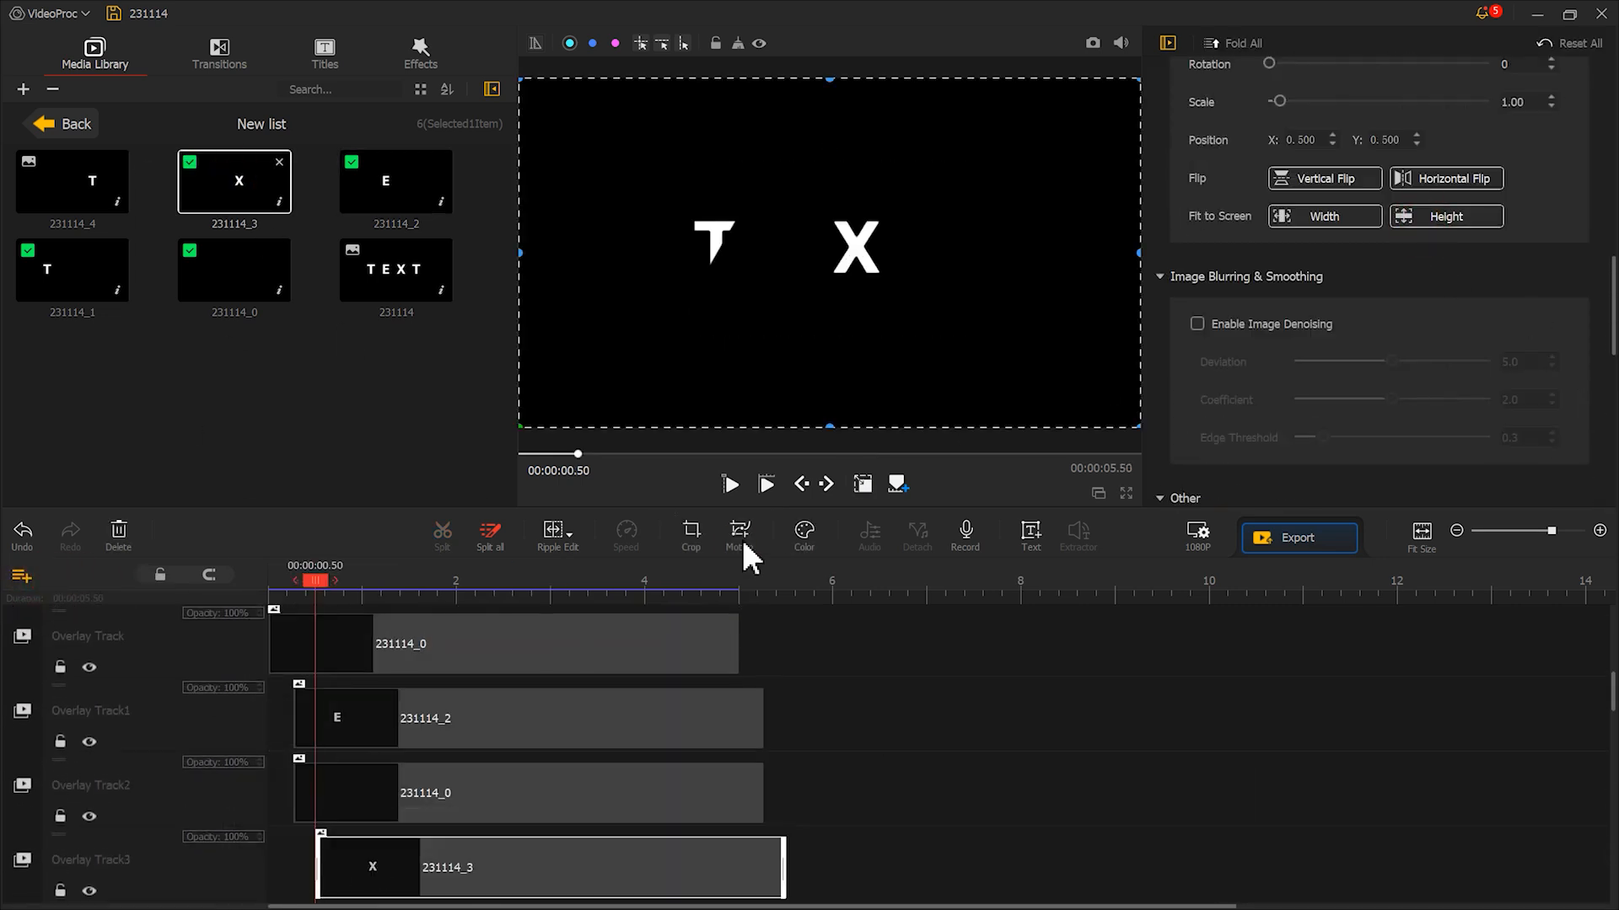
click(739, 536)
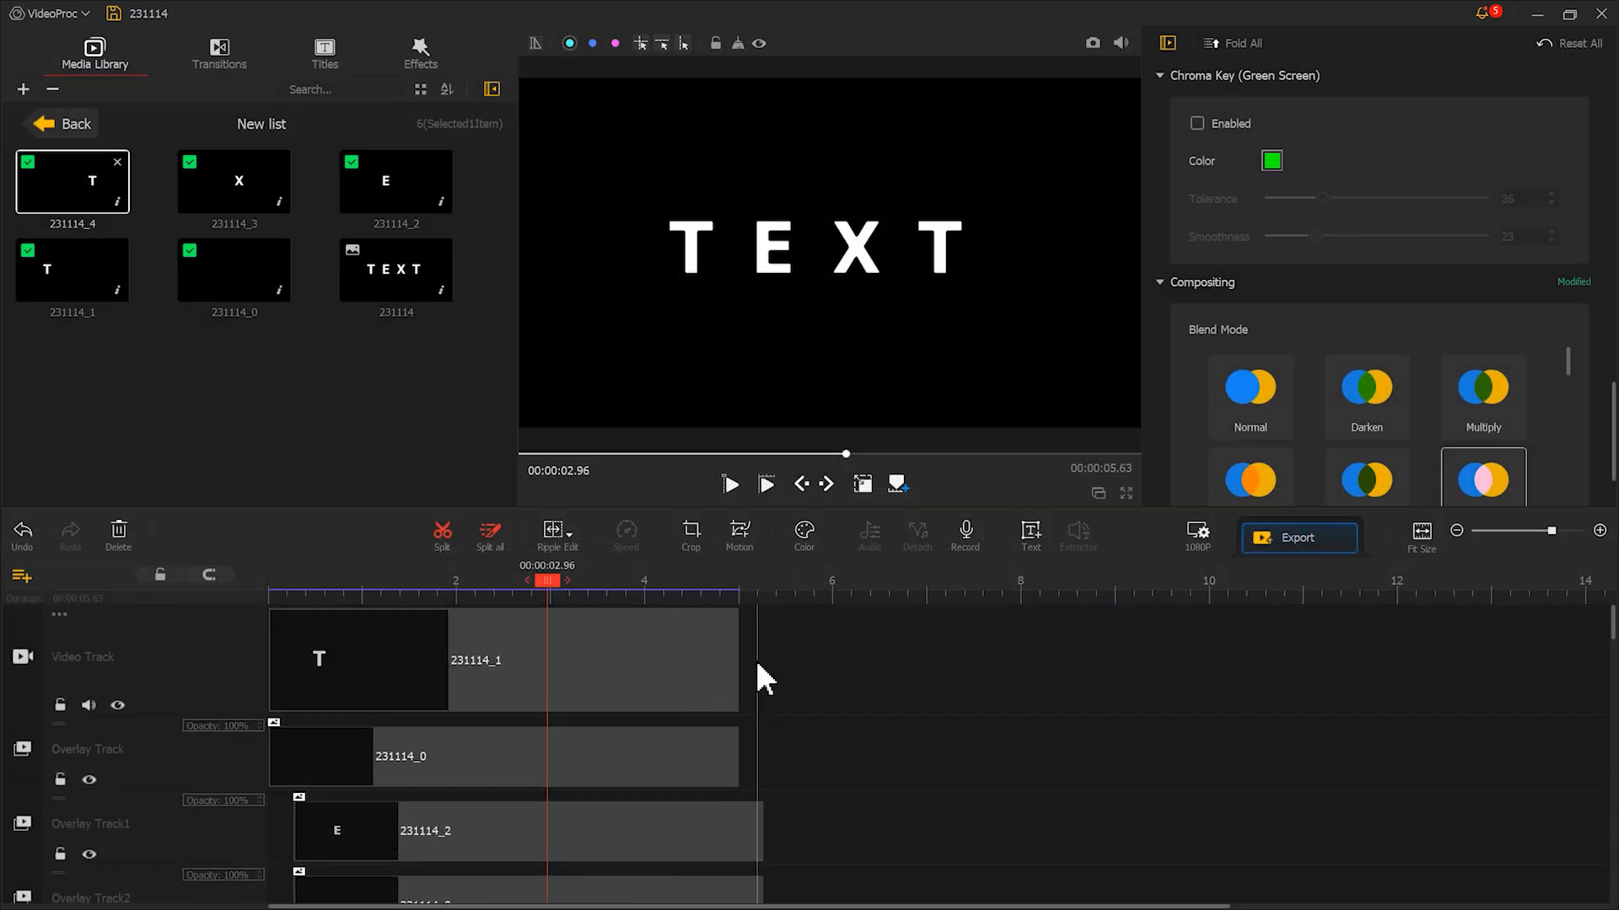
drag(736, 661, 1205, 659)
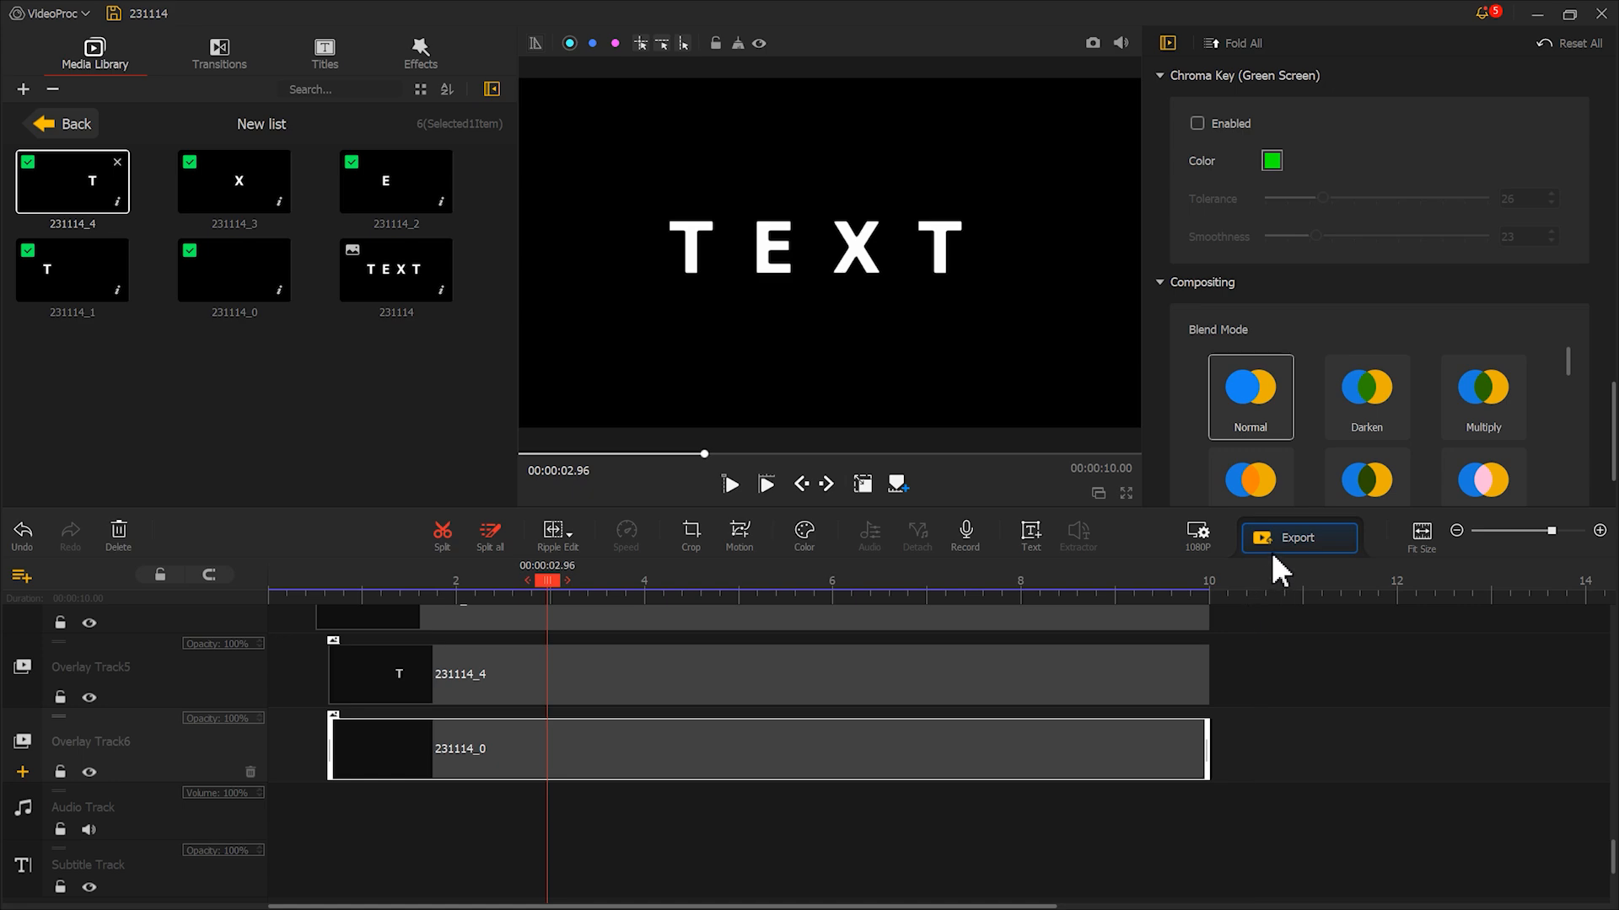
Export the TEXT title animation as video 231114
click(1297, 538)
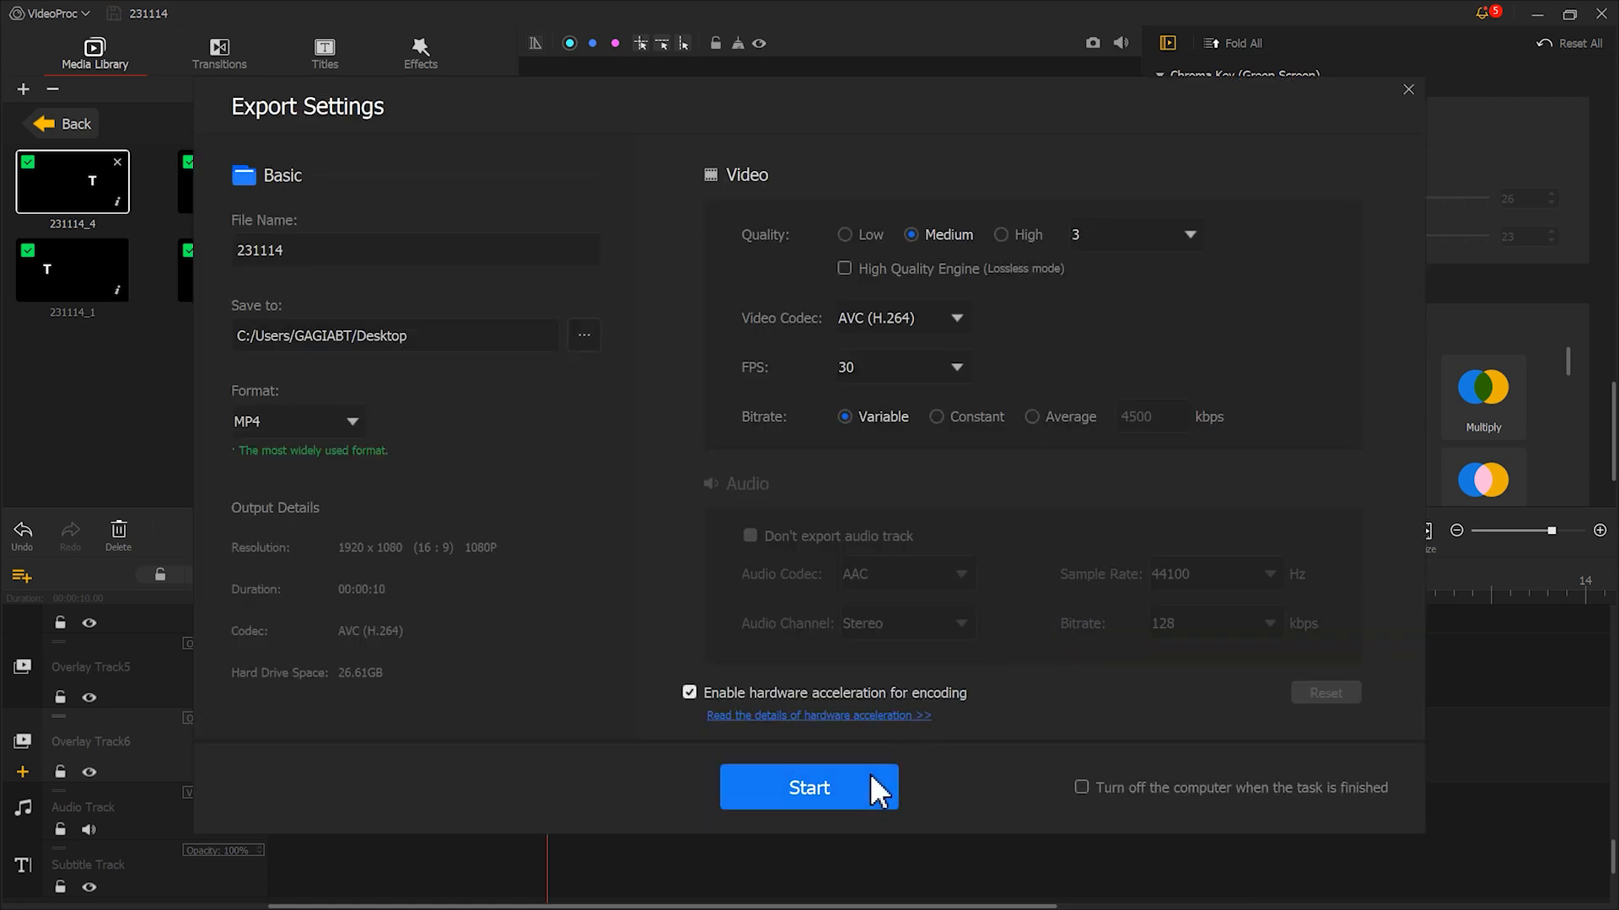
click(808, 787)
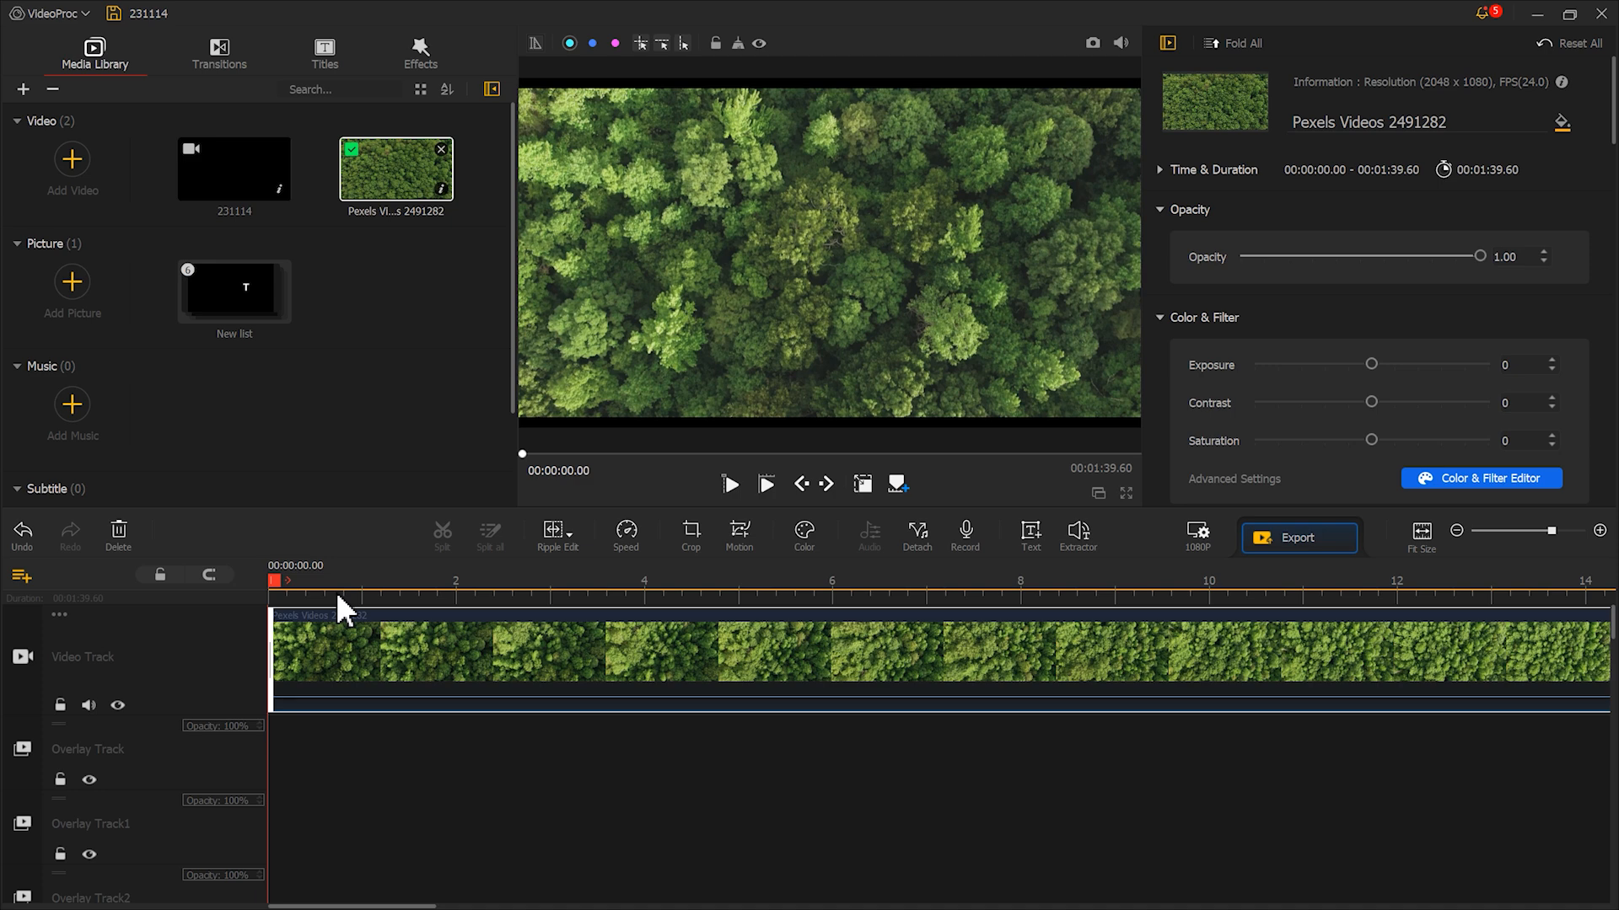
Apply the CinematicOpen motion preset to the forest clip
click(739, 534)
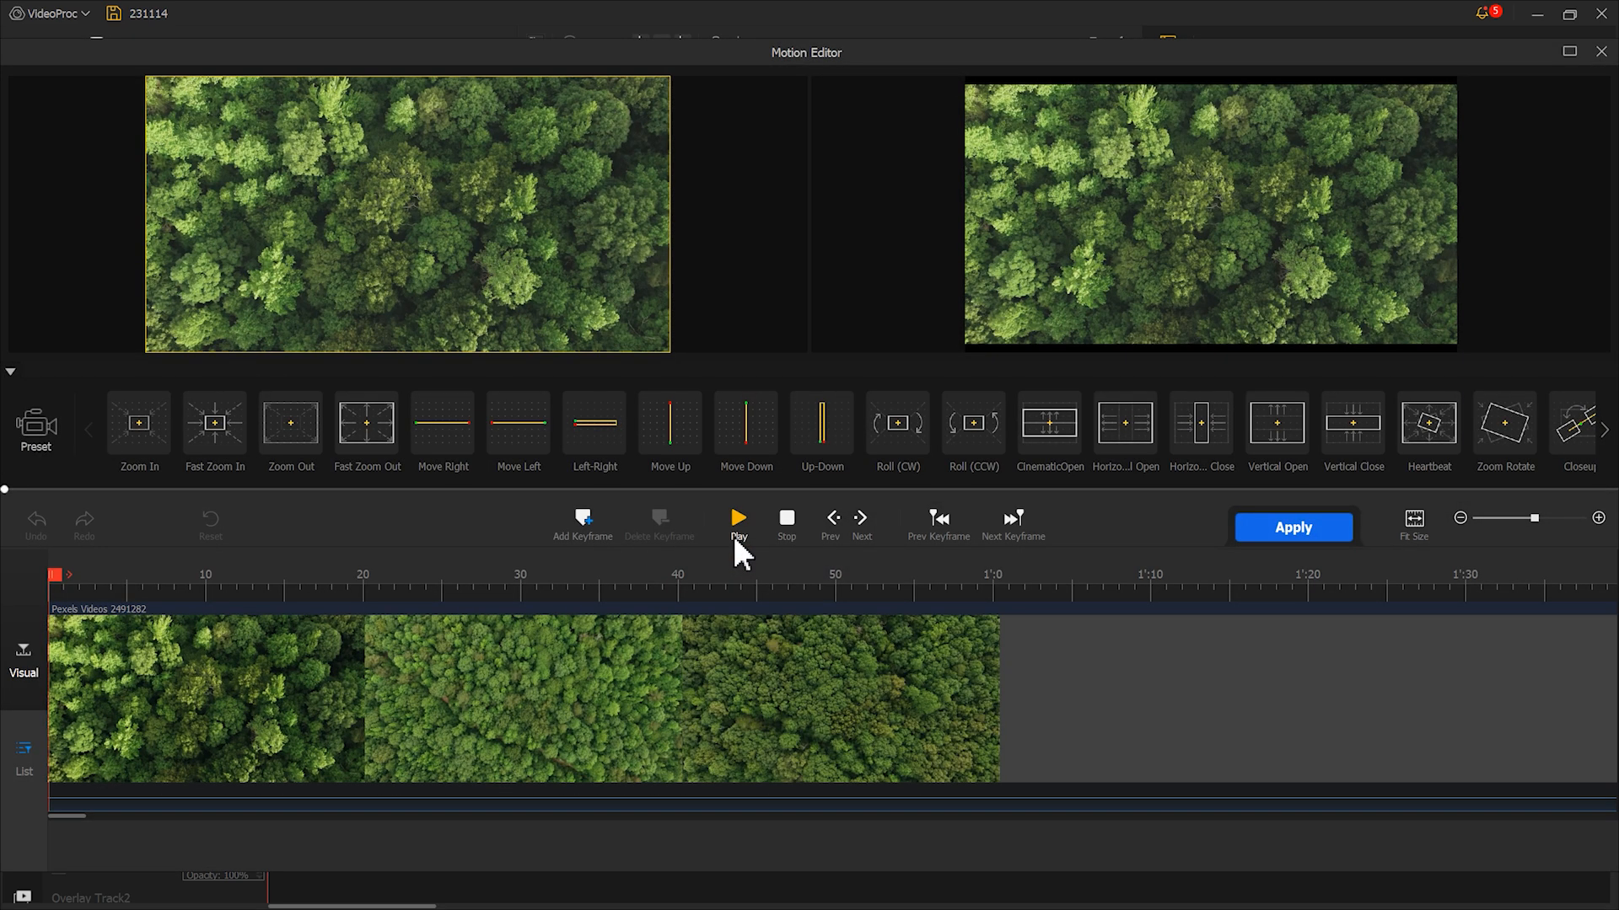
click(1047, 425)
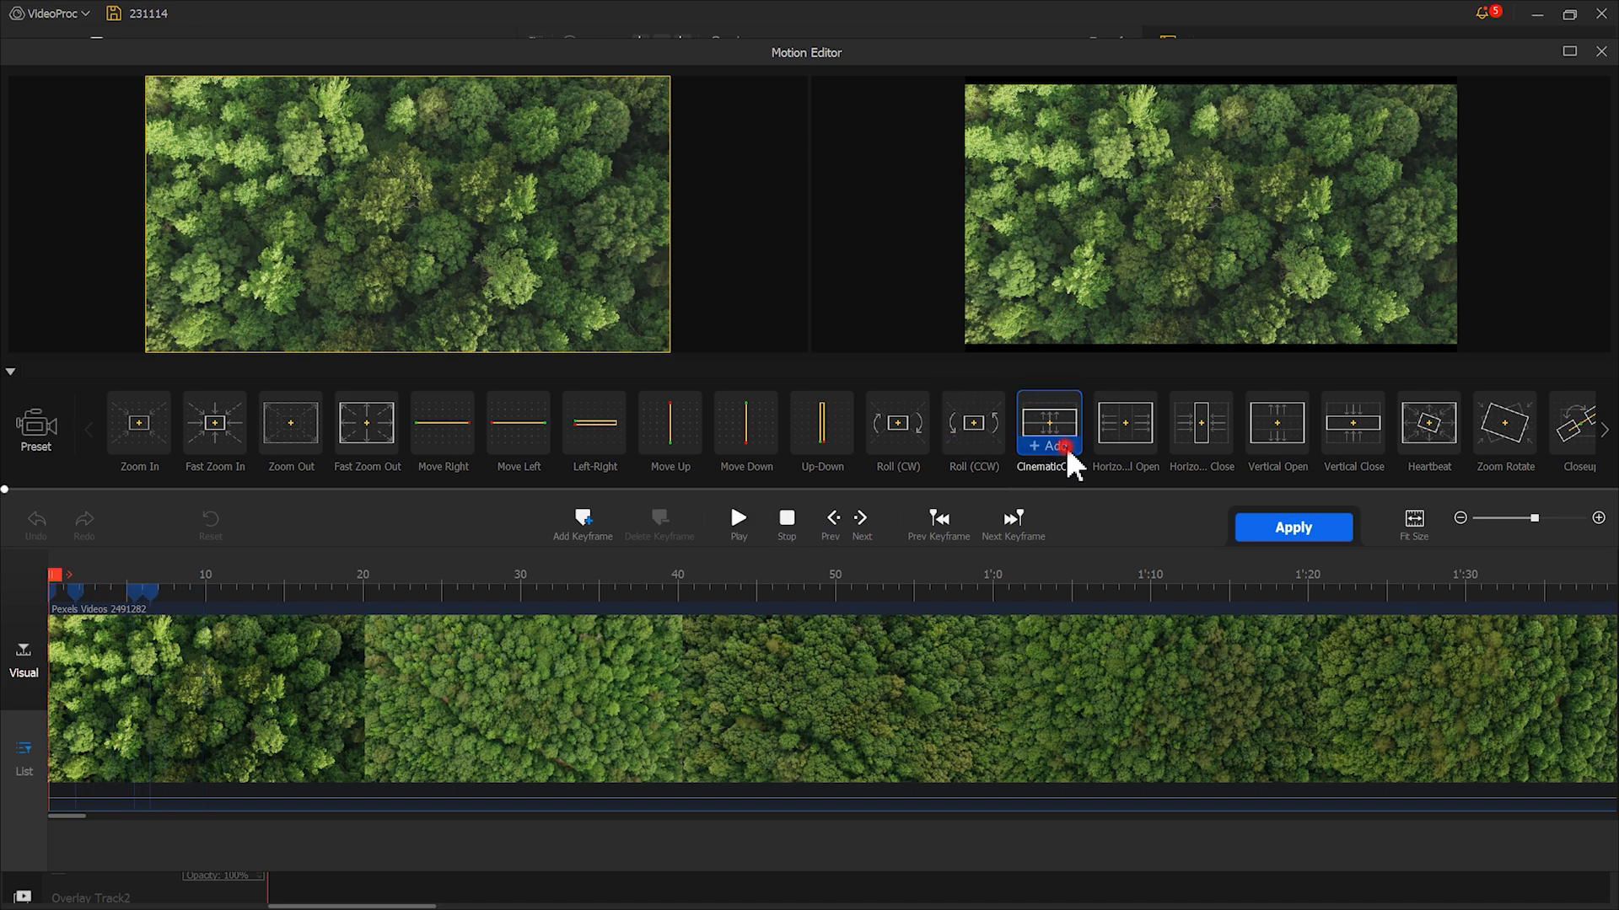
click(1047, 445)
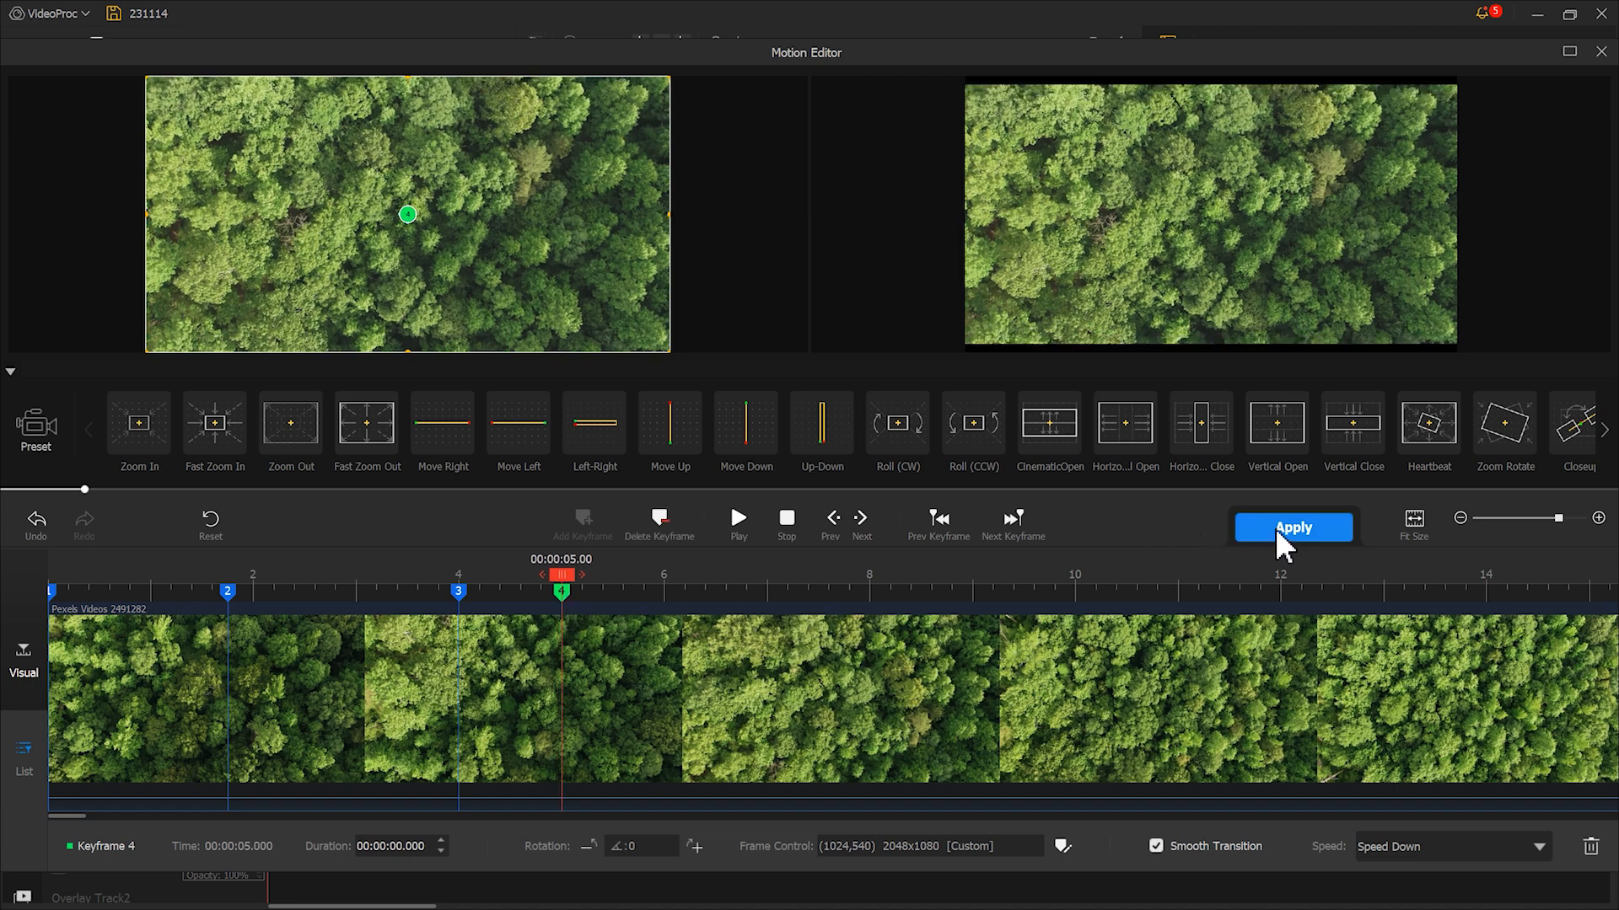
click(1293, 528)
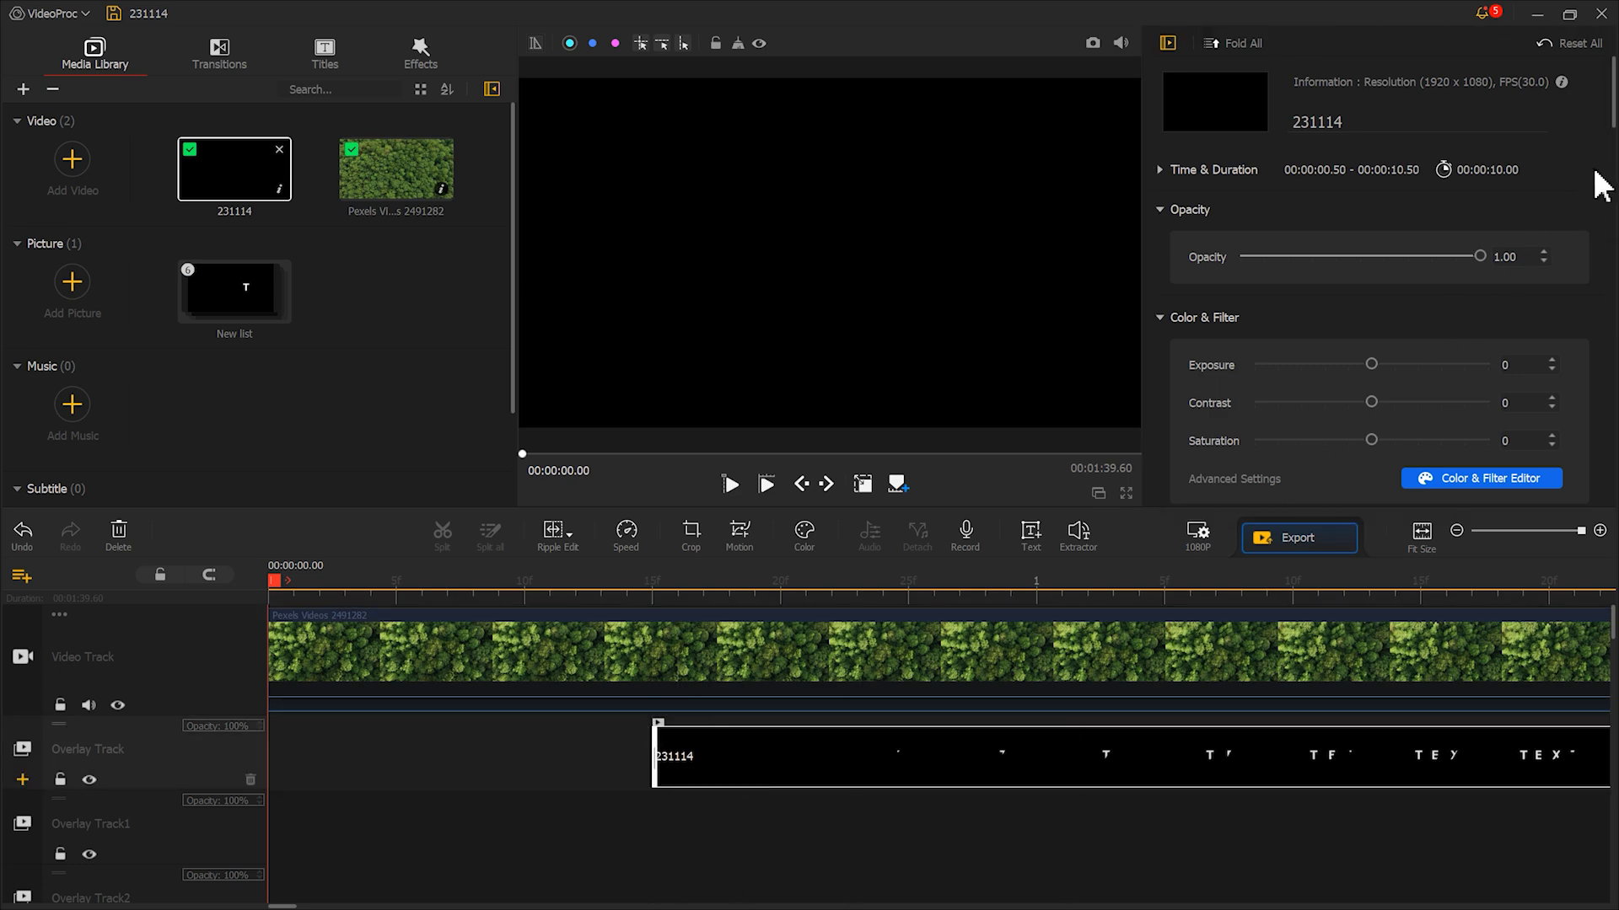
Set the 231114 title clip to Lighten blend so the forest shows through its black
scroll(down, 3)
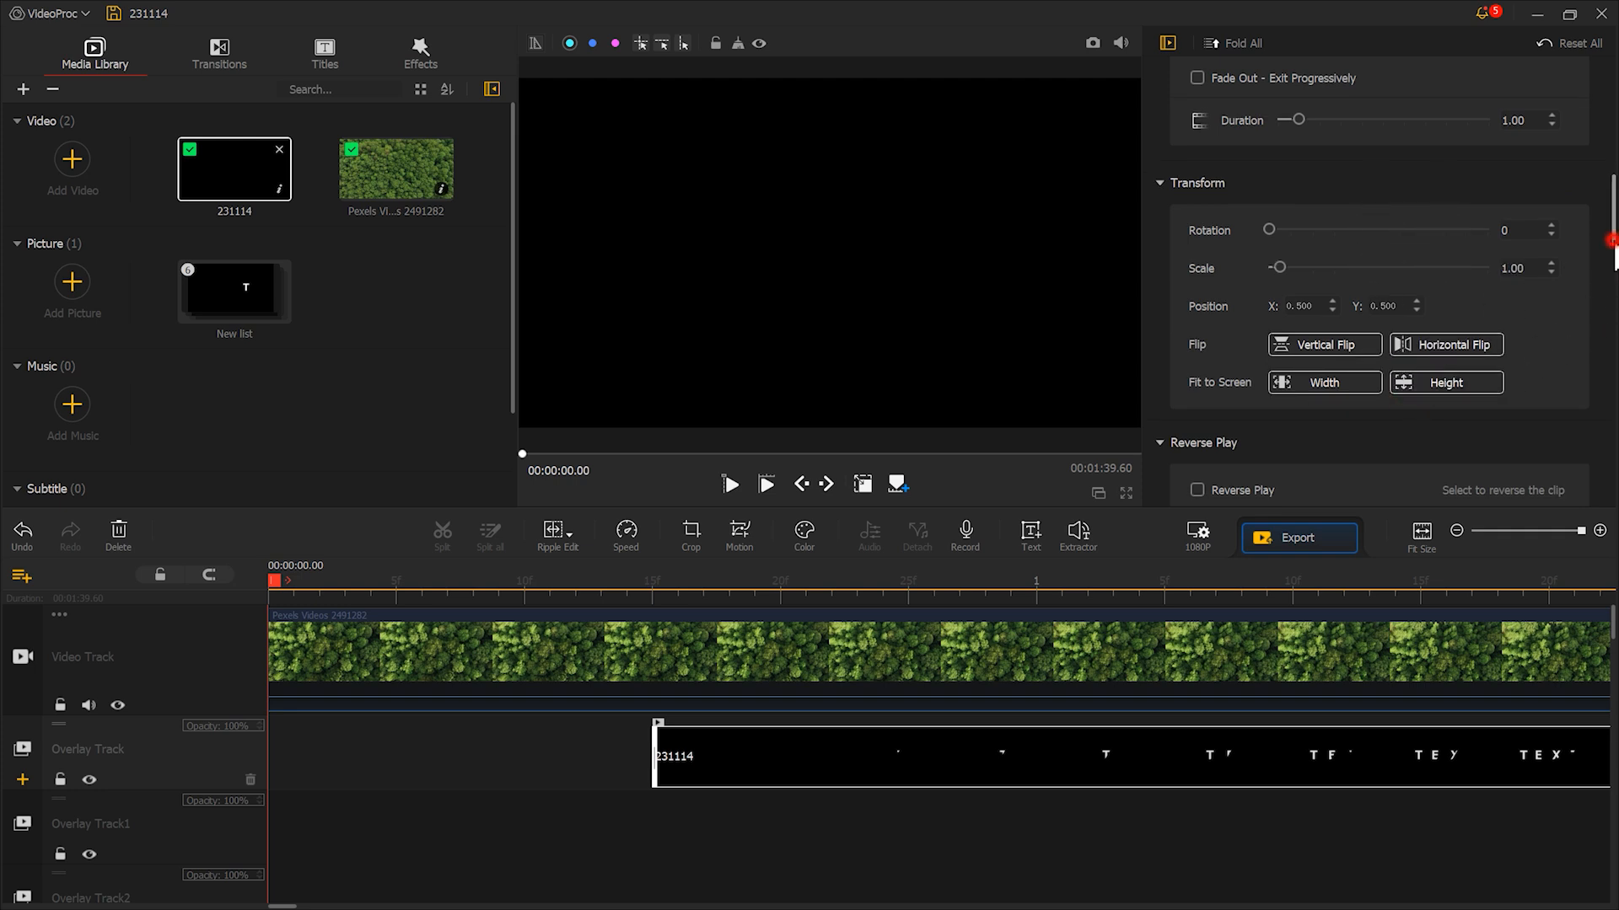
scroll(down, 3)
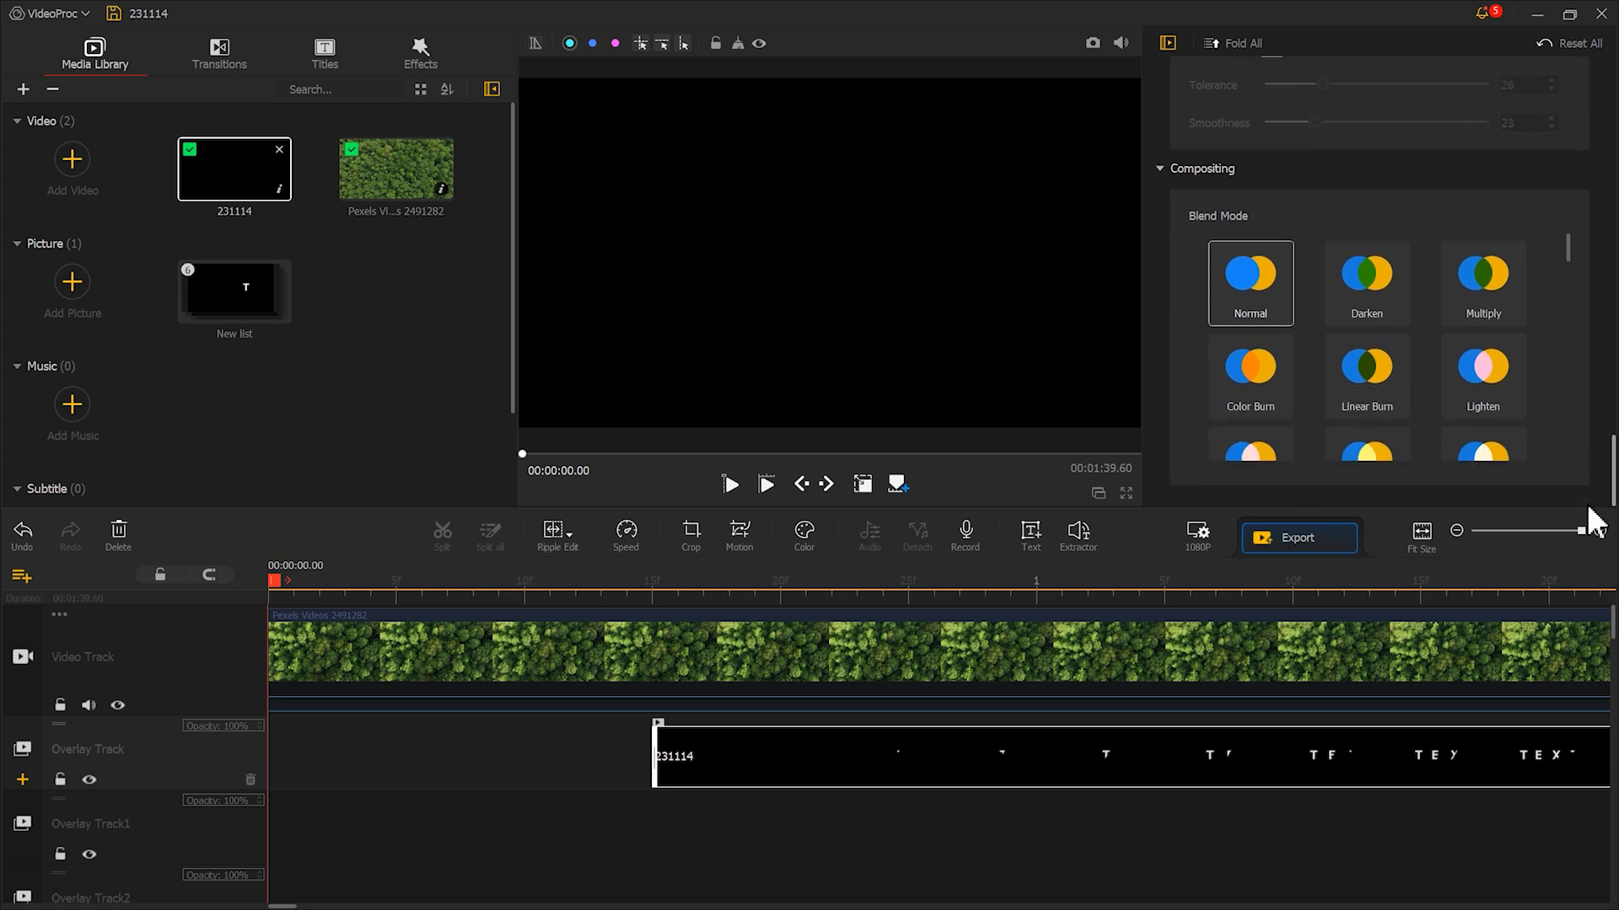
click(1482, 376)
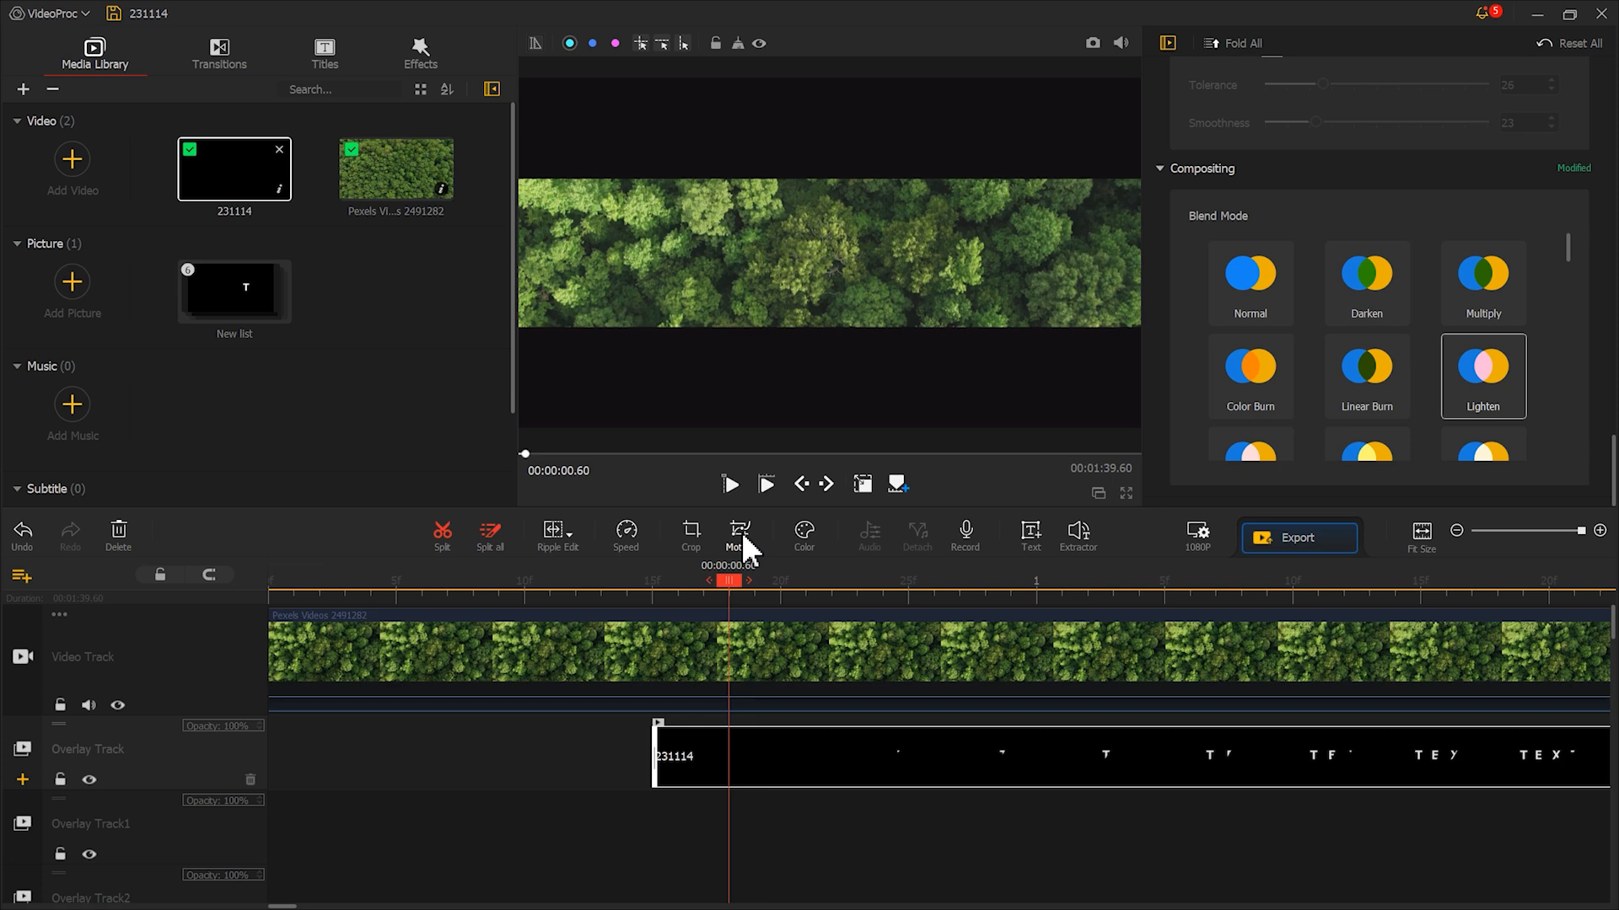
click(737, 535)
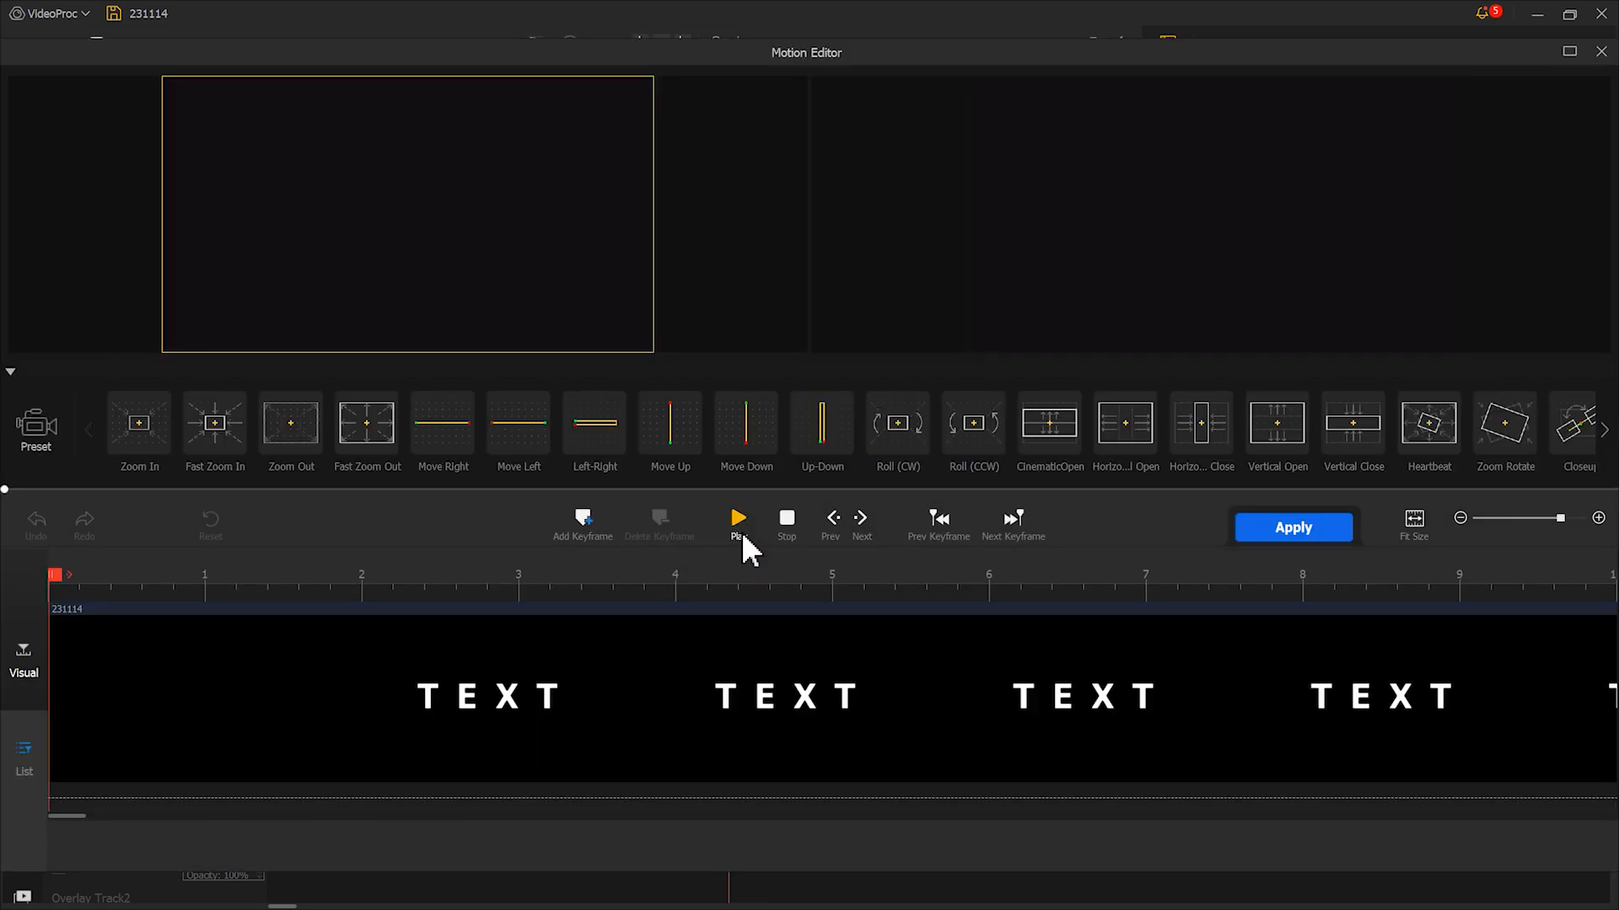
Add a zoomed-in keyframe at 0 s and a second keyframe around 3.5 s
click(582, 524)
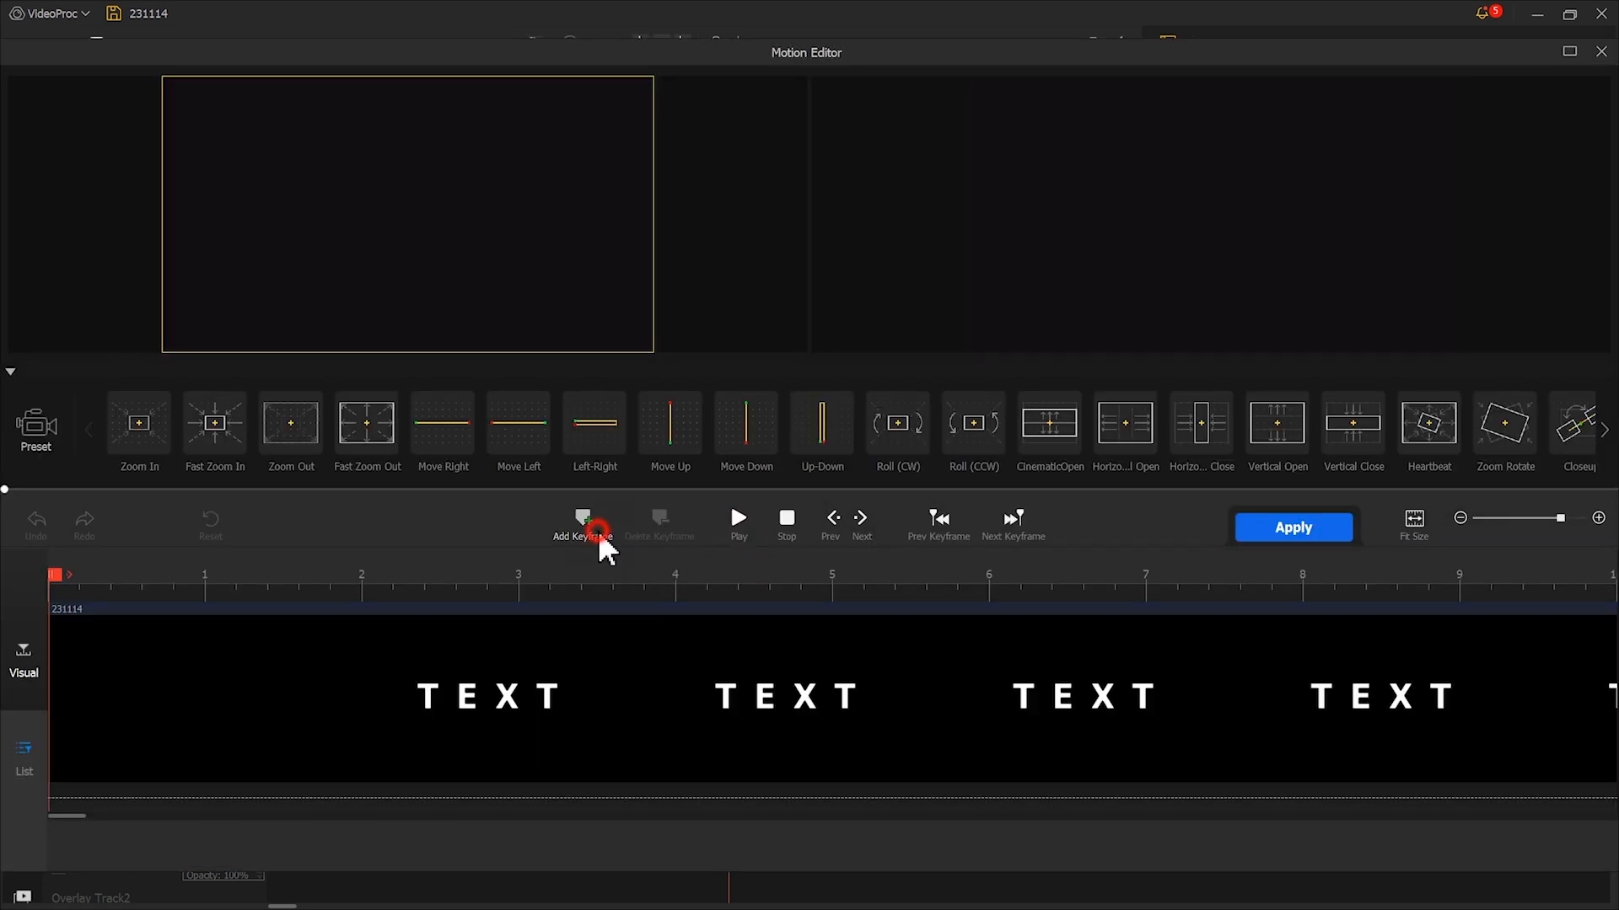
click(582, 526)
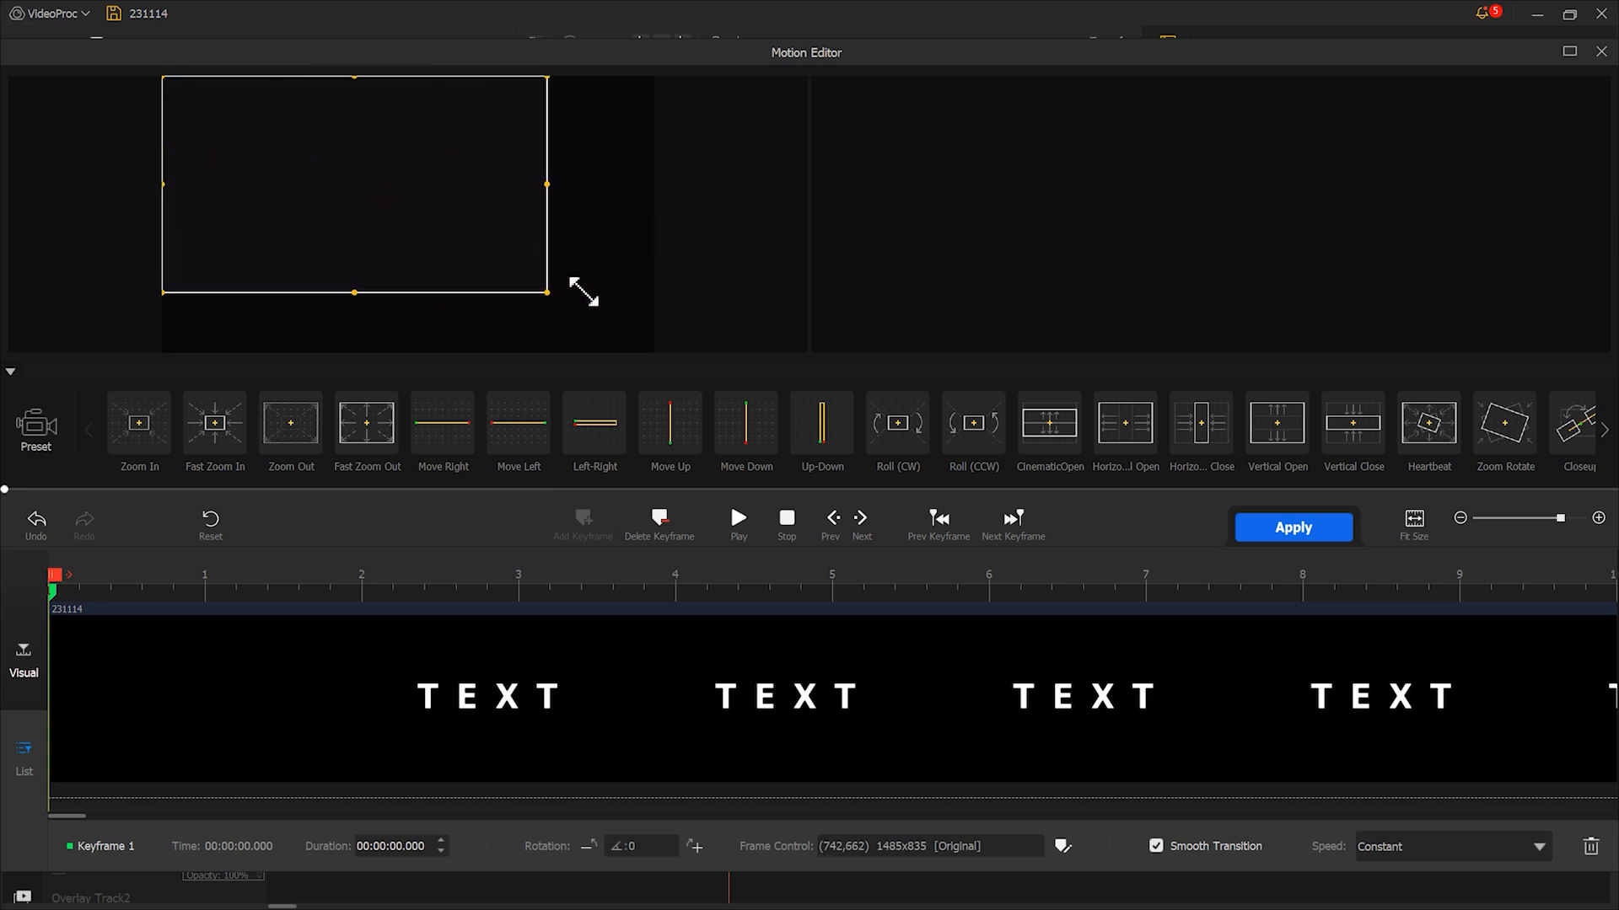
drag(546, 290, 528, 280)
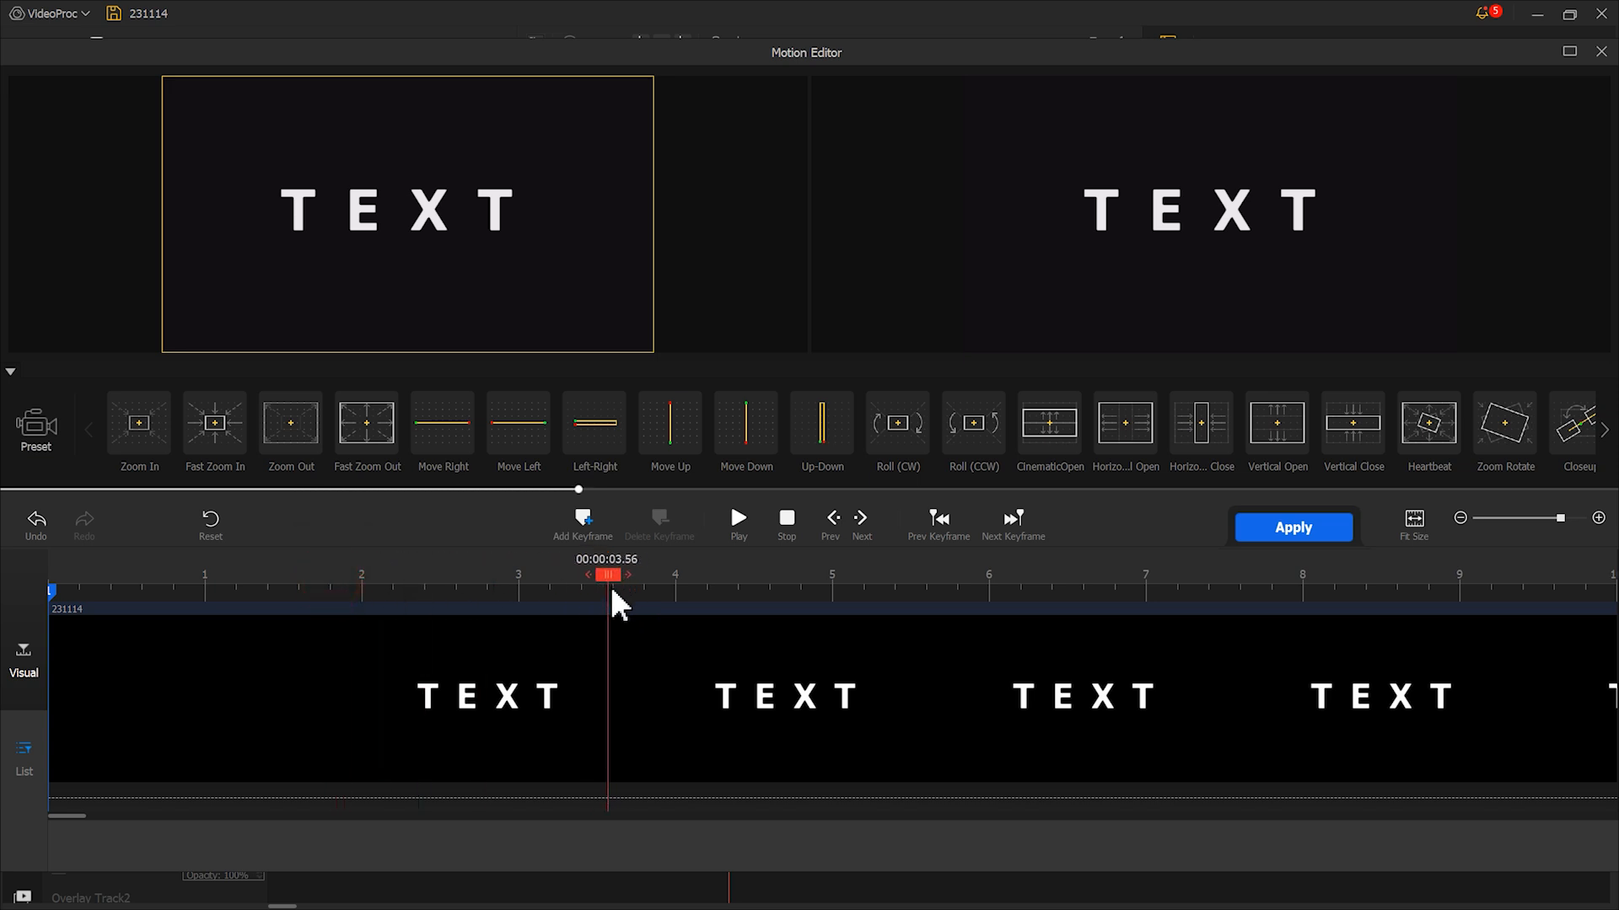
click(582, 521)
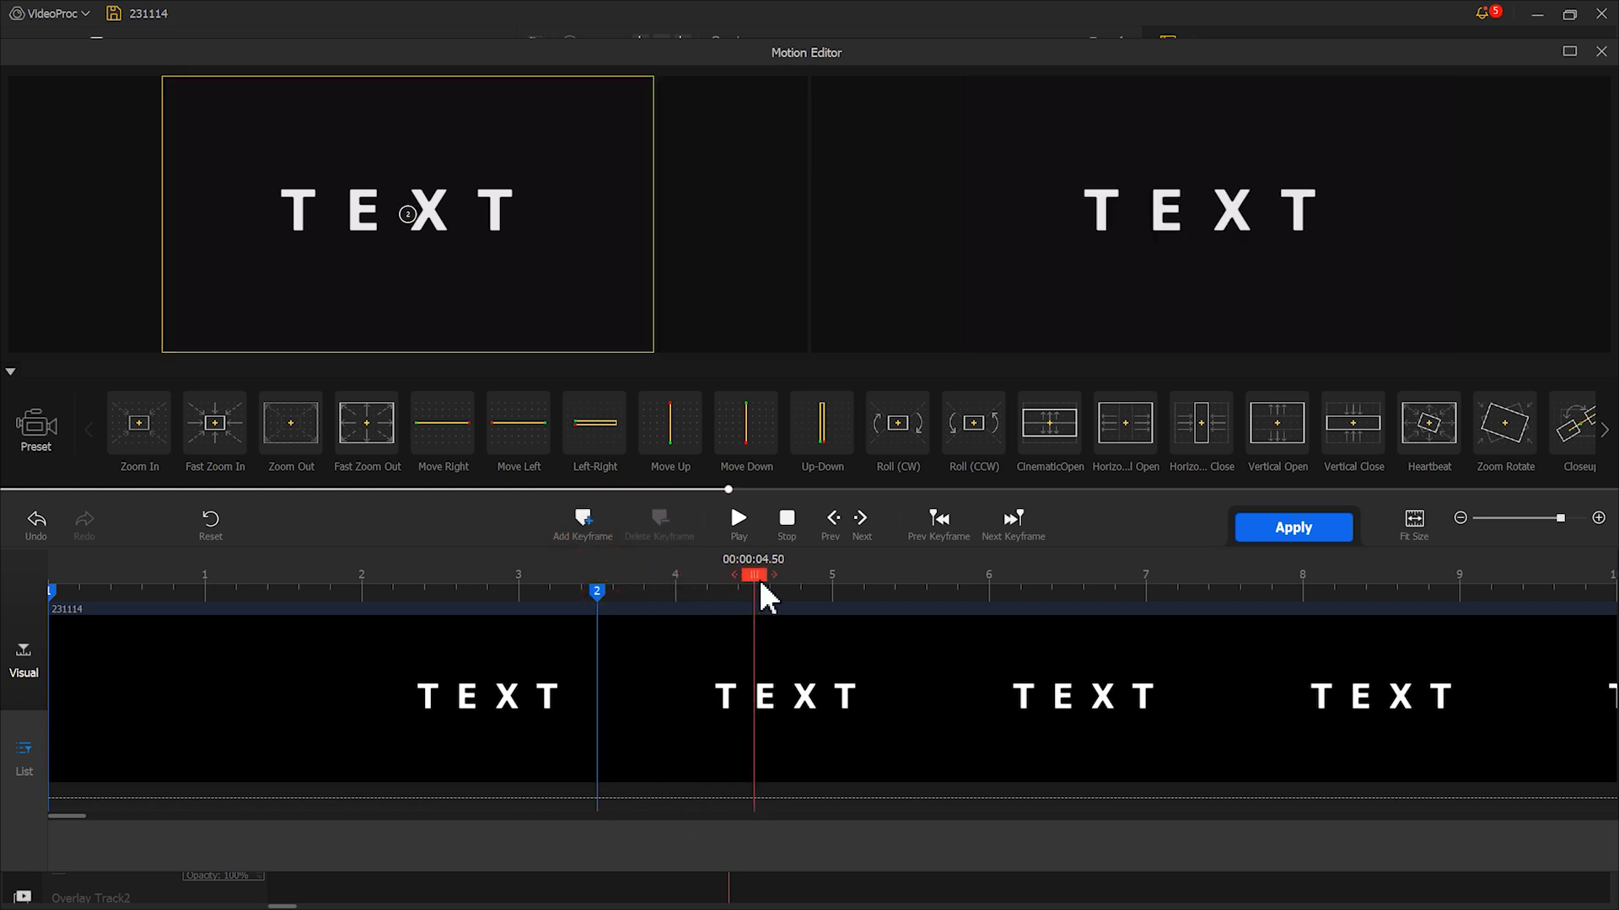
Add a full-frame keyframe at 4.5 s with Speed Down easing and apply the motion
click(581, 521)
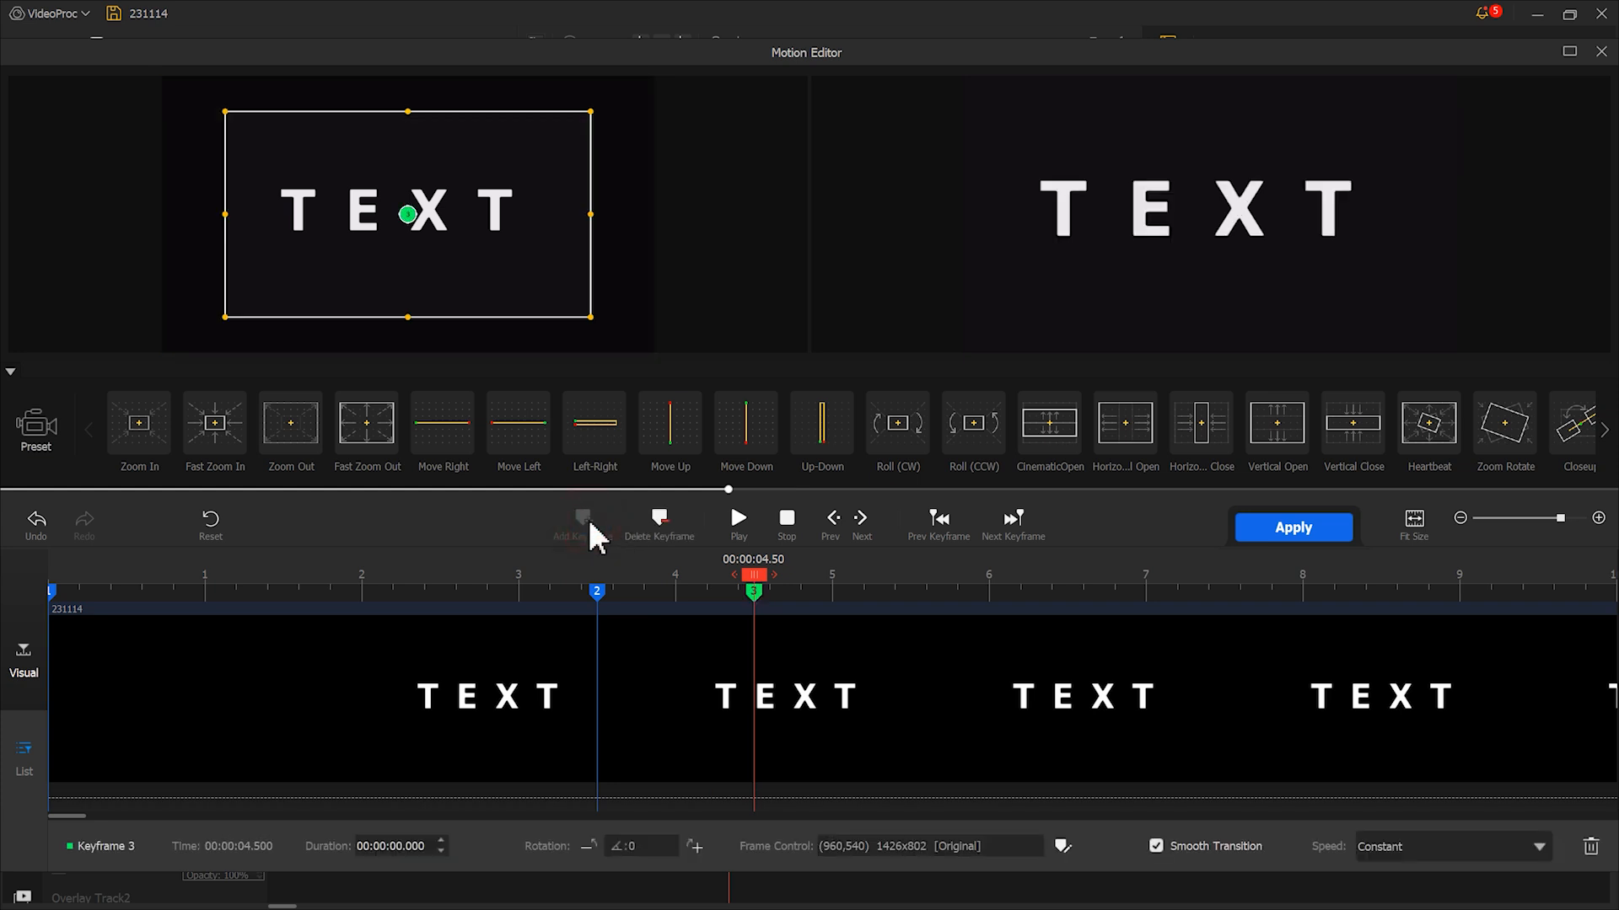
drag(408, 214, 346, 187)
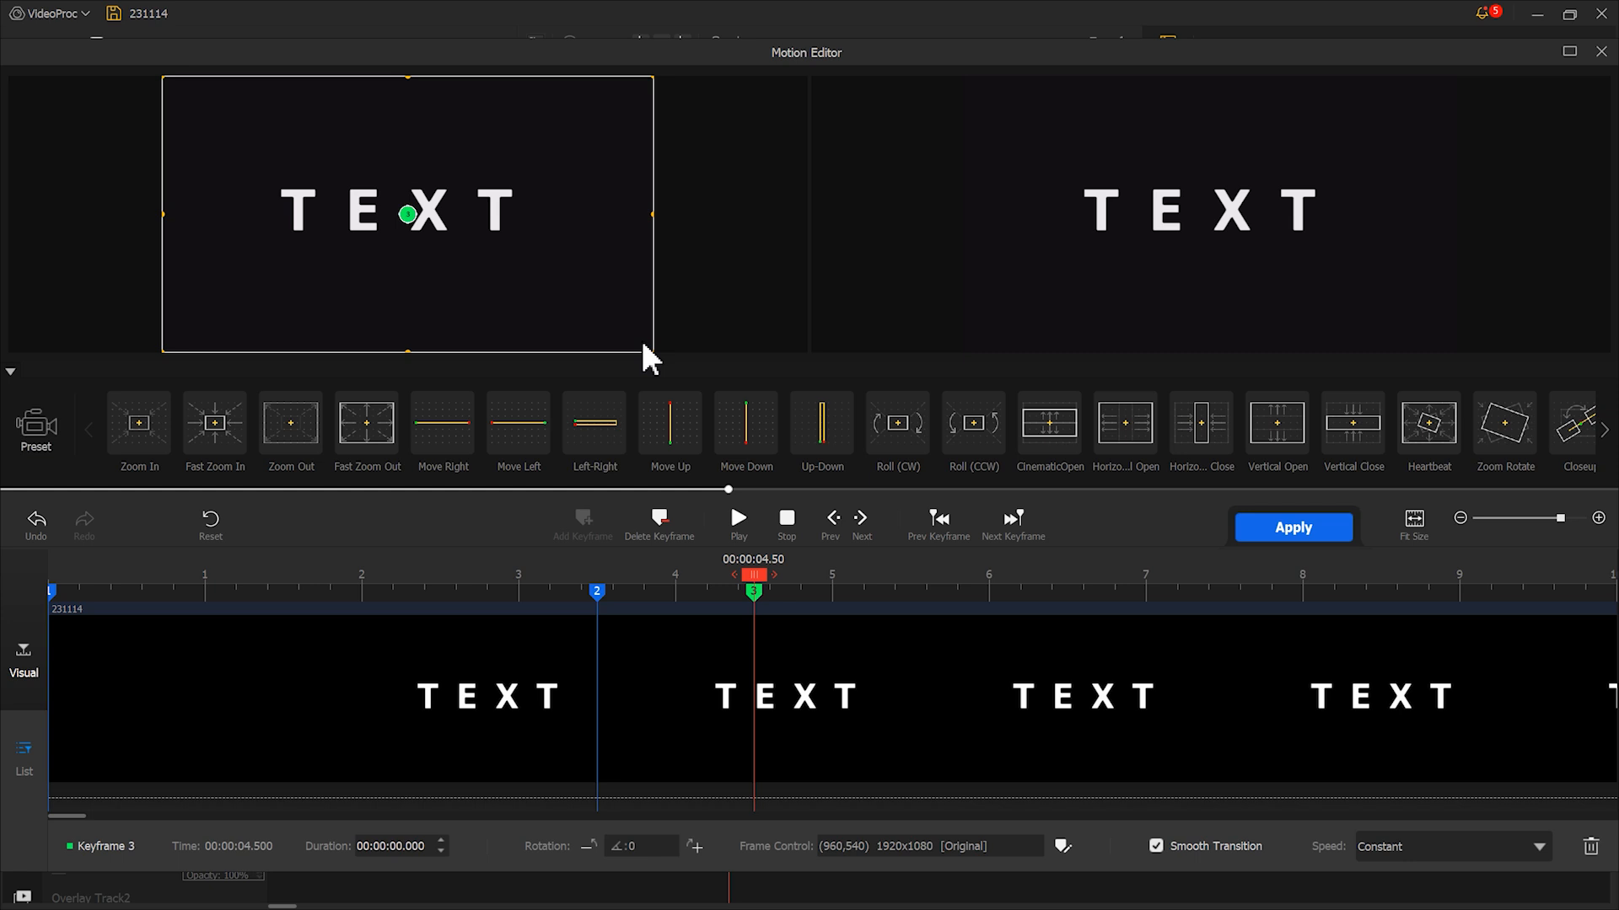
mouse_move(1180, 654)
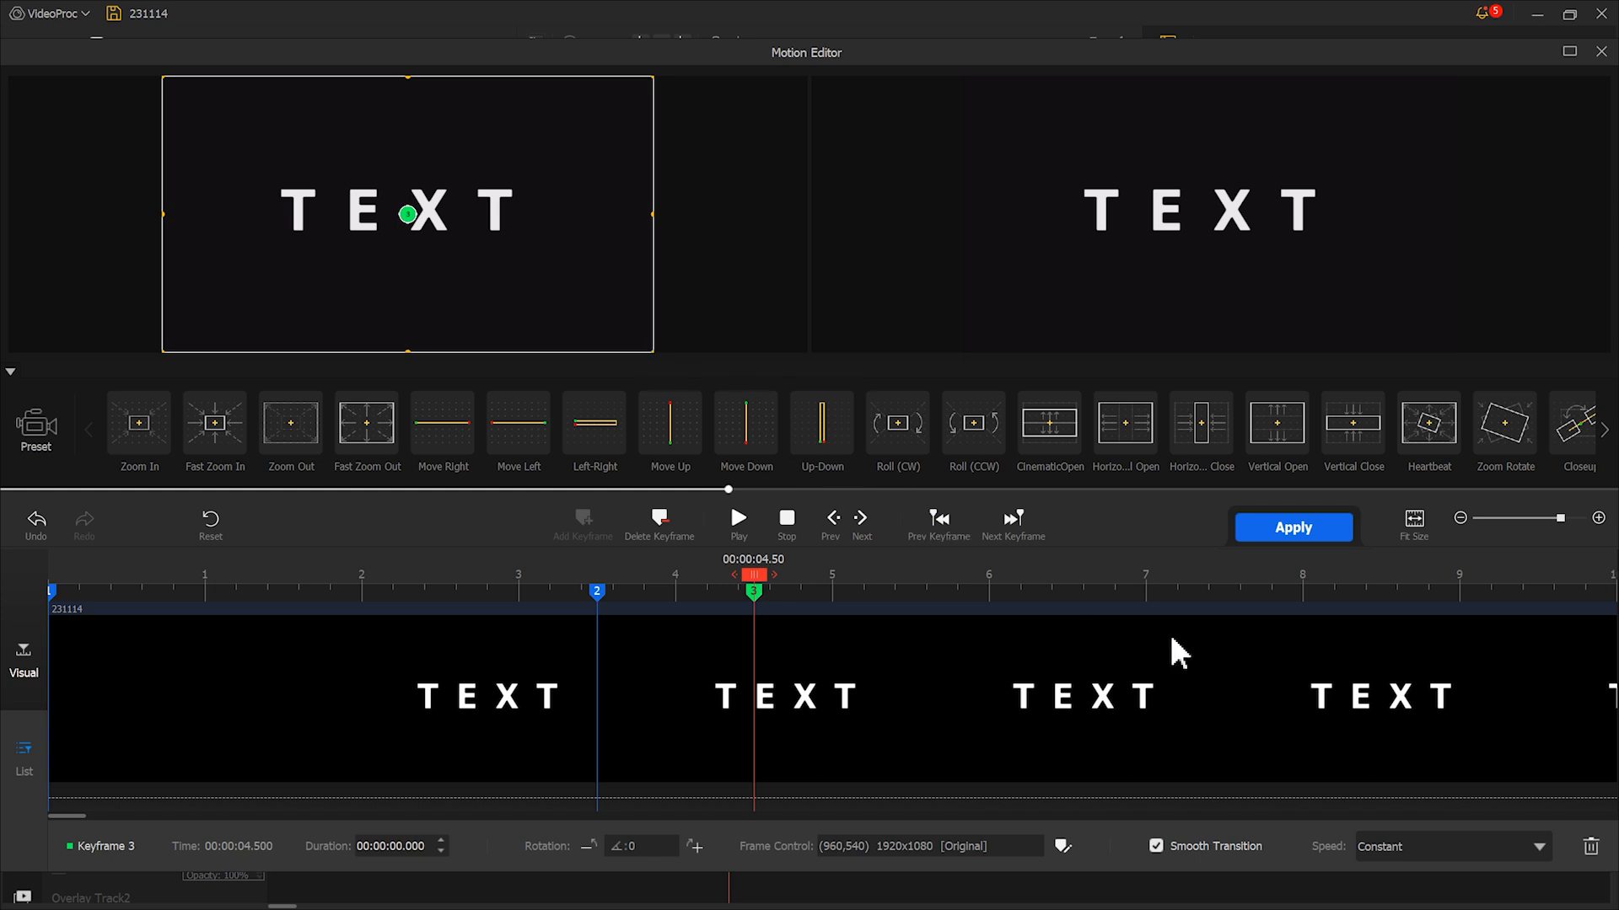
click(1450, 846)
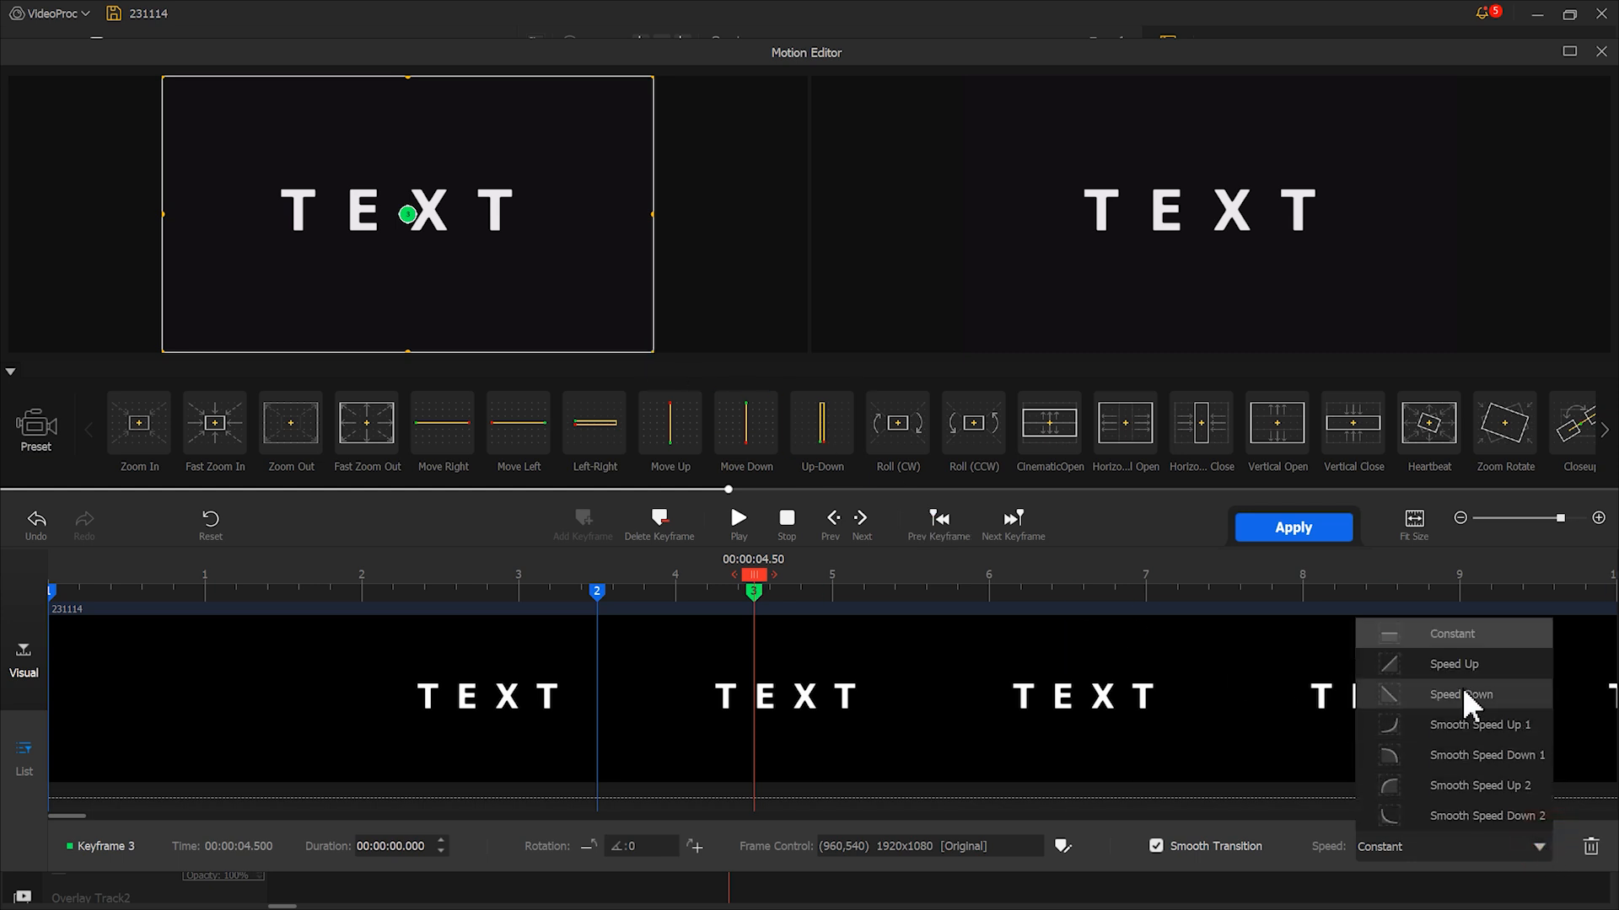
click(1457, 693)
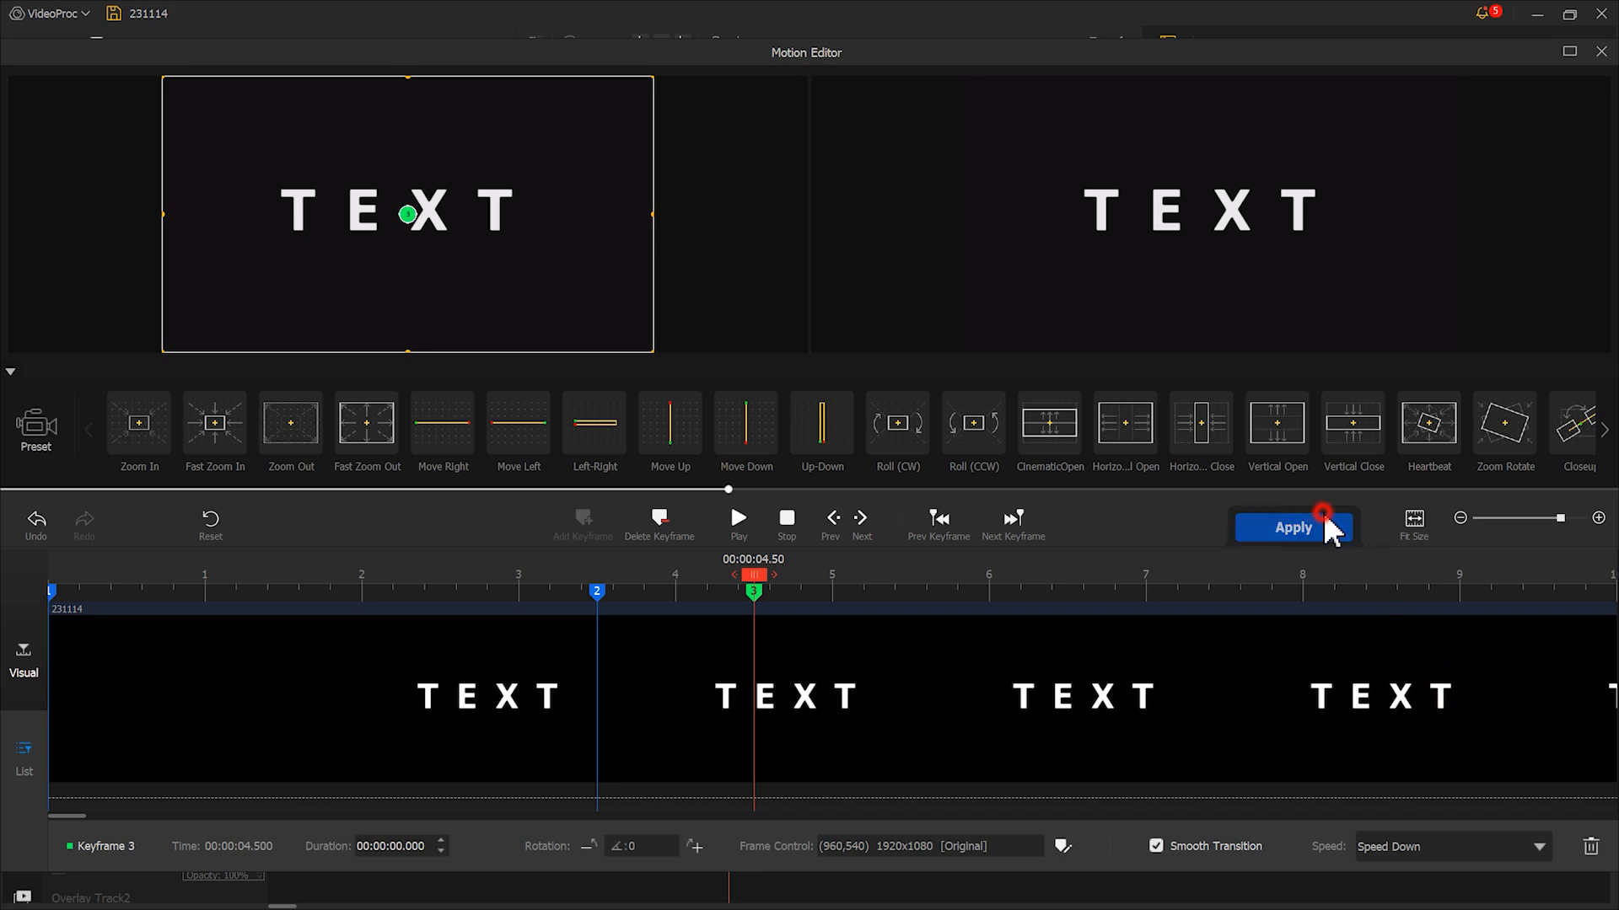
click(1293, 527)
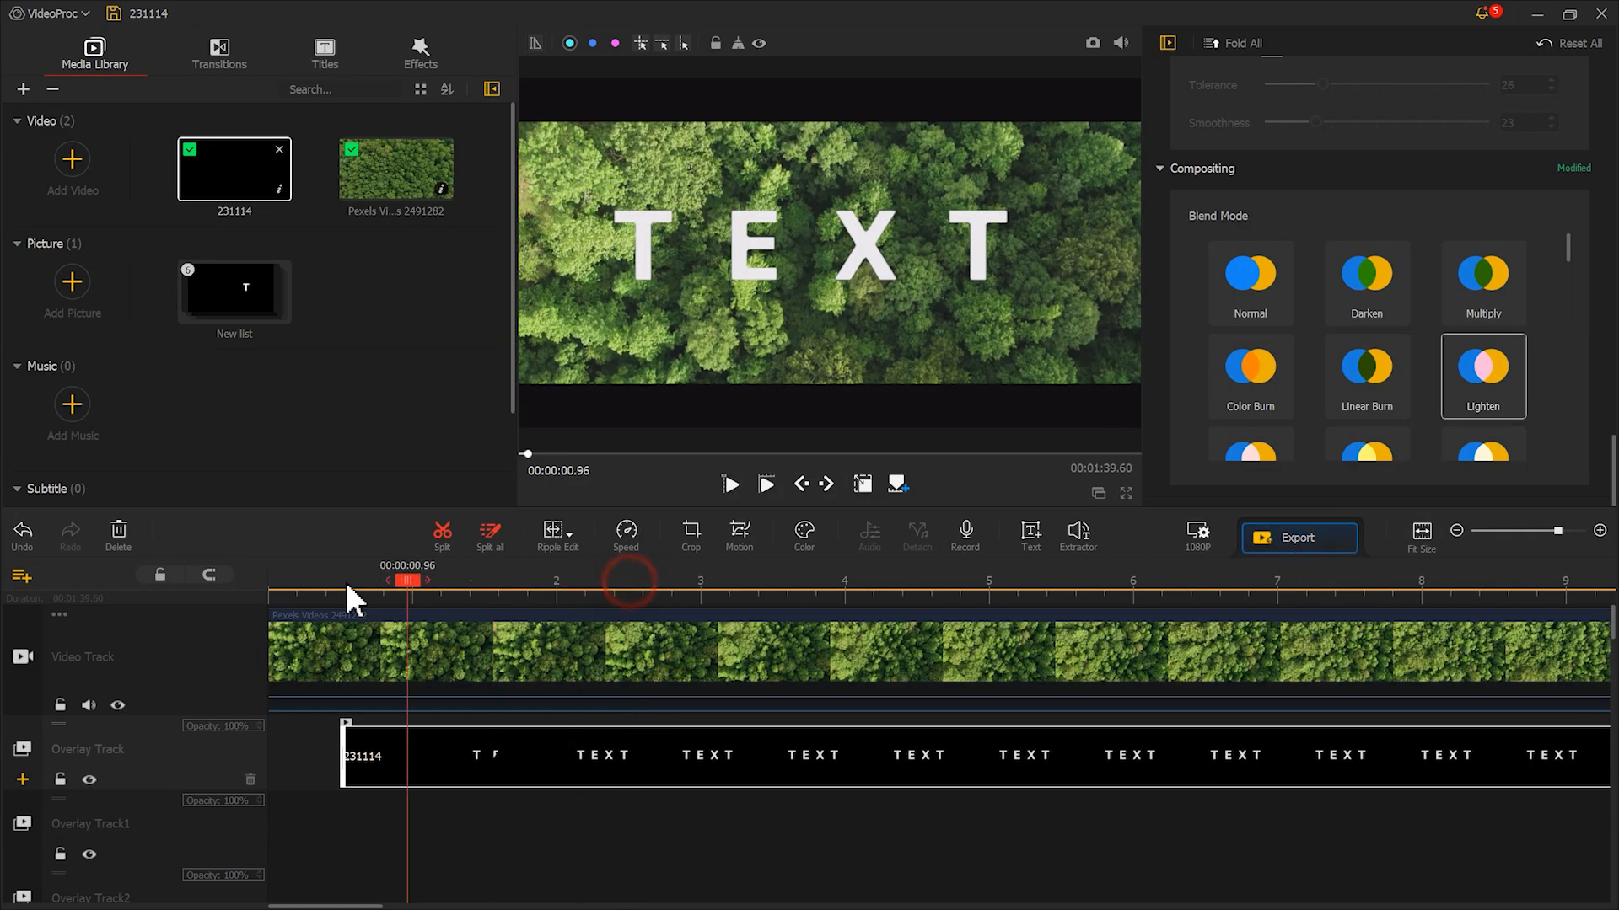
click(728, 484)
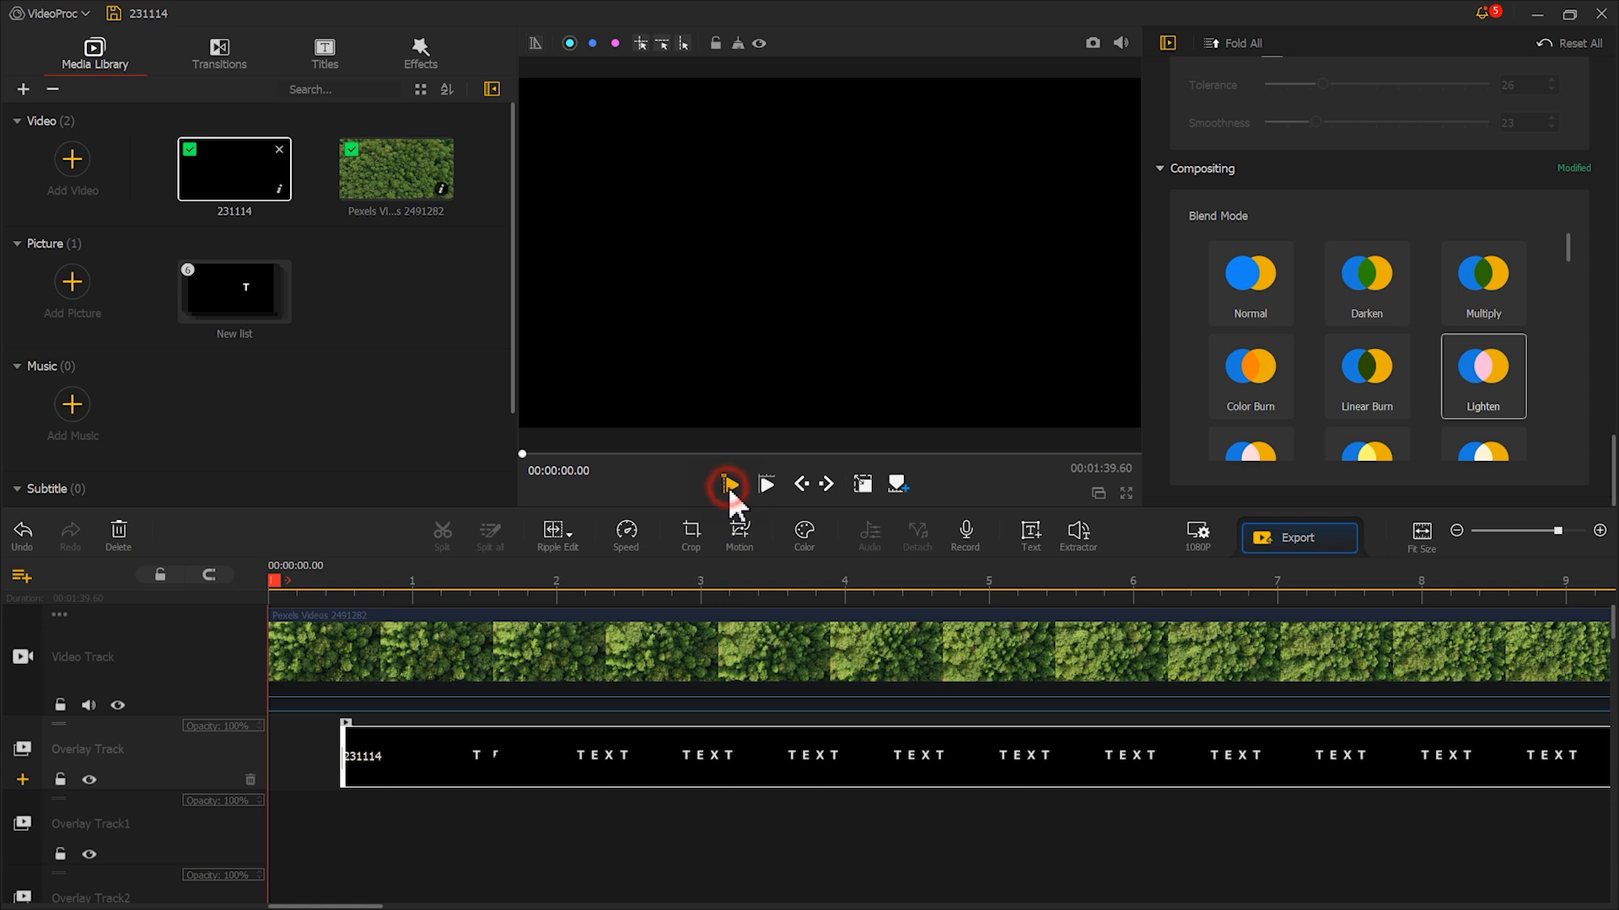
click(765, 484)
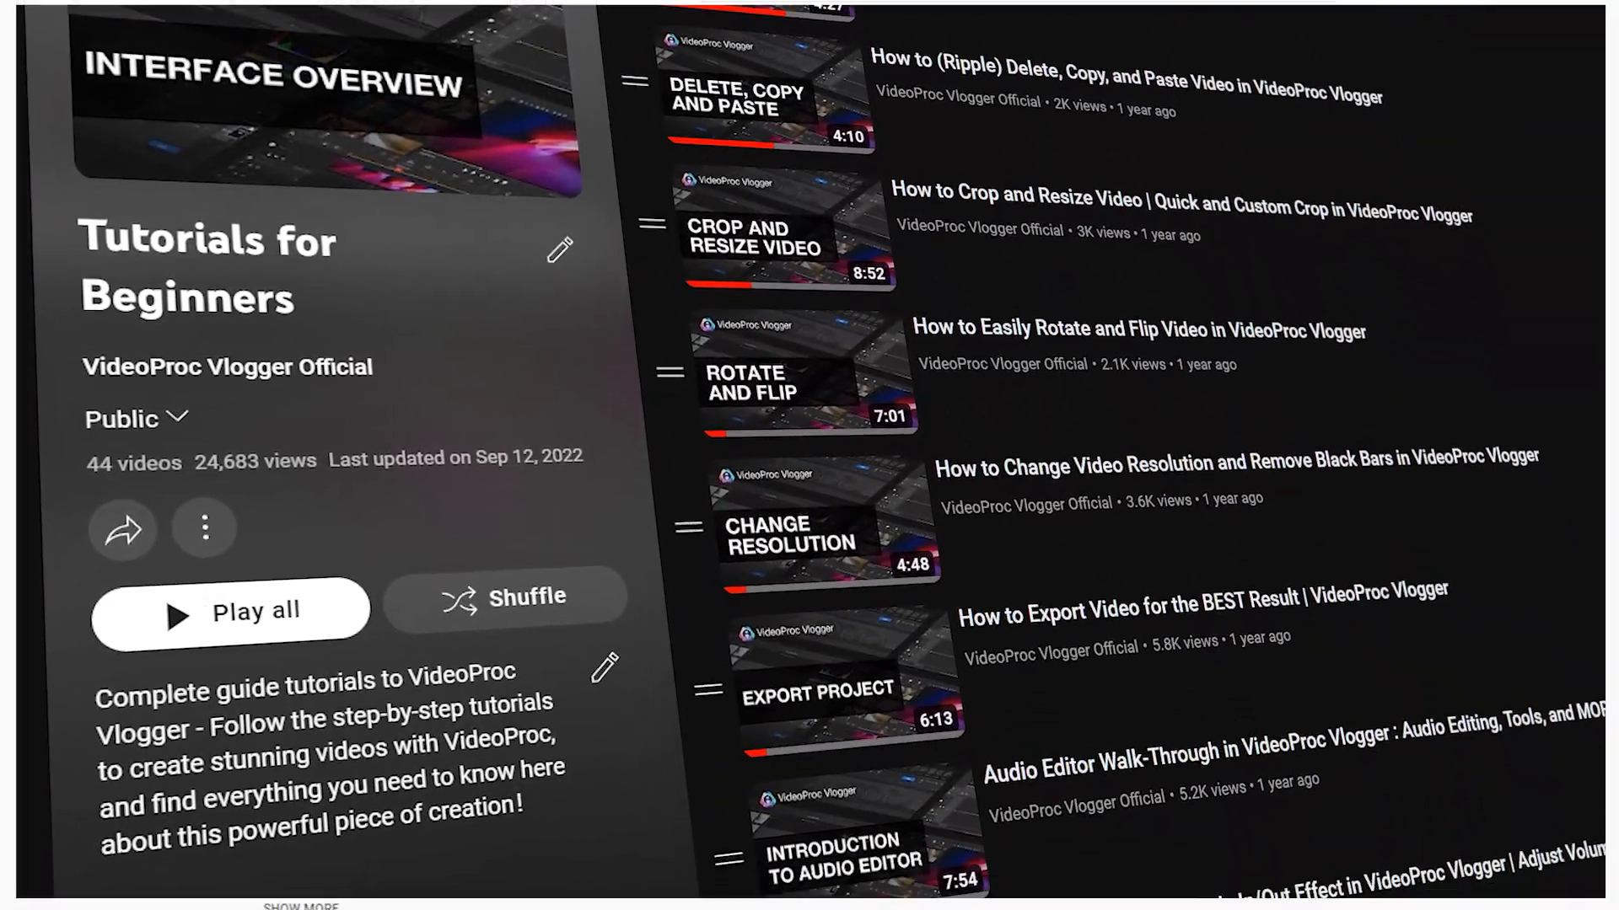
scroll(down, 3)
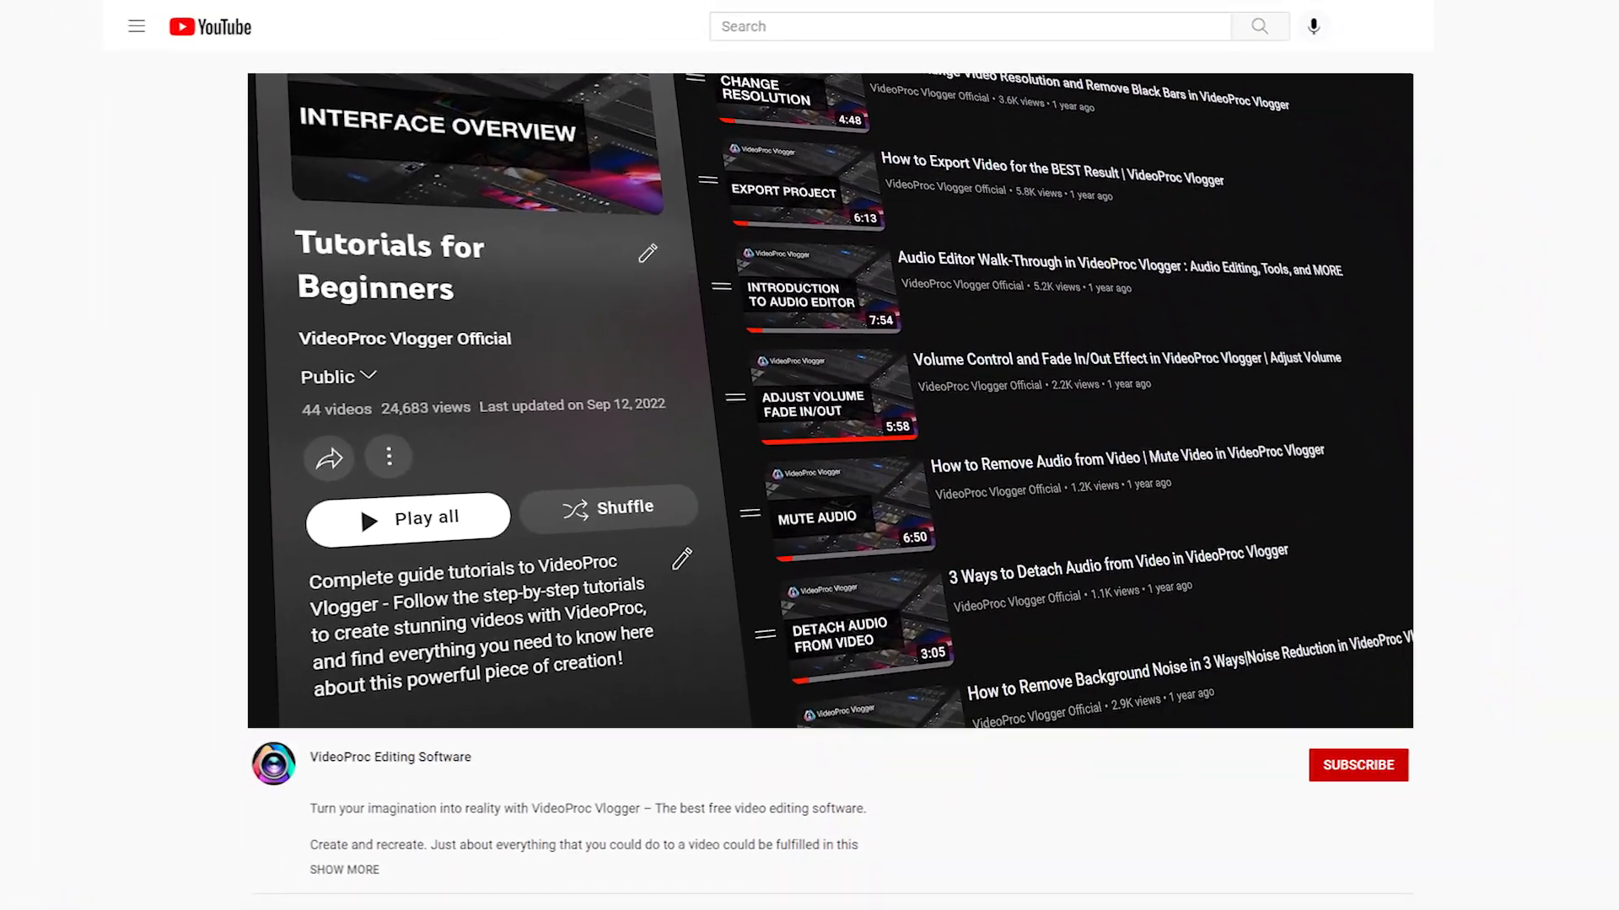